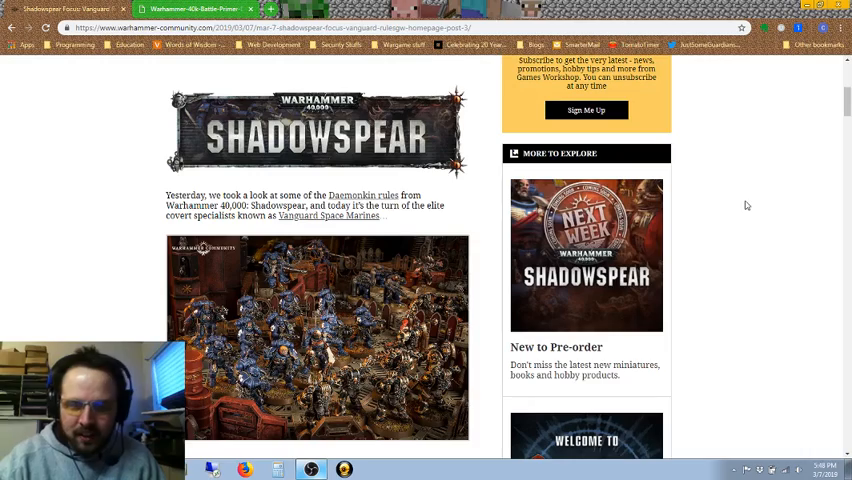
# Step: Enlarge the Shadowspear Space Marines battle photo in the gallery lightbox
pyautogui.scroll(-3)
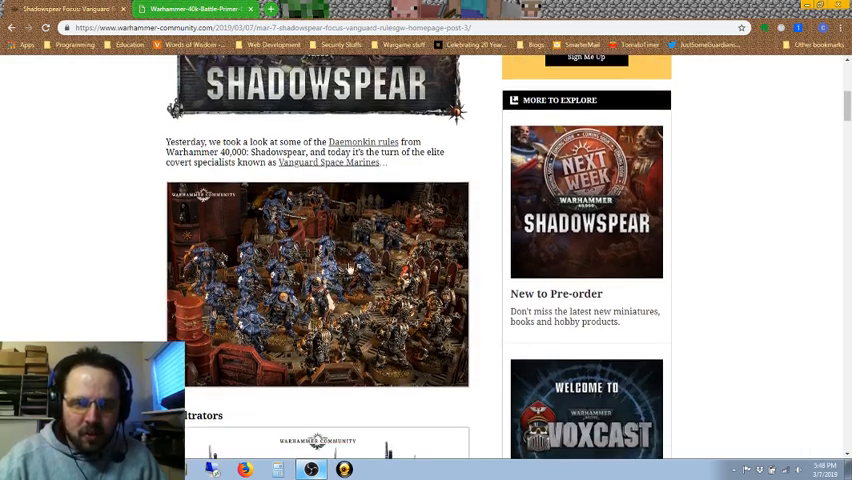
pyautogui.click(325, 283)
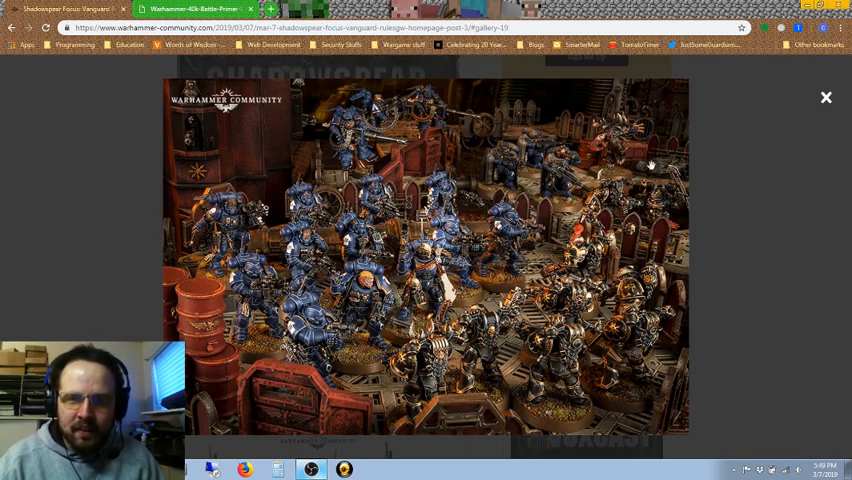
pyautogui.moveTo(728, 180)
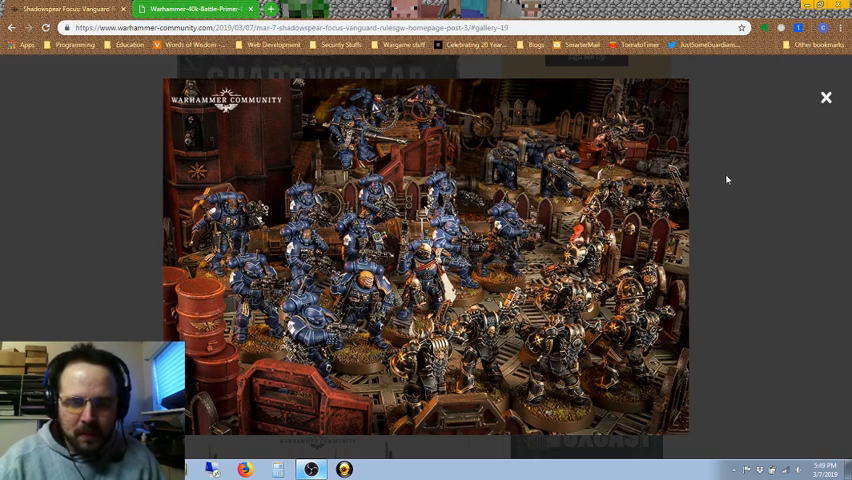
pyautogui.moveTo(825, 98)
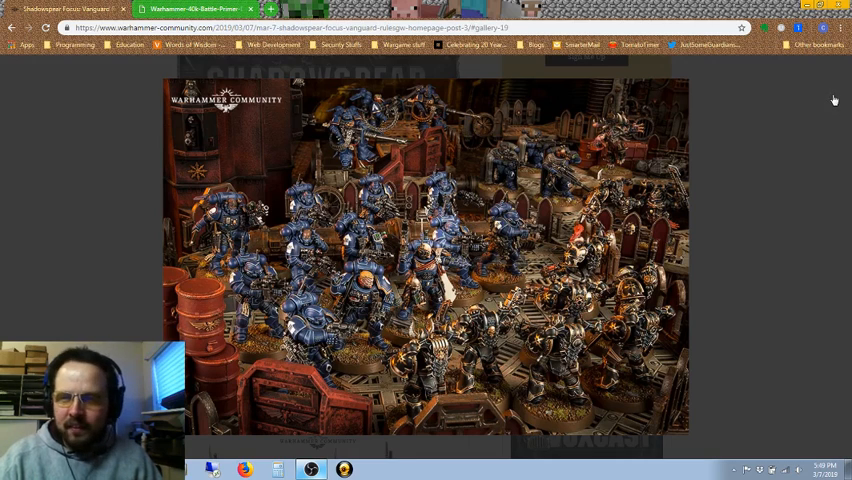
pyautogui.moveTo(826, 98)
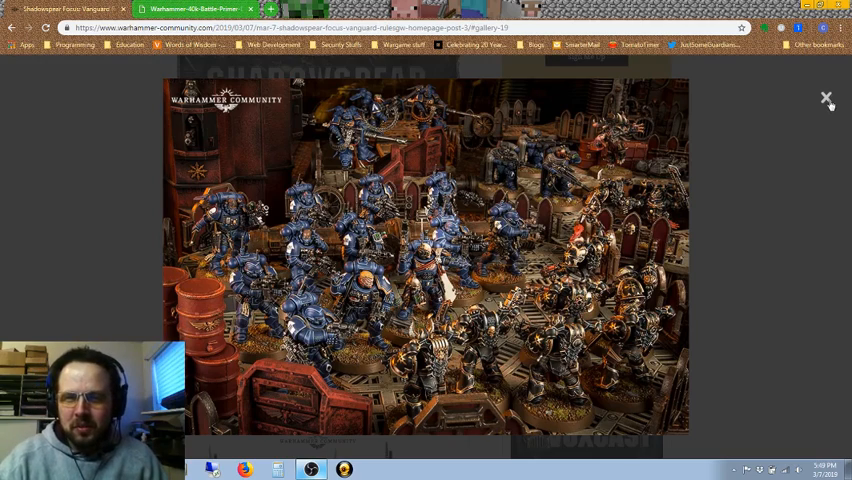
# Step: Close the battle photo and bring the Infiltrators section into view
pyautogui.click(827, 97)
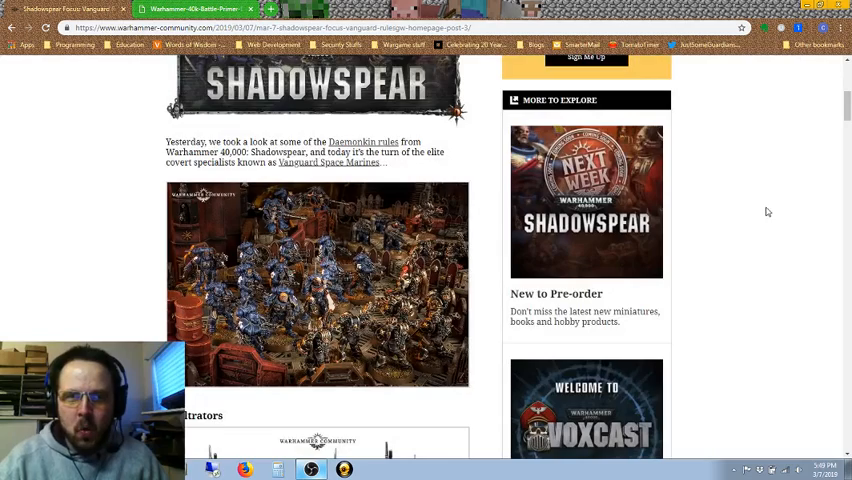
pyautogui.scroll(-3)
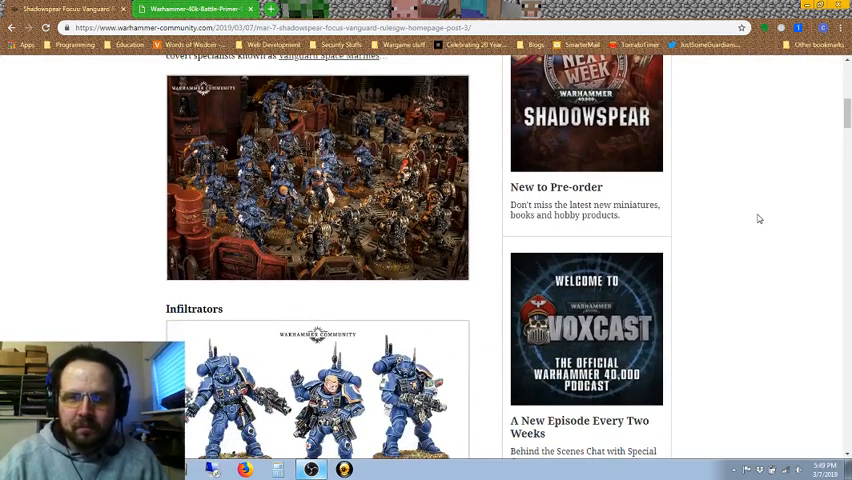
pyautogui.scroll(-3)
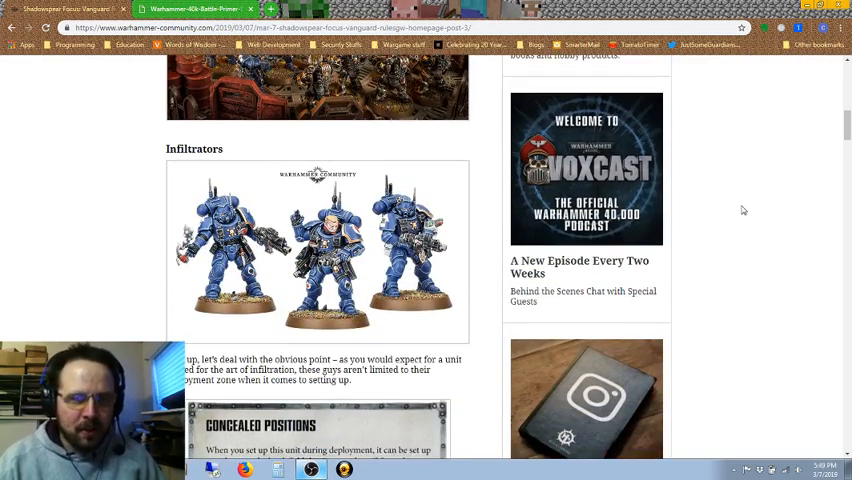
pyautogui.scroll(3)
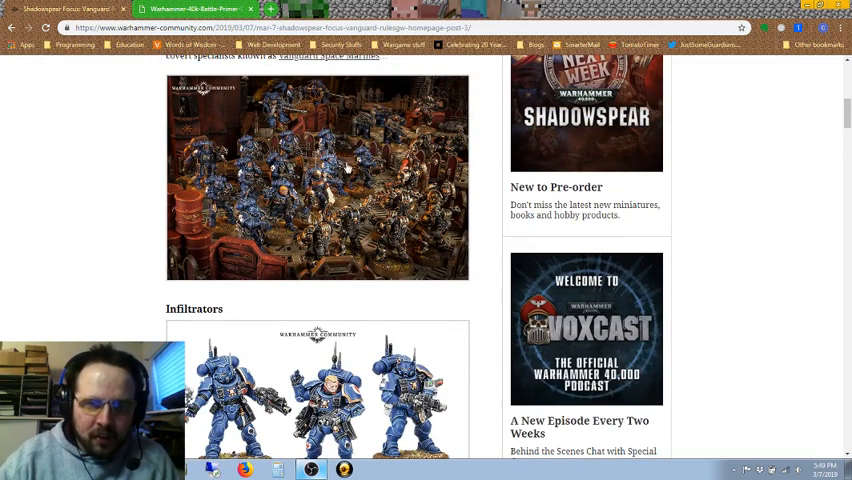
pyautogui.scroll(-3)
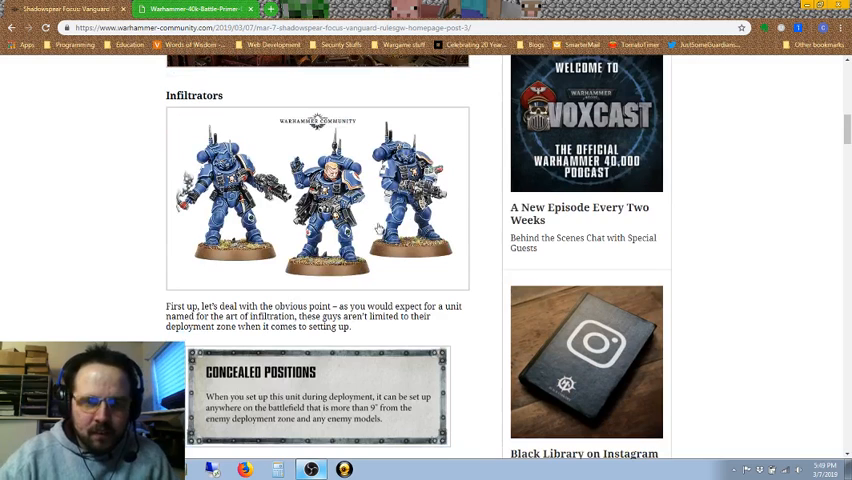
pyautogui.moveTo(108, 238)
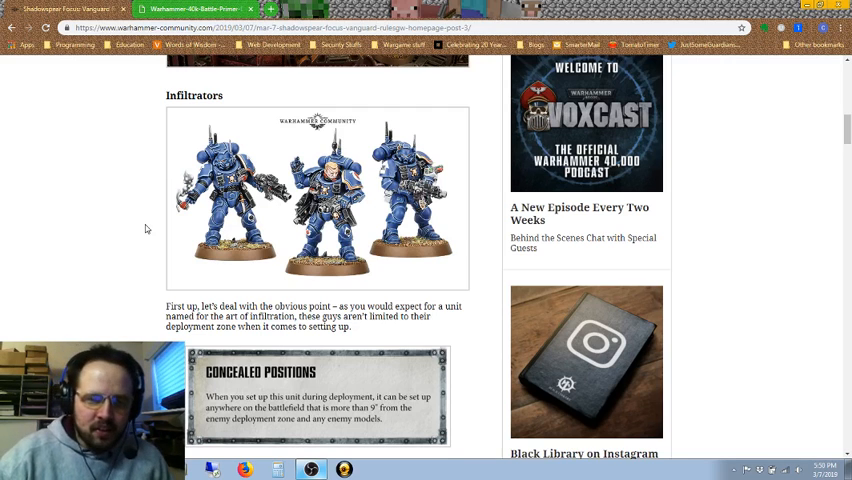
# Step: Enlarge the Infiltrators three-miniature photo in the gallery lightbox
pyautogui.click(316, 195)
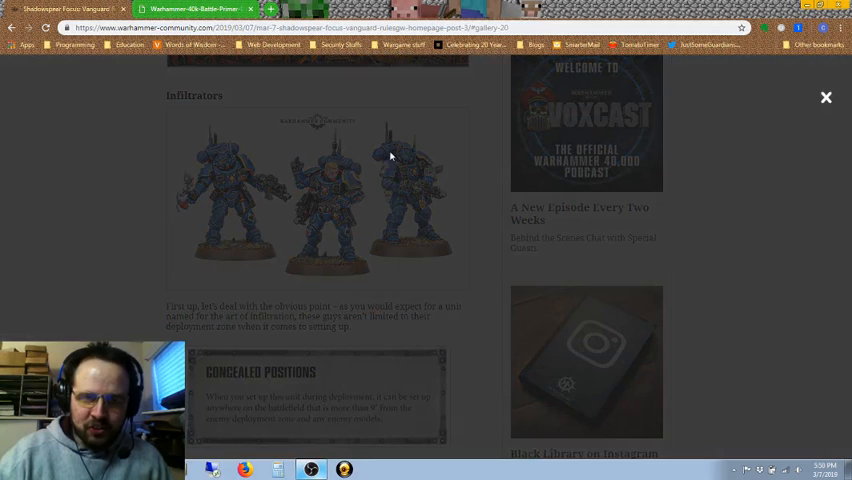
pyautogui.click(317, 195)
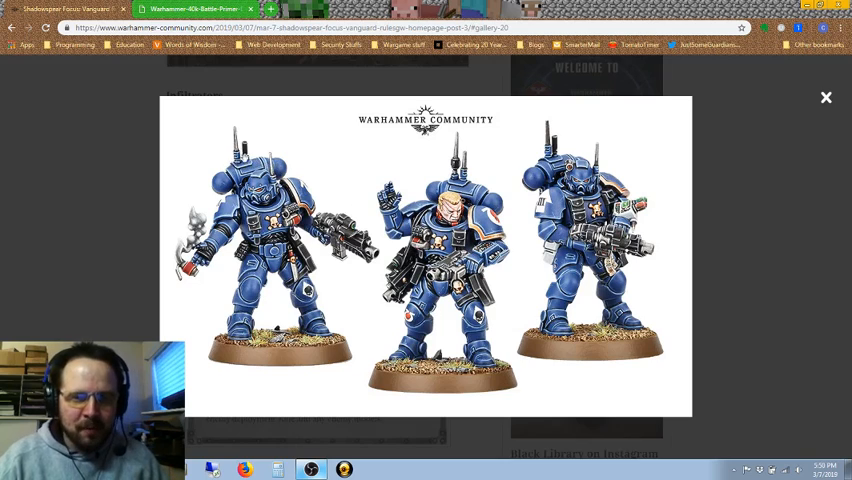
pyautogui.moveTo(826, 98)
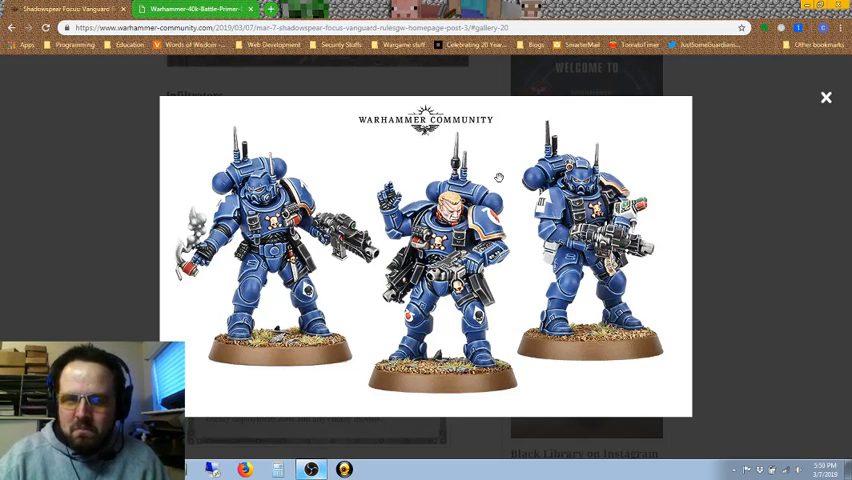
pyautogui.moveTo(826, 99)
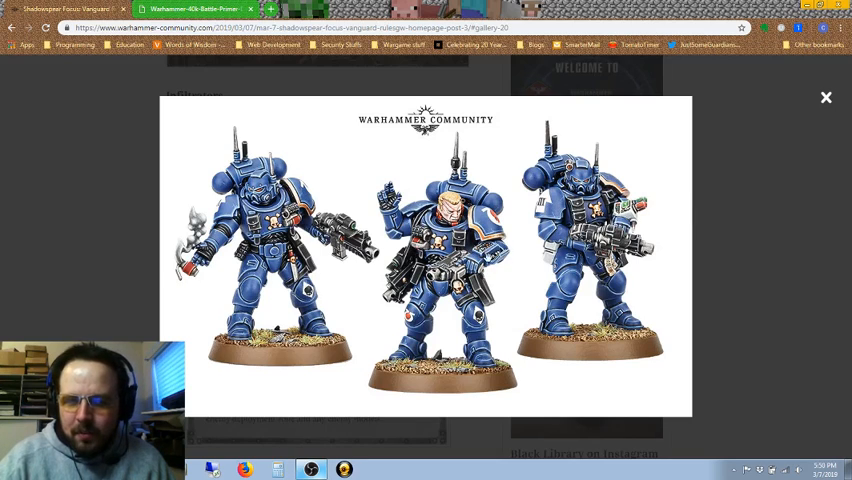
pyautogui.moveTo(739, 232)
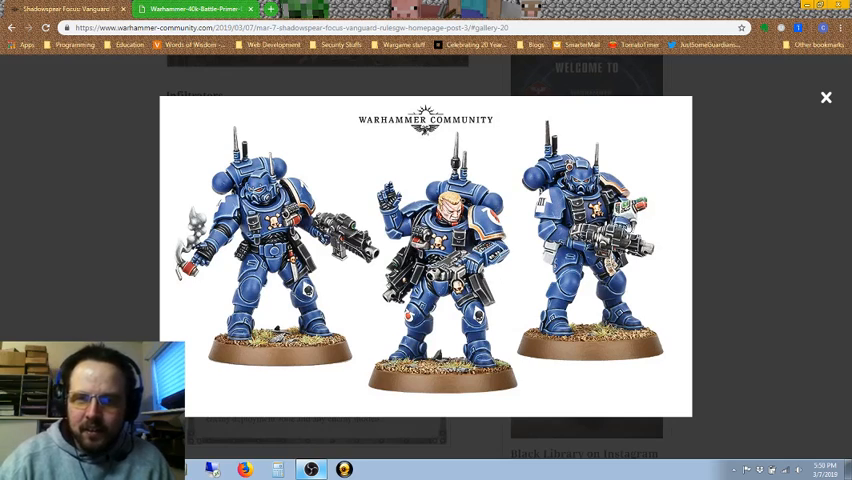
pyautogui.moveTo(795, 122)
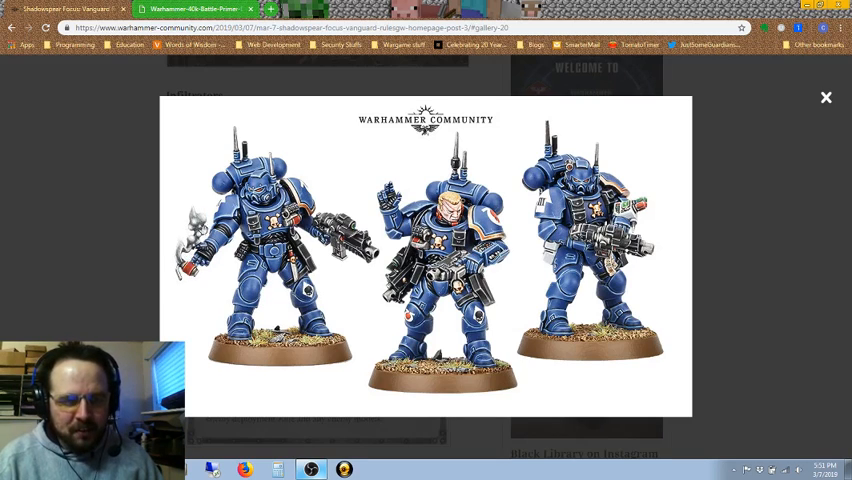
pyautogui.moveTo(810, 102)
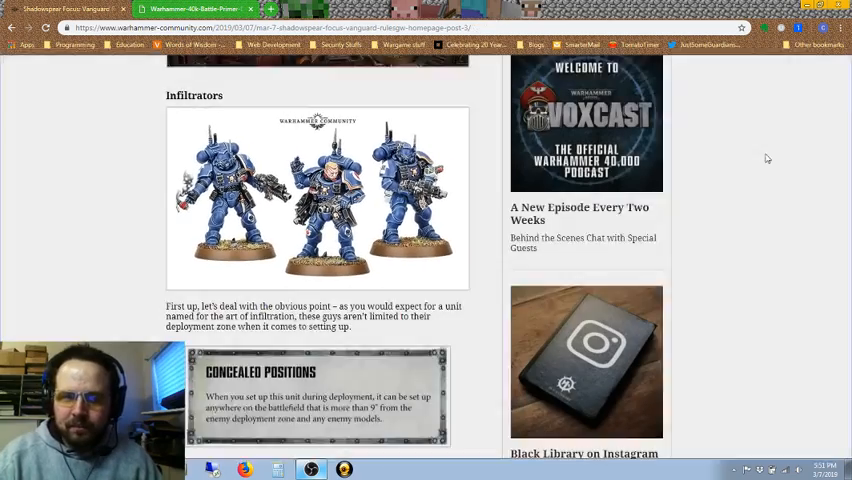
# Step: Close the Concealed Positions card and read on to the bolt carbine profile and Smoke Grenades rule
pyautogui.scroll(-3)
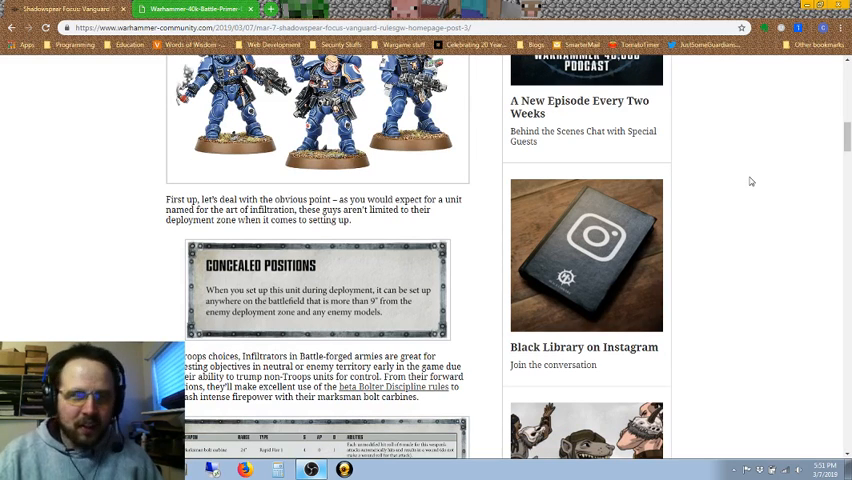
pyautogui.moveTo(723, 224)
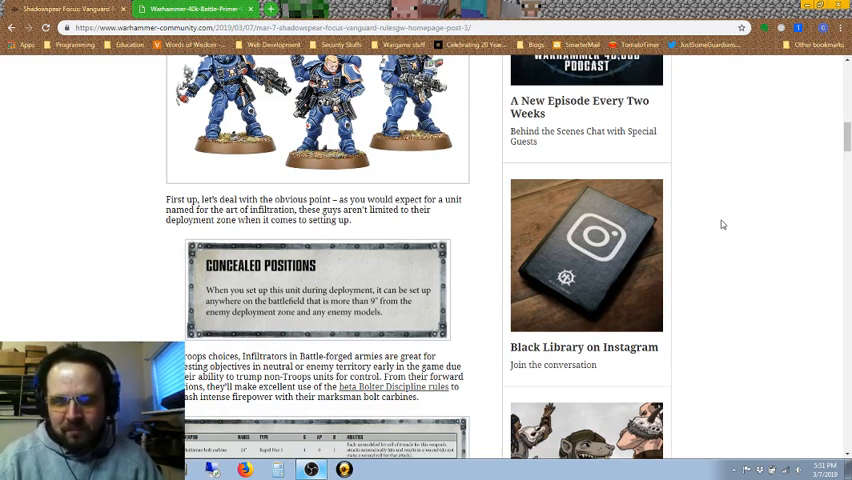
pyautogui.moveTo(393, 275)
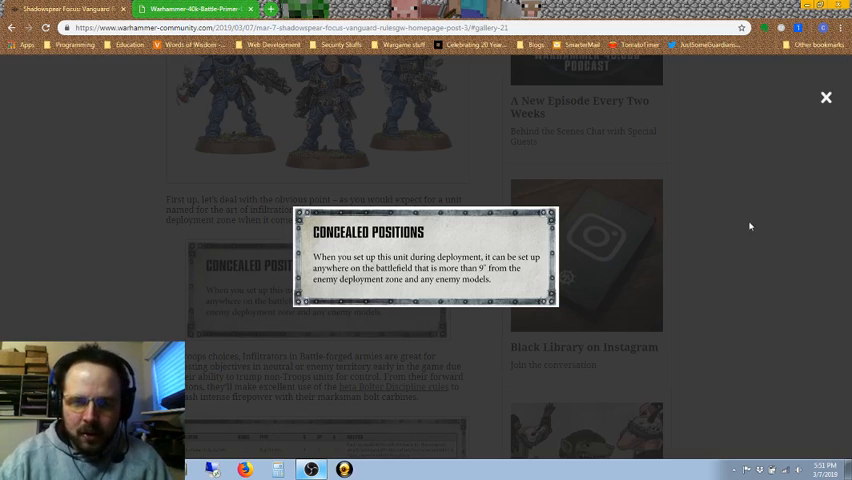
pyautogui.moveTo(801, 160)
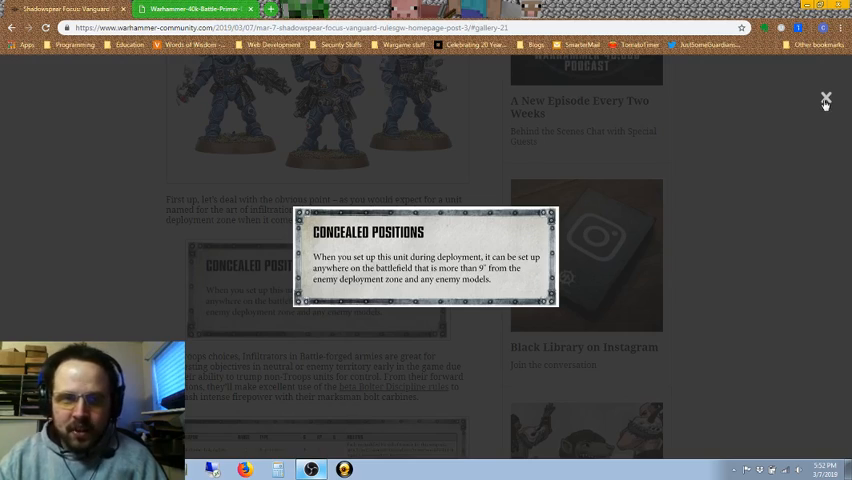
pyautogui.click(824, 99)
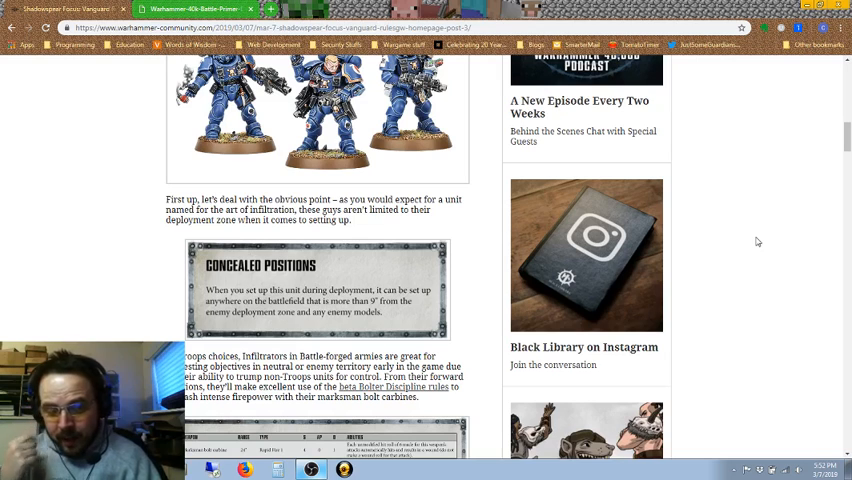
pyautogui.scroll(-3)
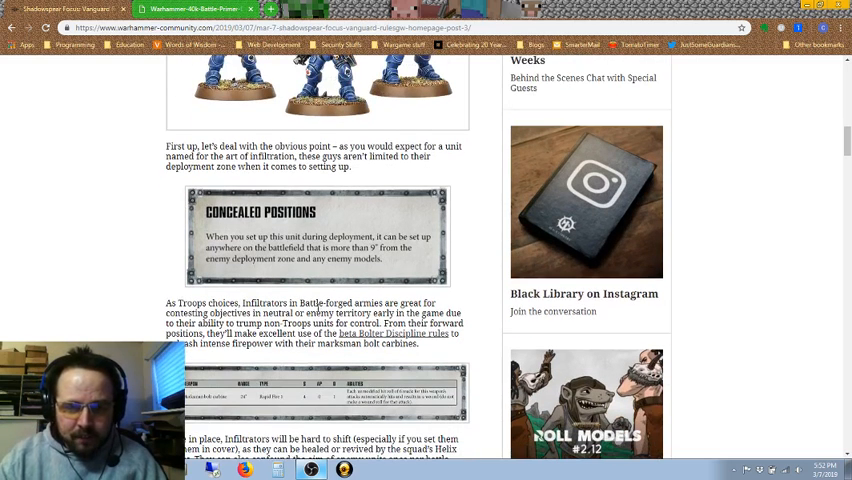
pyautogui.moveTo(790, 238)
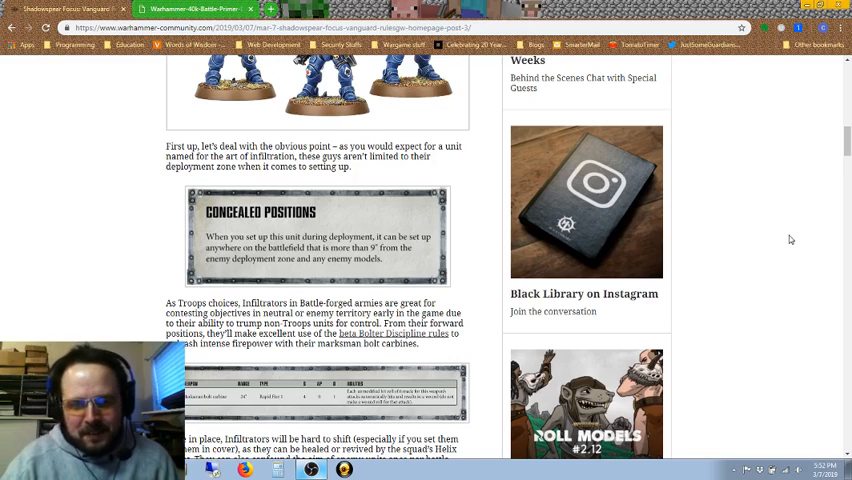
pyautogui.scroll(-3)
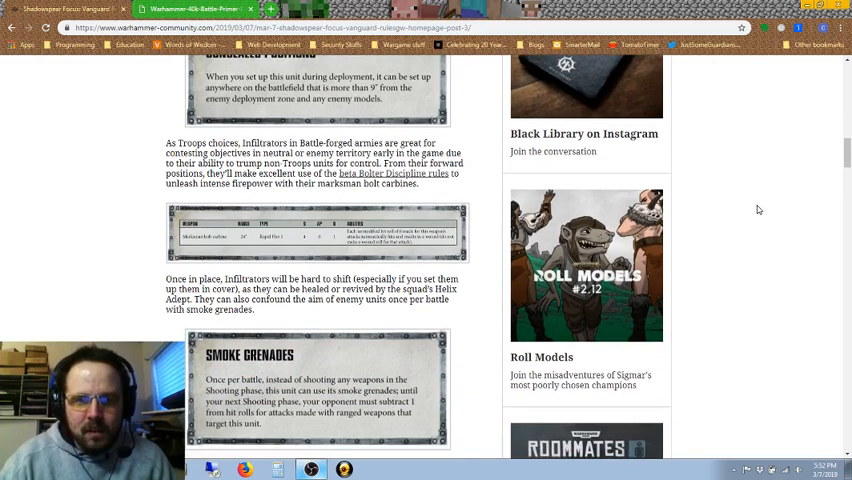
pyautogui.moveTo(410, 198)
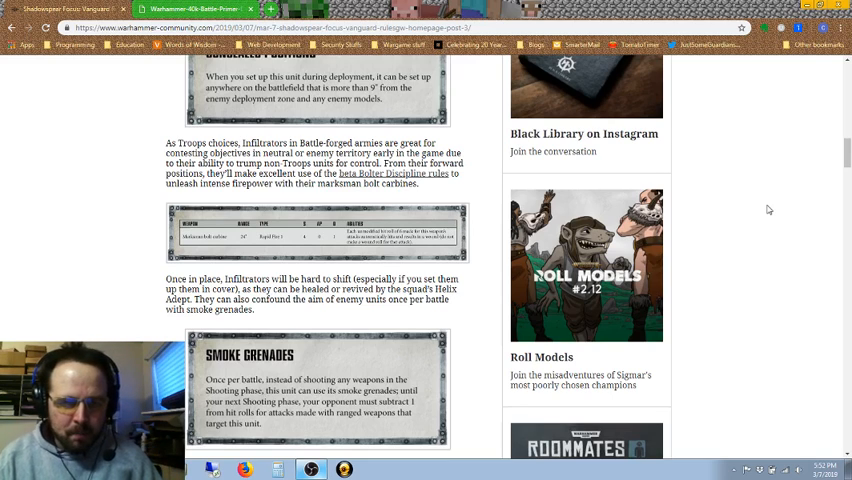
pyautogui.moveTo(751, 213)
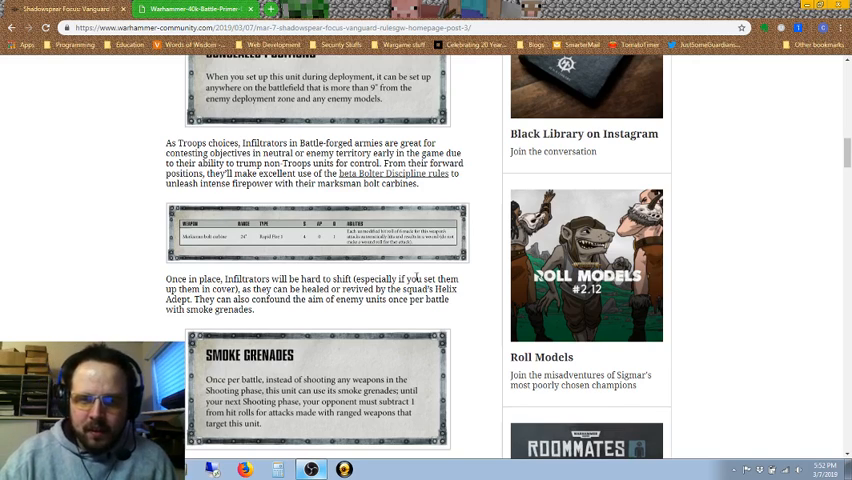
pyautogui.moveTo(483, 233)
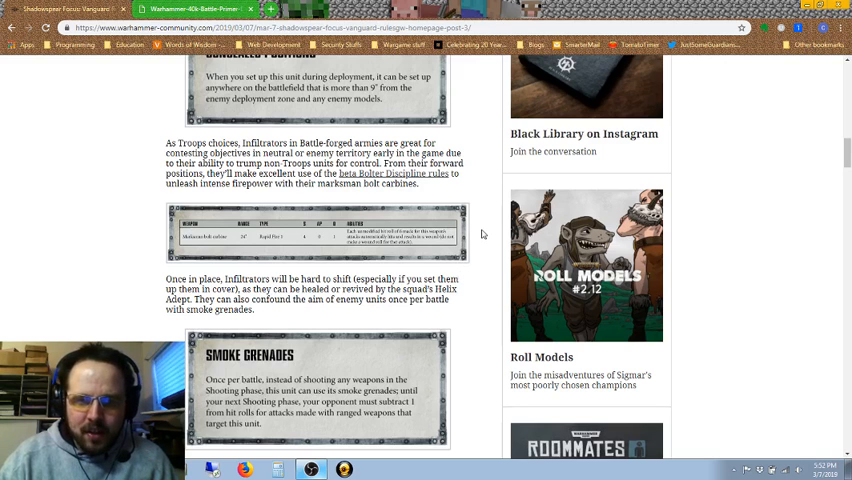
pyautogui.moveTo(378, 253)
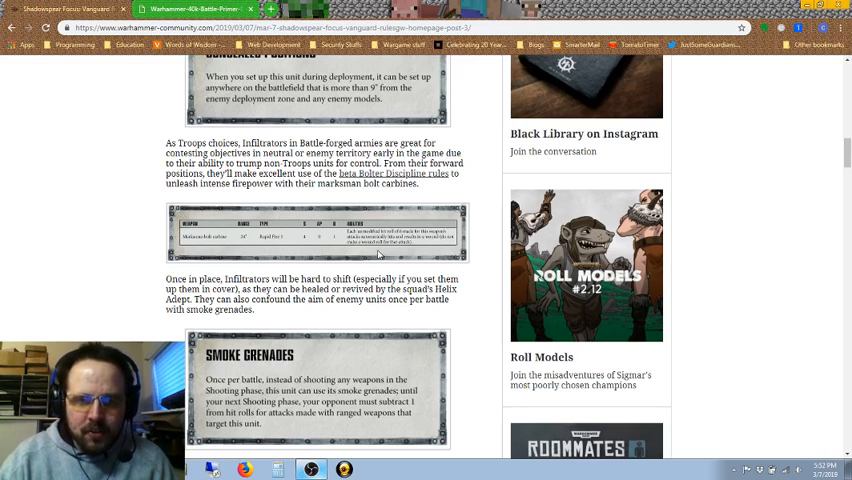
# Step: Enlarge the marksman bolt carbine weapon profile, then close it to return to the article
pyautogui.click(316, 233)
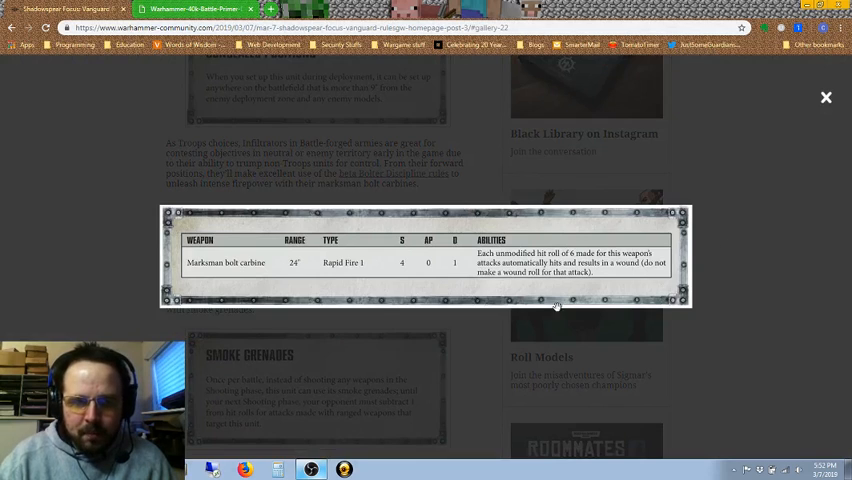
pyautogui.moveTo(324, 286)
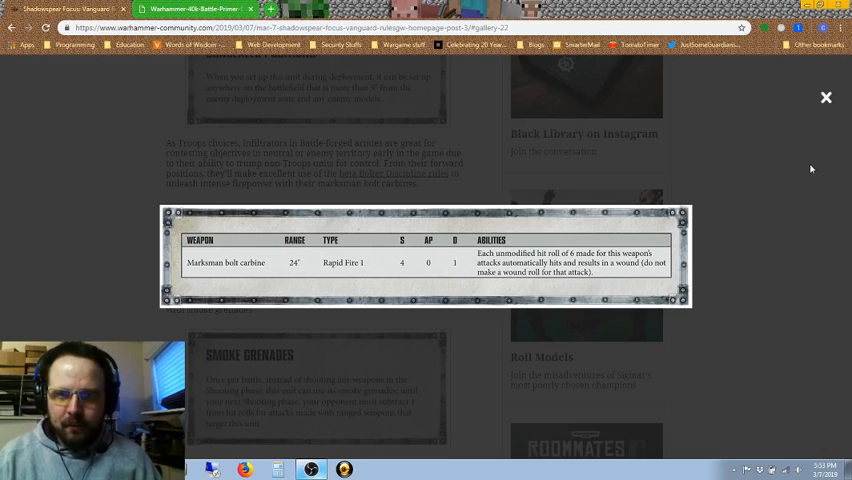
pyautogui.moveTo(824, 135)
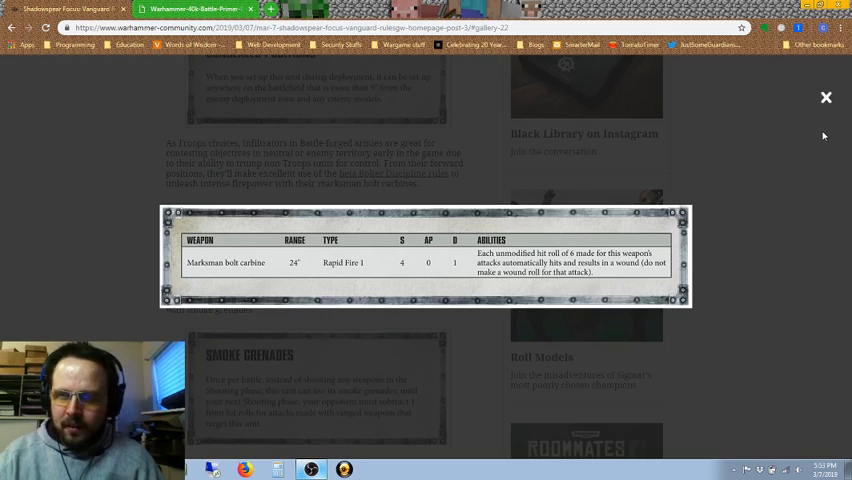
pyautogui.moveTo(826, 98)
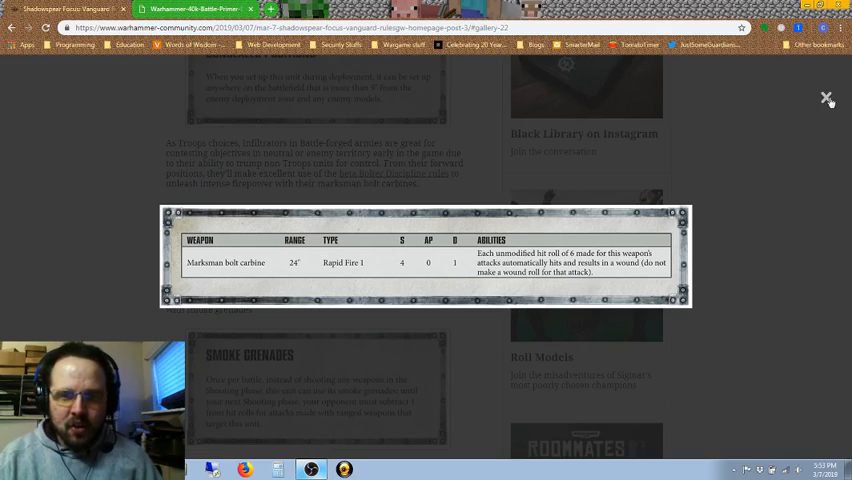
pyautogui.moveTo(648, 289)
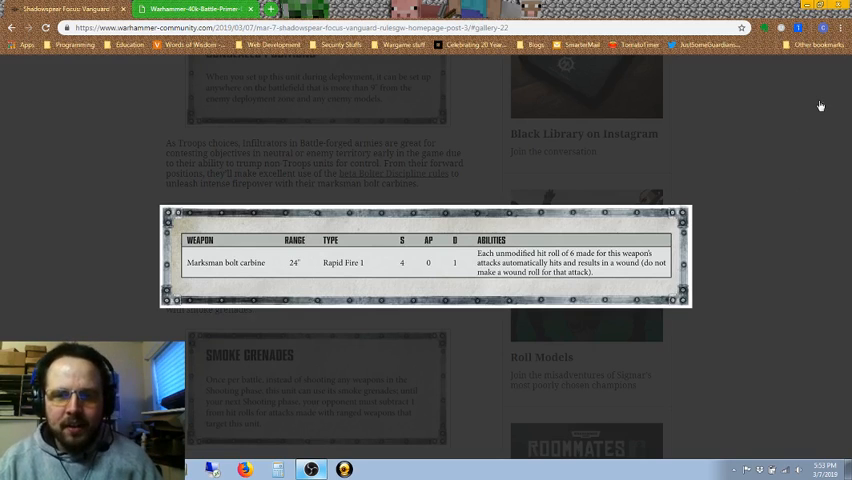
pyautogui.moveTo(825, 98)
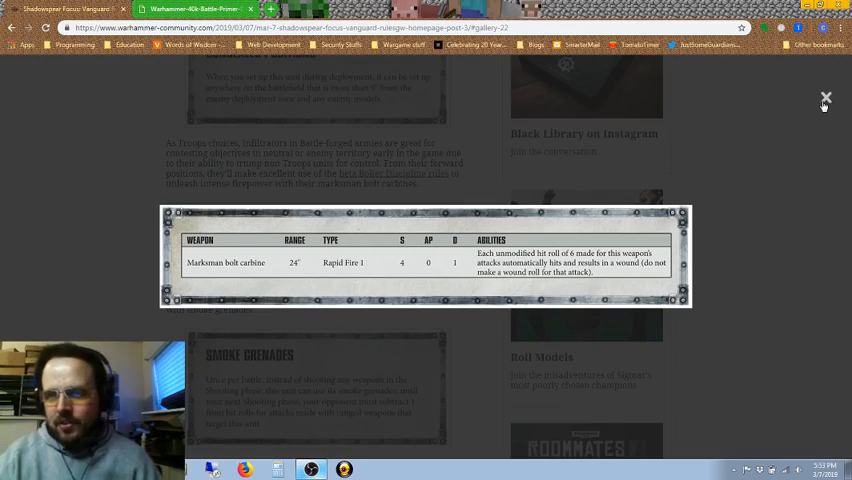
pyautogui.click(825, 97)
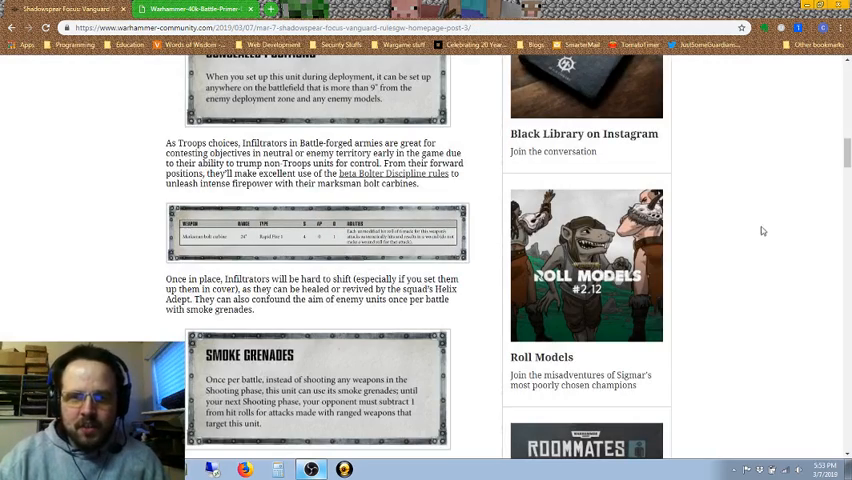
pyautogui.scroll(-3)
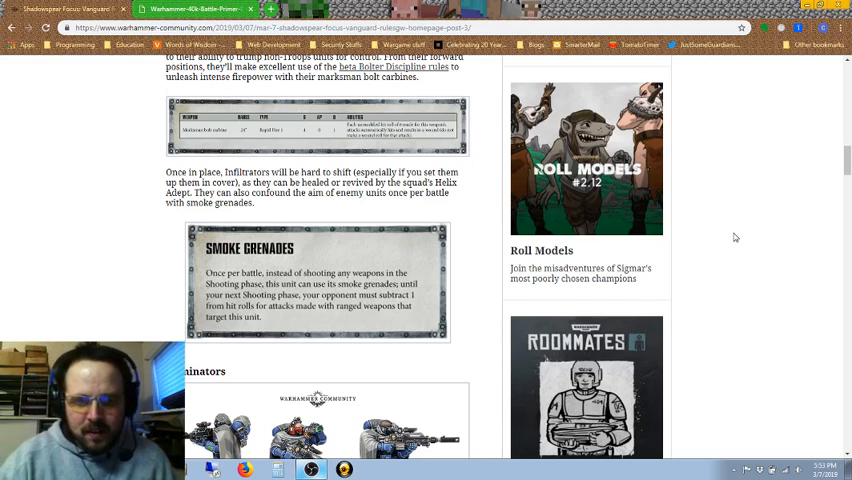
pyautogui.scroll(3)
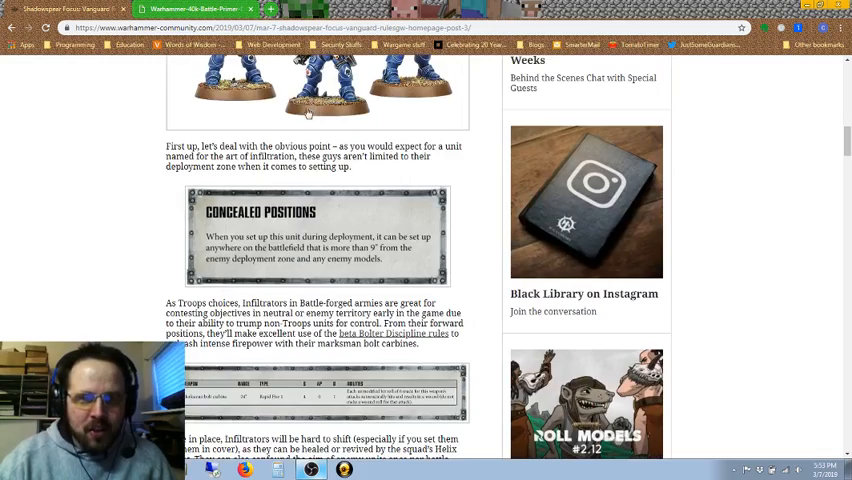
pyautogui.scroll(-3)
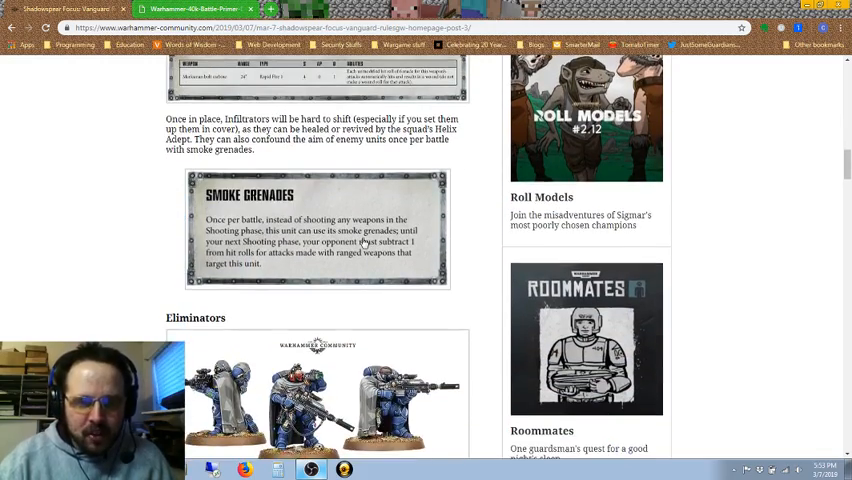
pyautogui.click(316, 230)
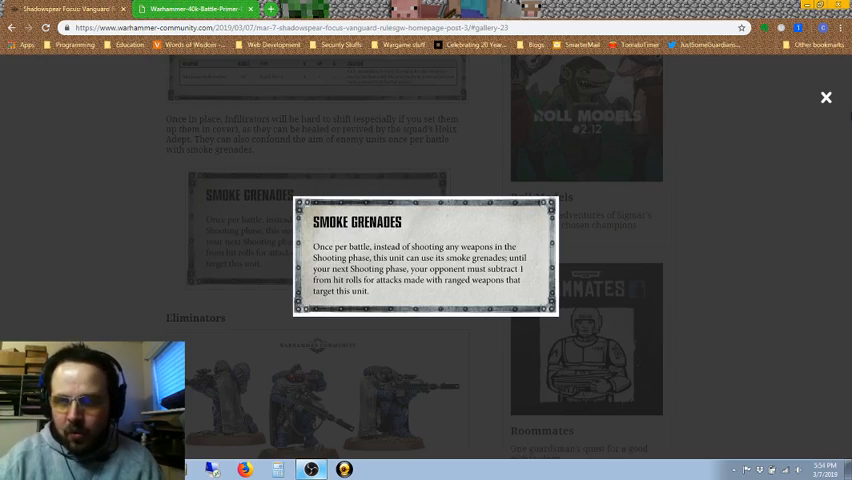
pyautogui.click(825, 97)
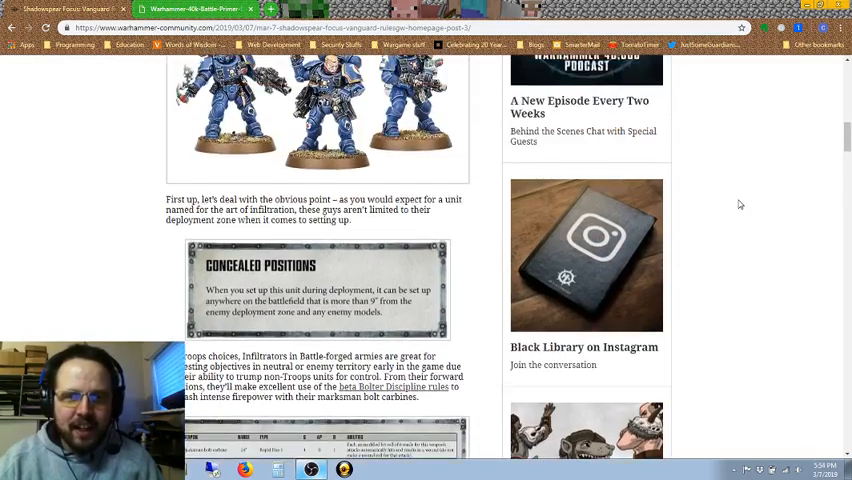
pyautogui.scroll(-3)
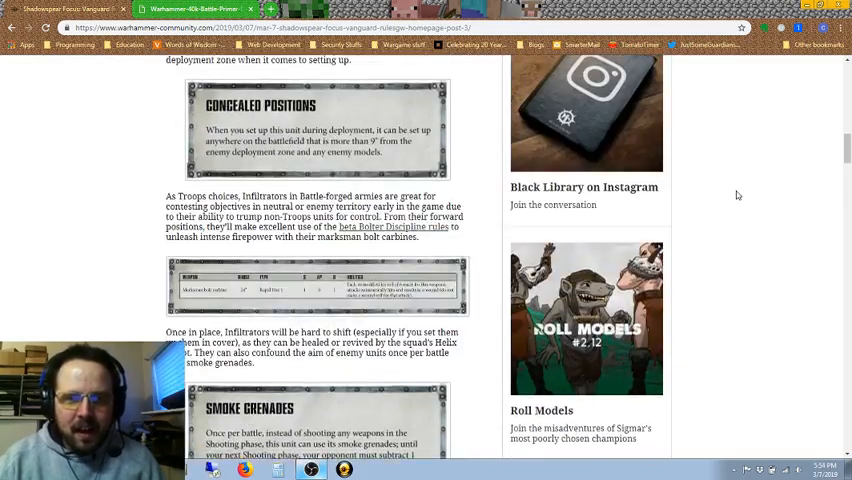
pyautogui.scroll(3)
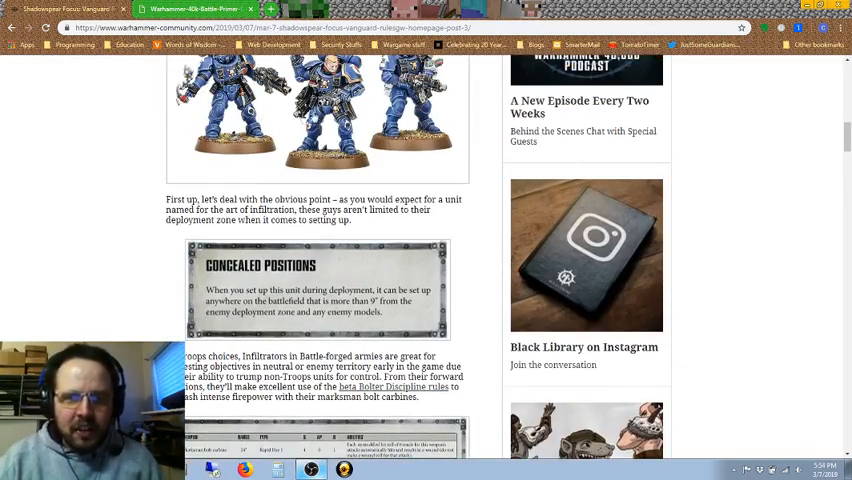
pyautogui.scroll(3)
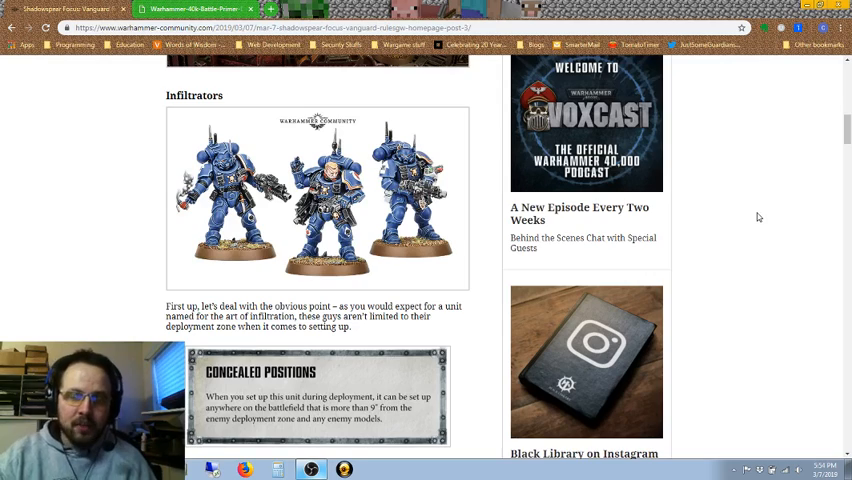
pyautogui.scroll(-3)
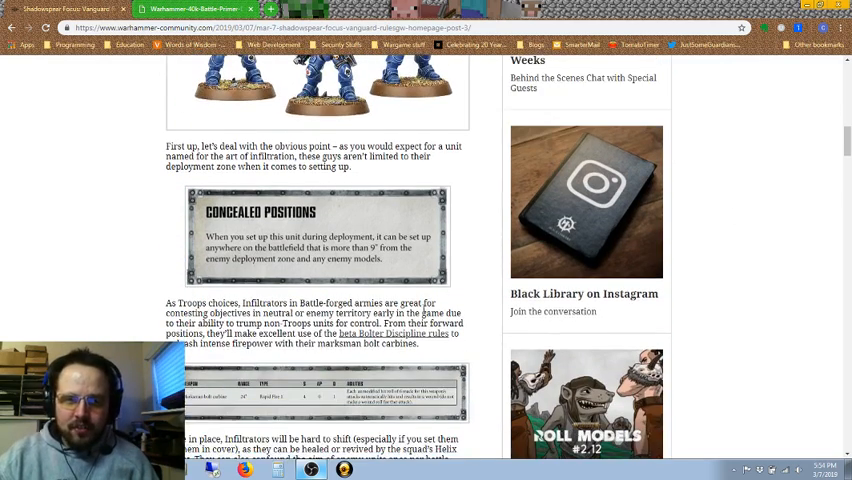
pyautogui.scroll(-3)
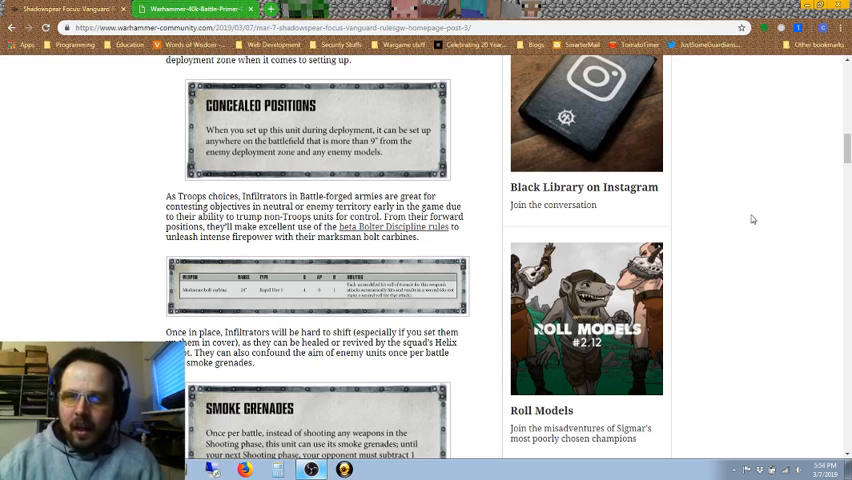
# Step: Scroll past the Smoke Grenades card to the Eliminators heading
pyautogui.scroll(-3)
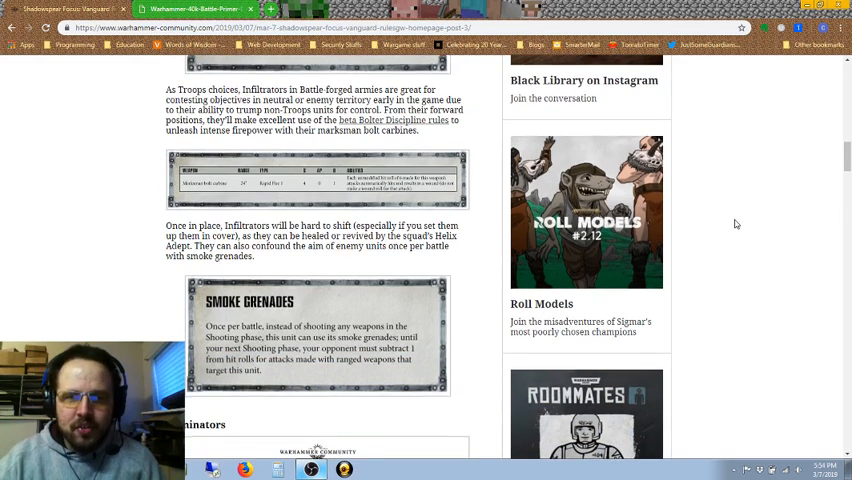
pyautogui.scroll(-3)
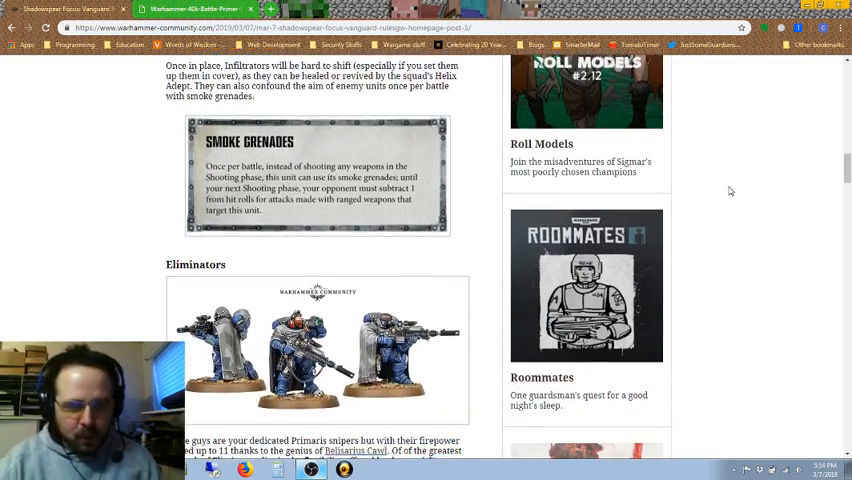
pyautogui.scroll(-3)
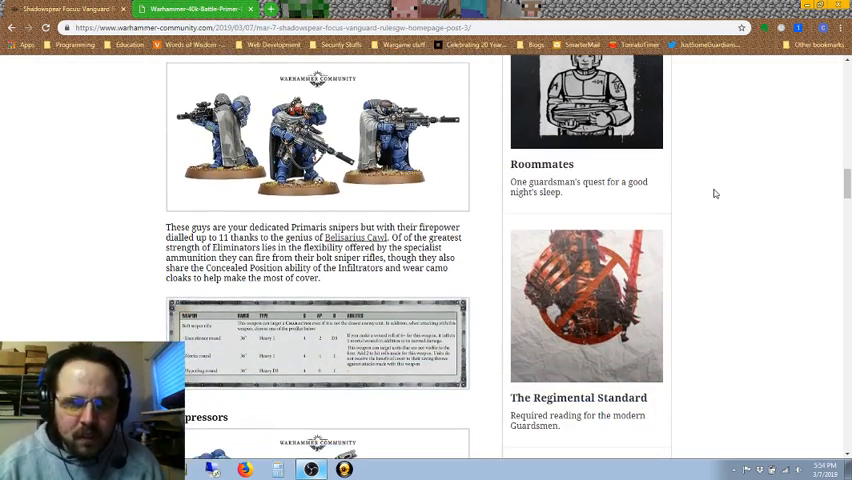
pyautogui.scroll(3)
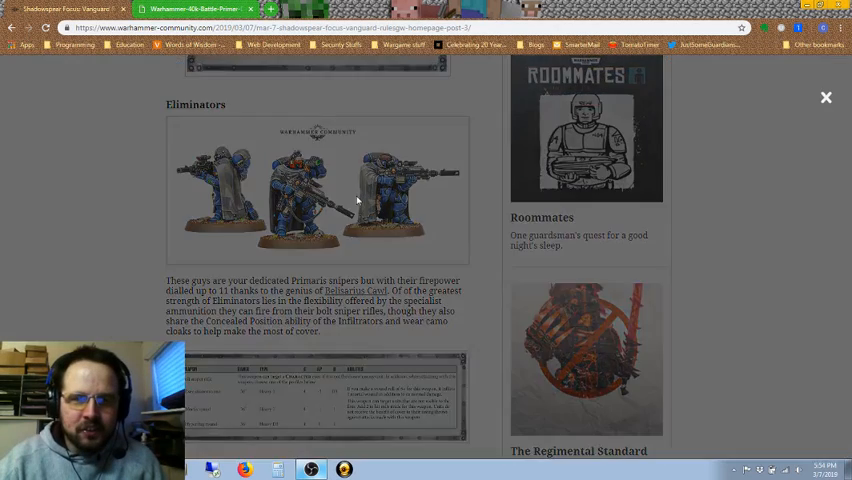
pyautogui.click(317, 190)
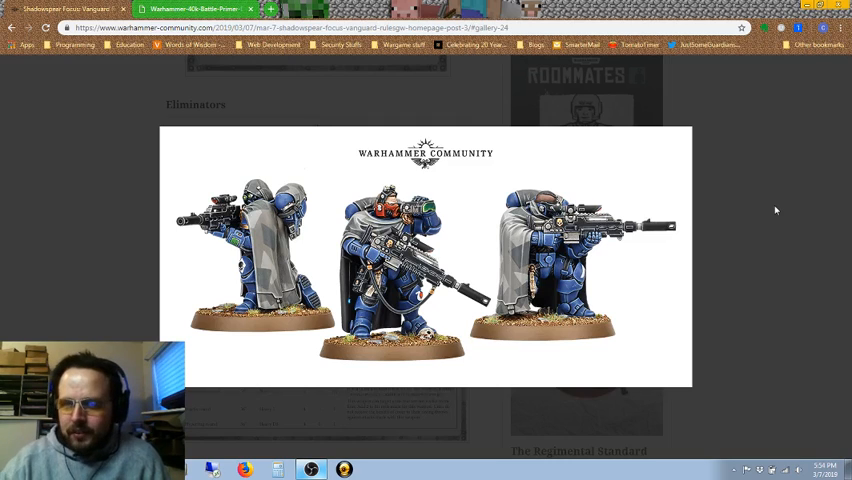
pyautogui.moveTo(828, 97)
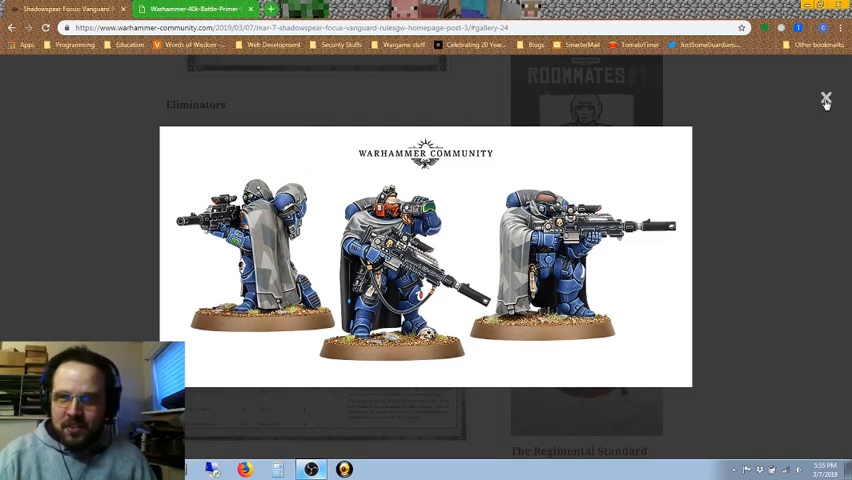
pyautogui.click(824, 97)
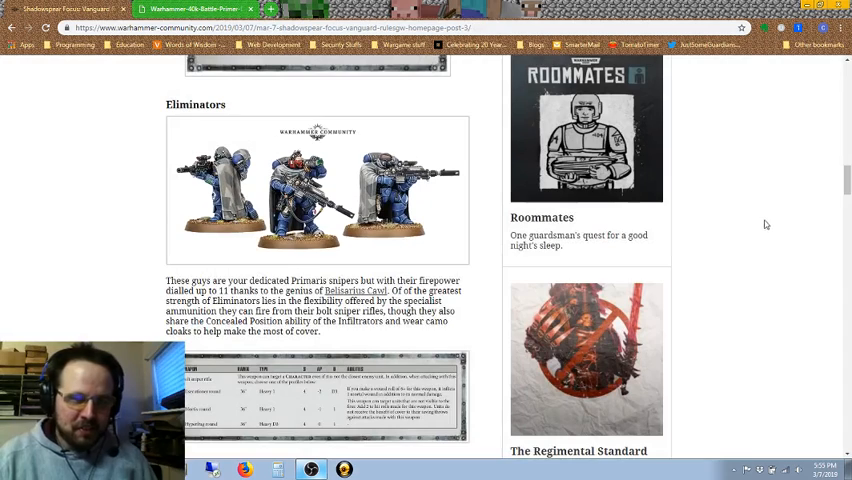
pyautogui.scroll(-3)
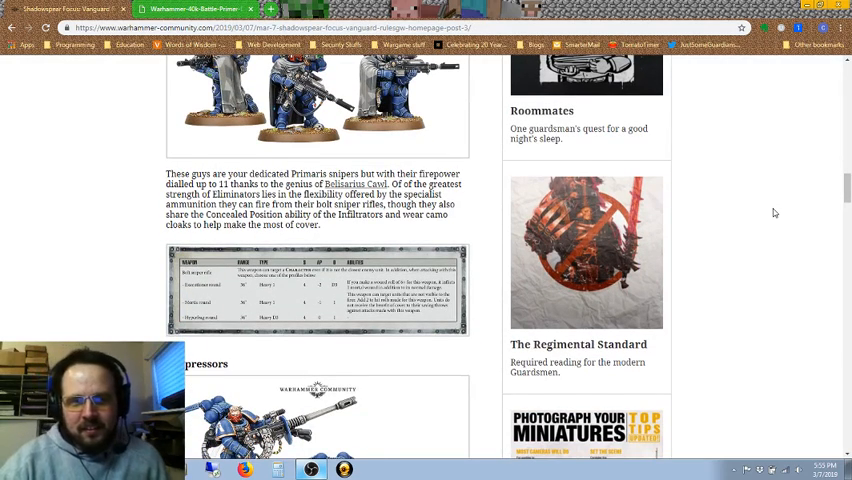
pyautogui.scroll(-3)
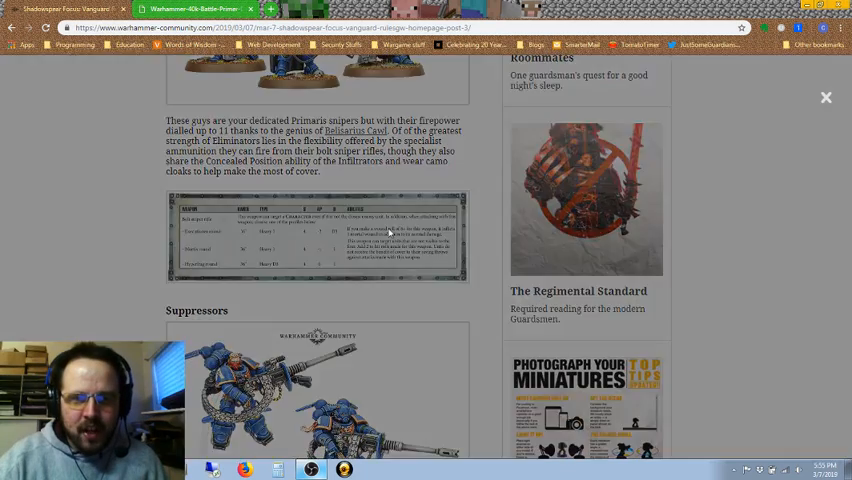
pyautogui.click(316, 238)
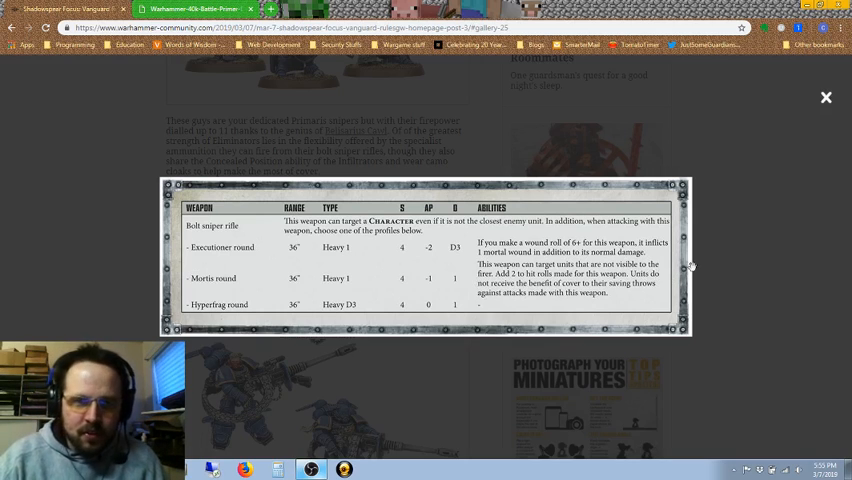
pyautogui.moveTo(730, 253)
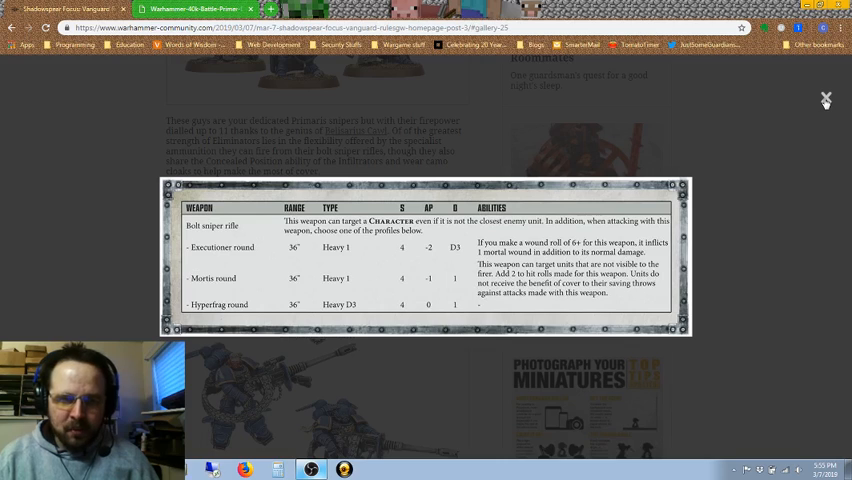
pyautogui.moveTo(827, 104)
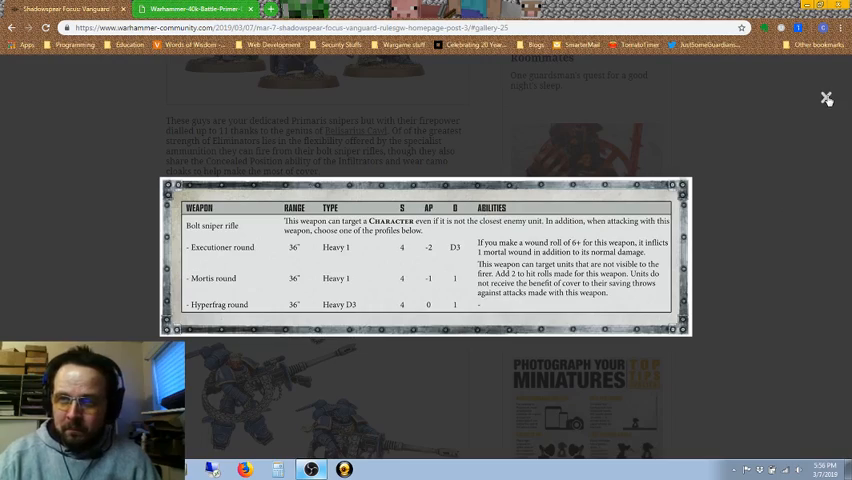
pyautogui.click(827, 97)
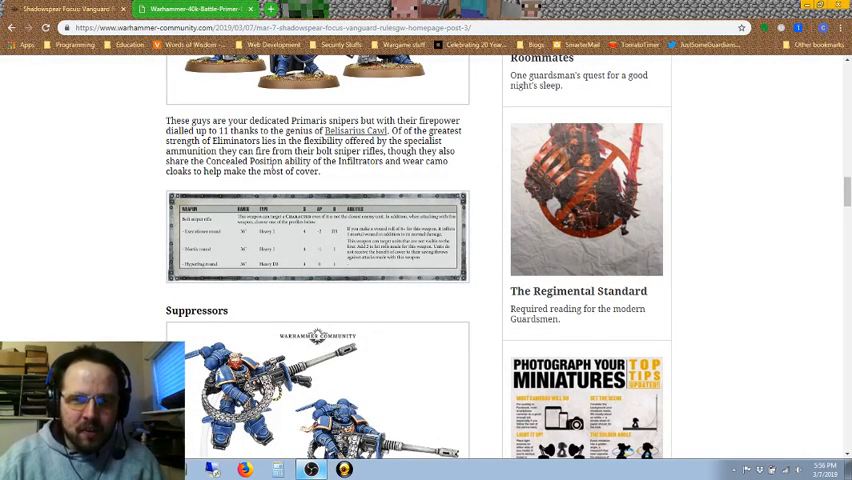
pyautogui.moveTo(400, 175)
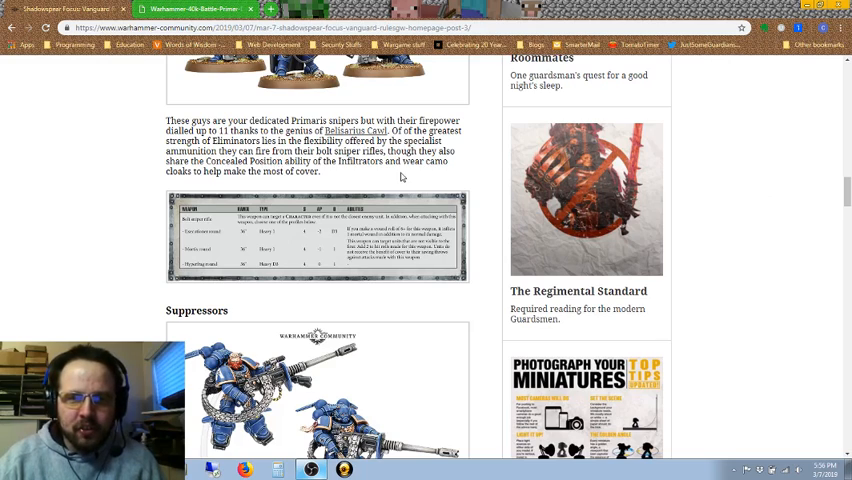
# Step: Scroll down until the Suppressors heading and jump-pack miniatures photo are visible
pyautogui.scroll(3)
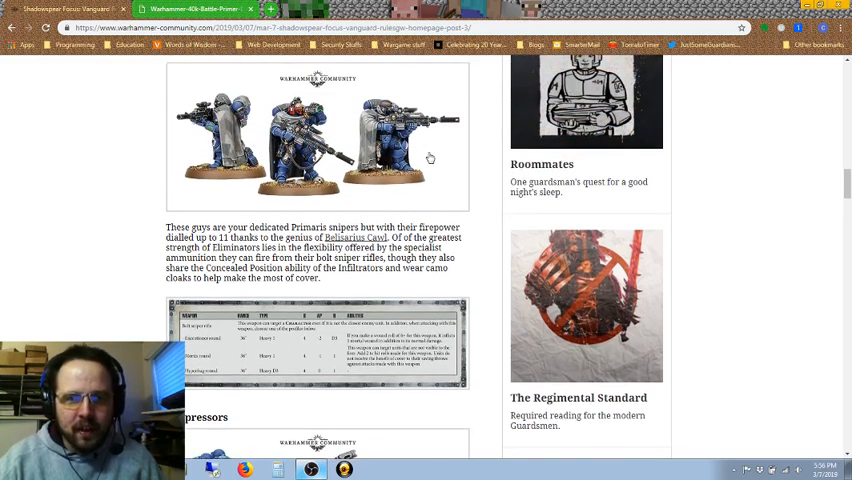
pyautogui.scroll(-3)
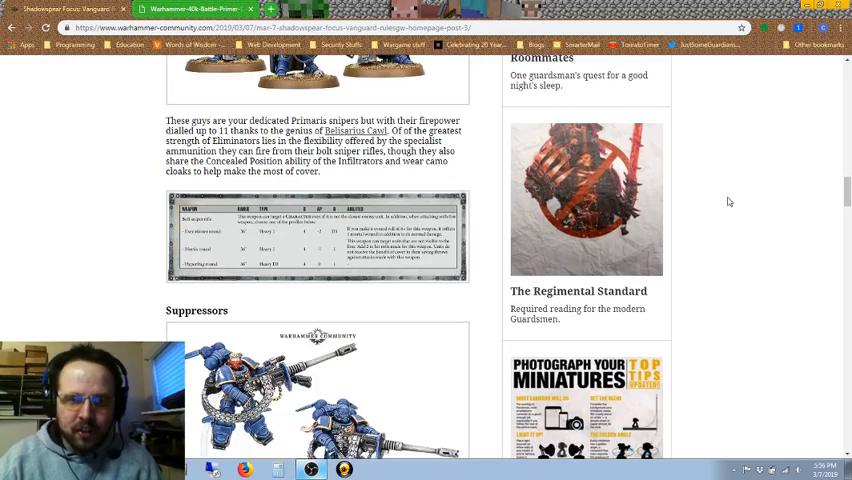
pyautogui.scroll(-3)
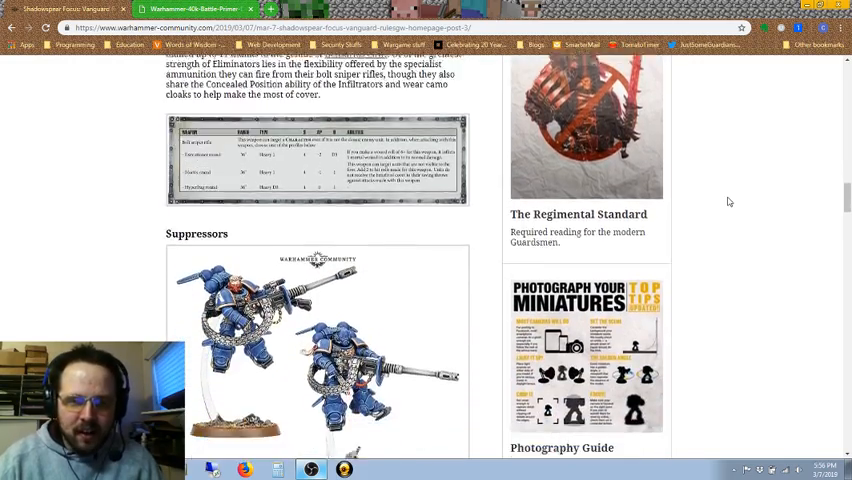
pyautogui.scroll(-3)
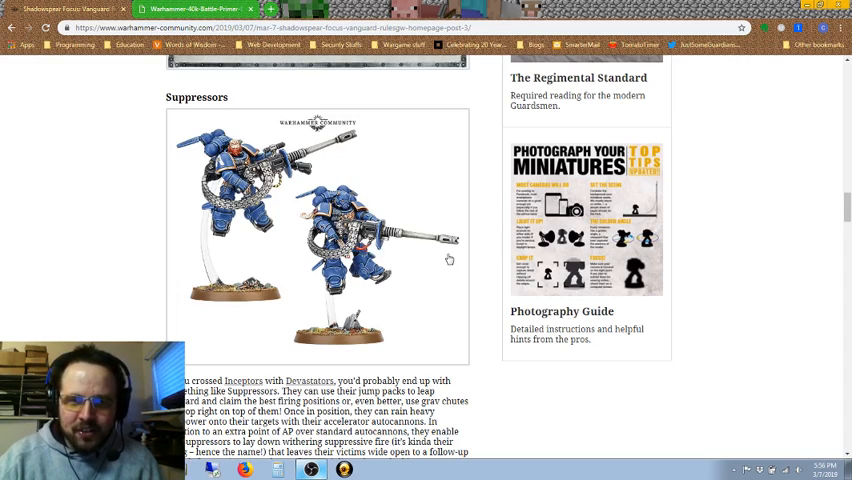
pyautogui.click(320, 230)
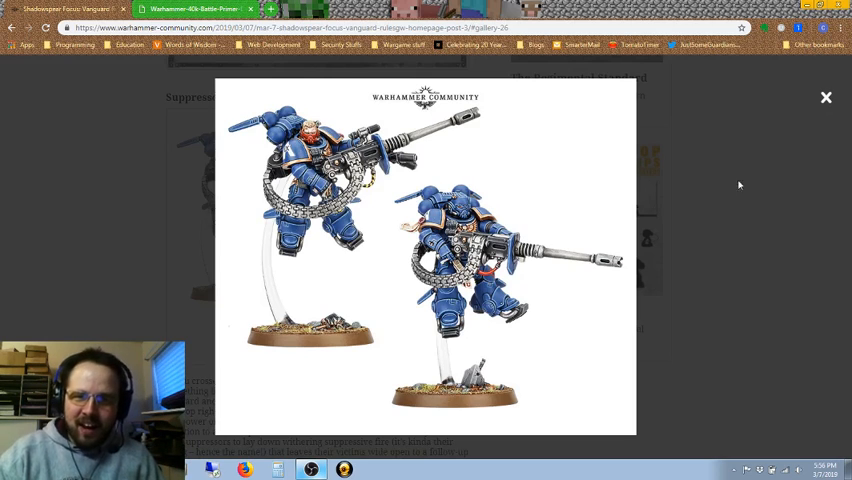
pyautogui.moveTo(746, 189)
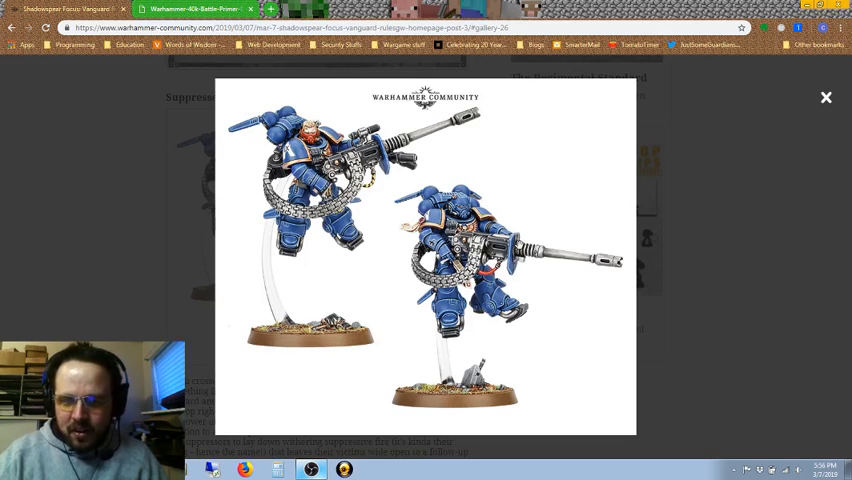
pyautogui.moveTo(810, 214)
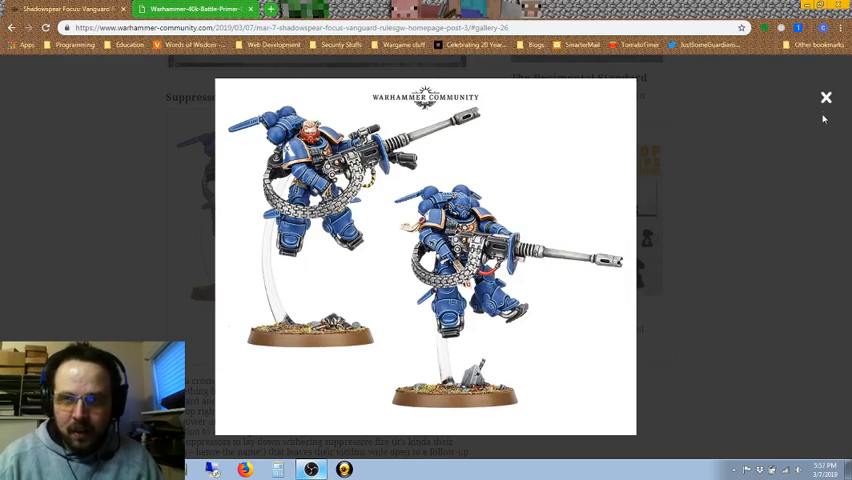
pyautogui.click(825, 97)
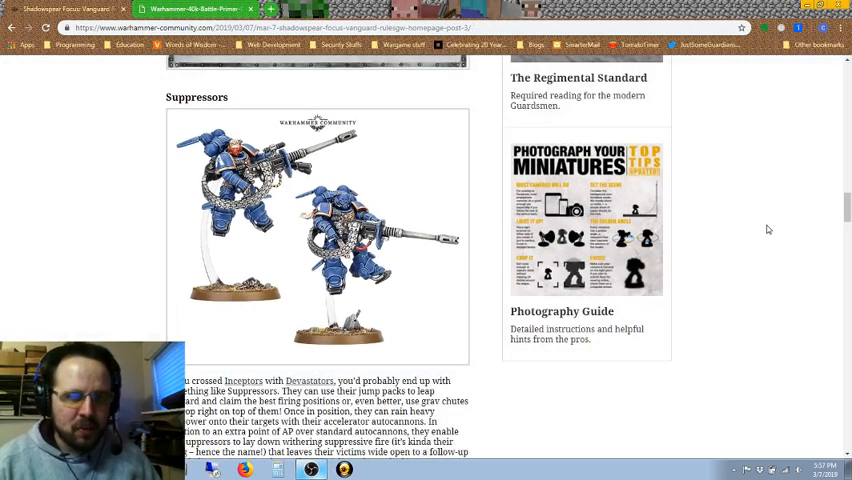
# Step: Scroll past the Suppressors description to the Suppressing Fire rule card
pyautogui.scroll(-3)
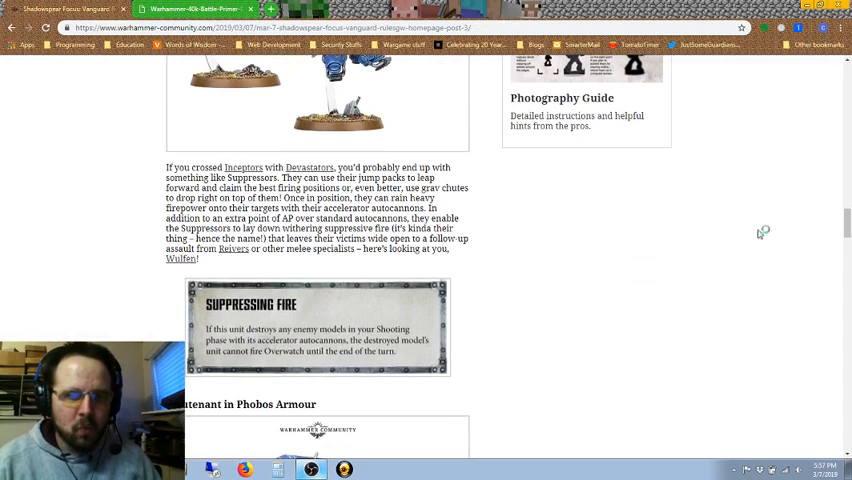
pyautogui.moveTo(620, 248)
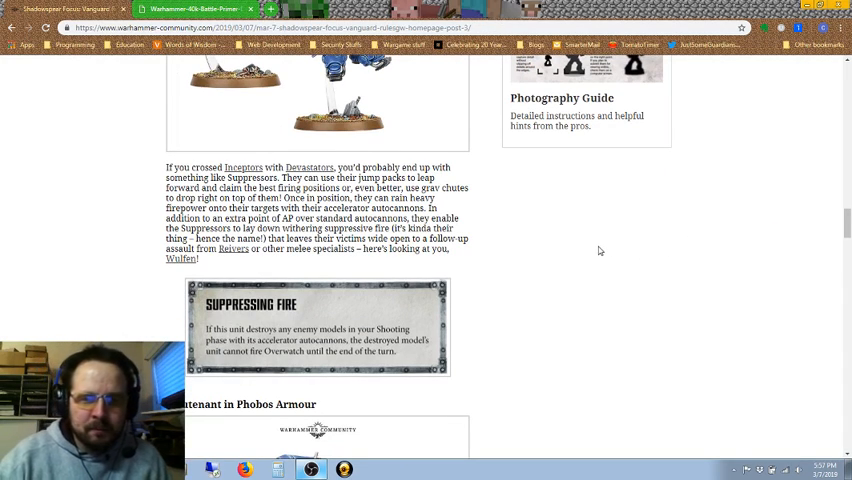
pyautogui.moveTo(533, 272)
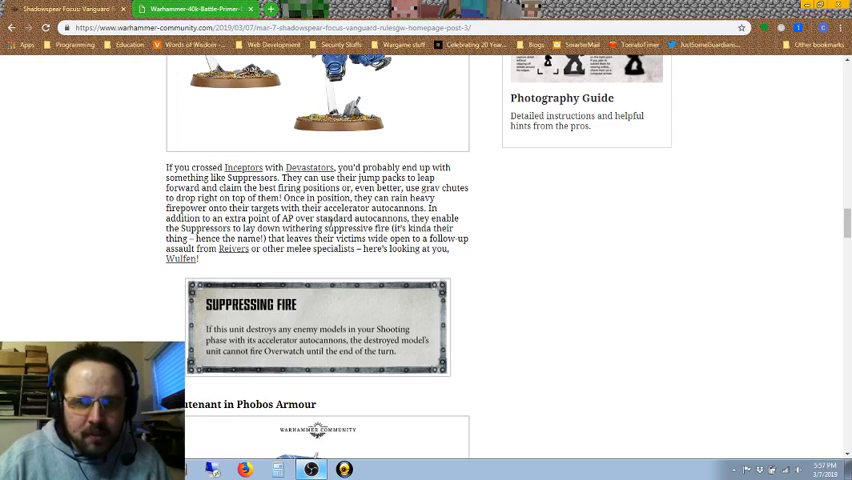
pyautogui.moveTo(503, 240)
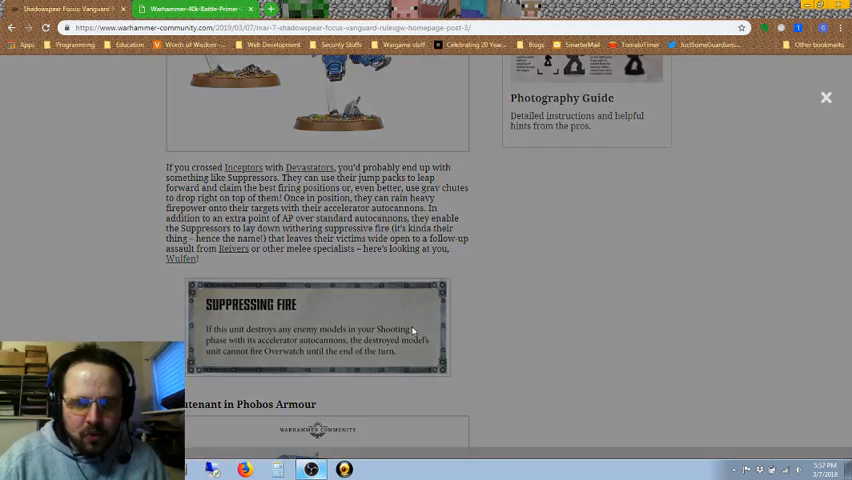
pyautogui.click(317, 330)
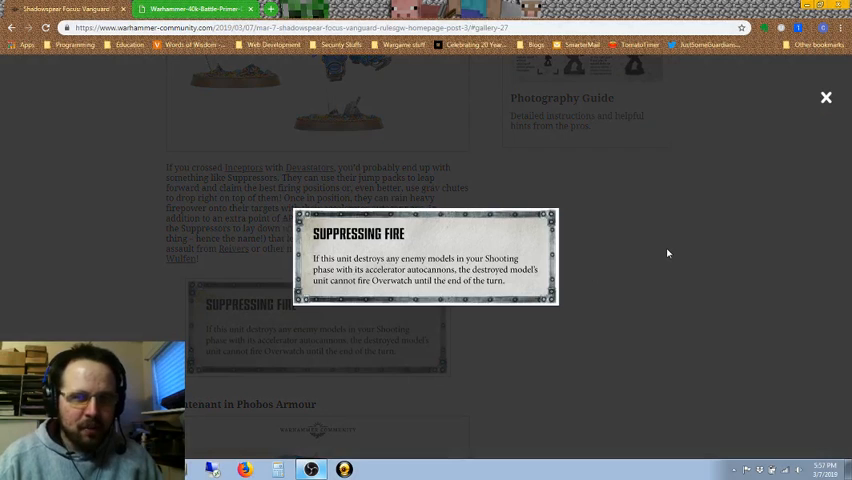
pyautogui.moveTo(756, 211)
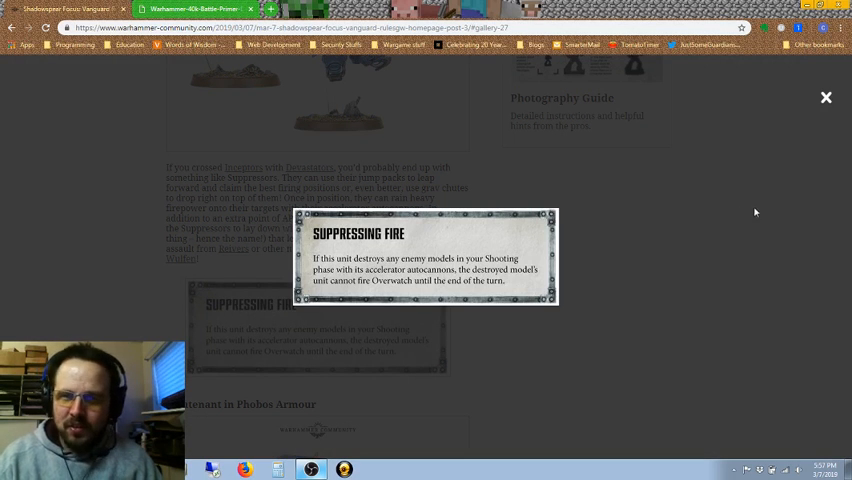
pyautogui.moveTo(758, 216)
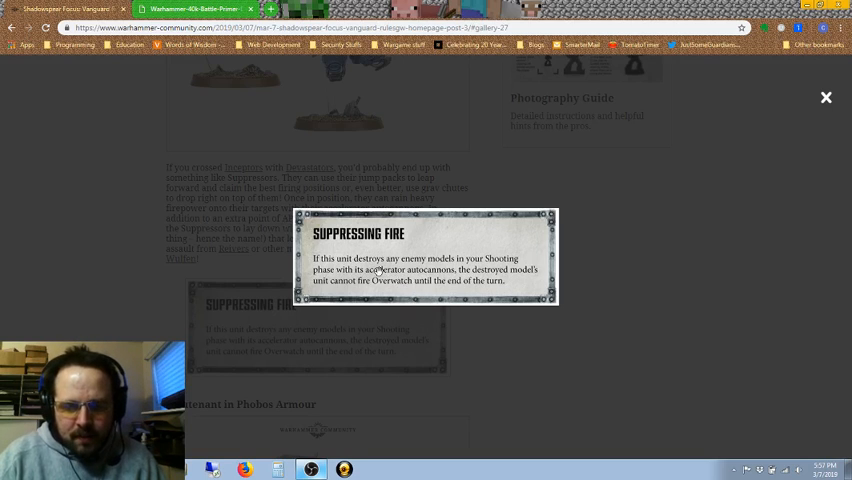
pyautogui.moveTo(607, 237)
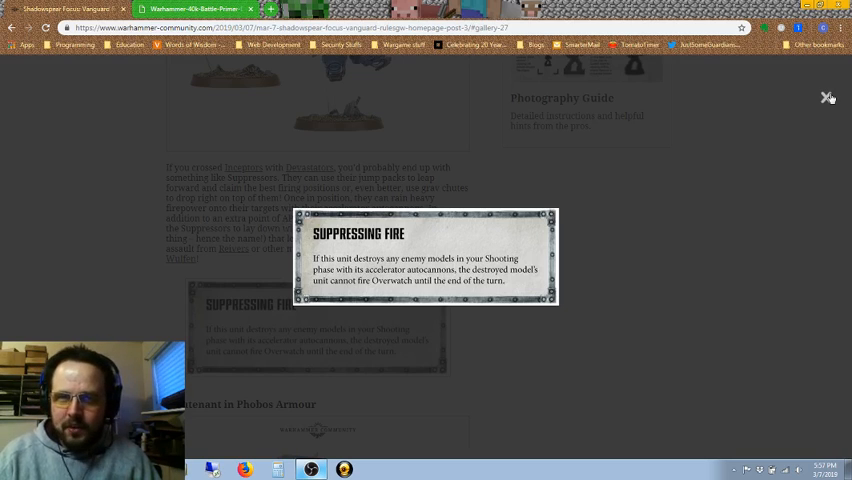
pyautogui.click(828, 97)
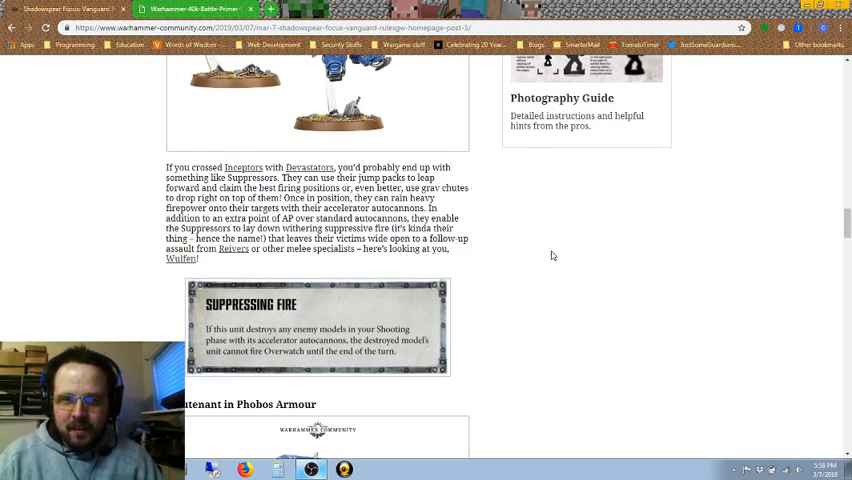
# Step: Scroll down to the Lieutenant in Phobos Armour heading, then back up to the Suppressors photo
pyautogui.scroll(-3)
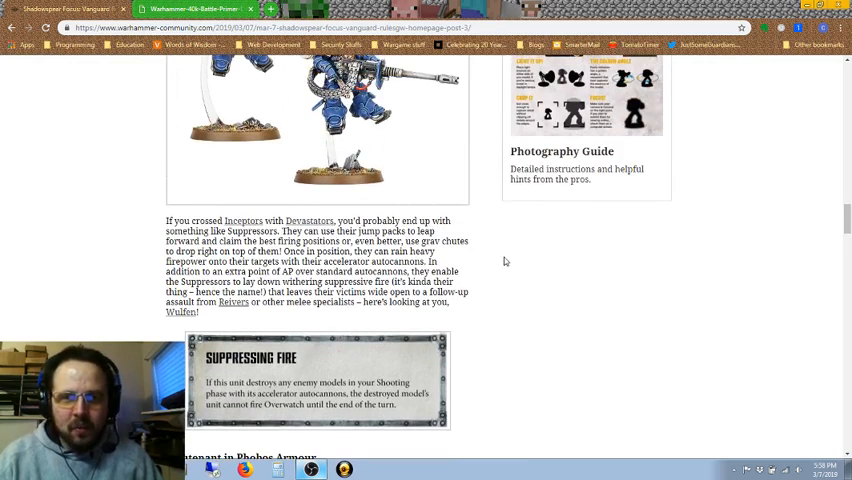
pyautogui.scroll(3)
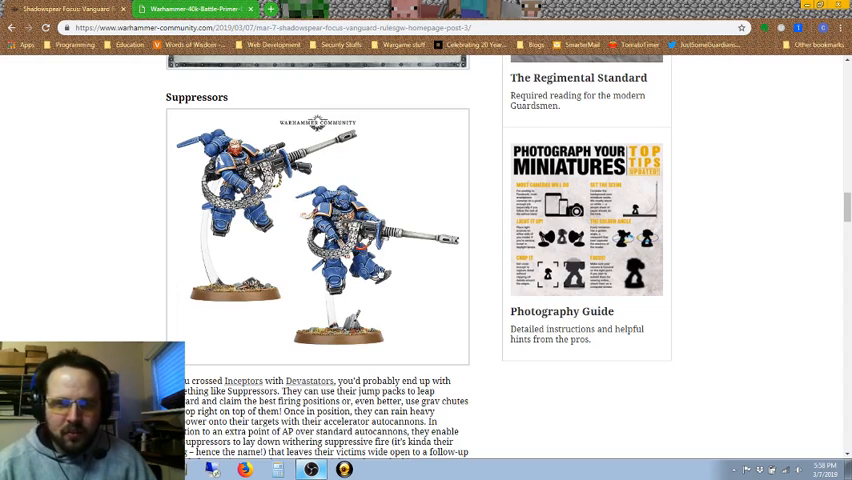
pyautogui.moveTo(498, 309)
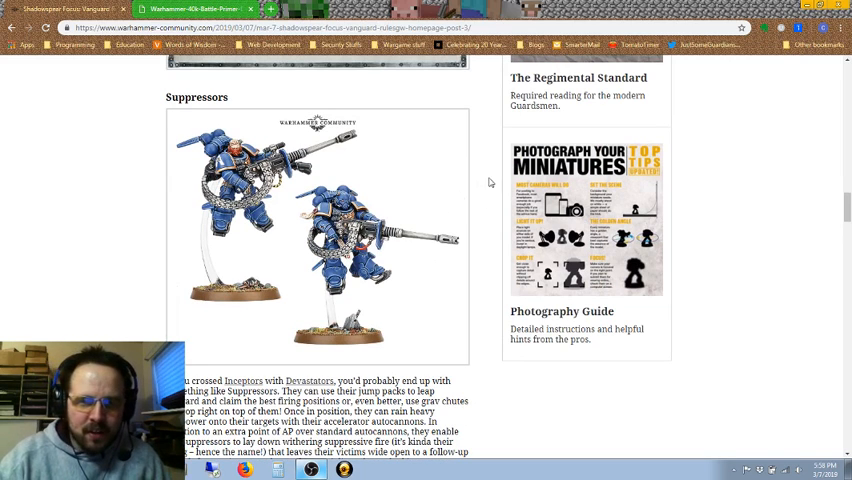
pyautogui.scroll(-3)
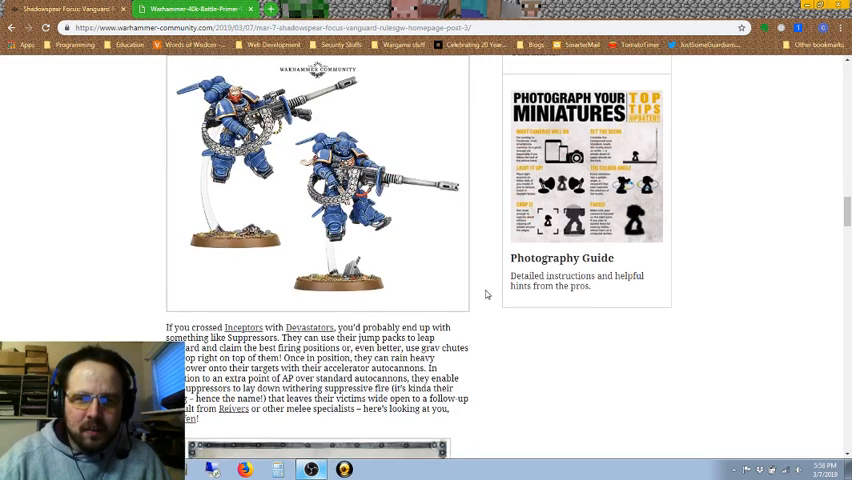
pyautogui.scroll(3)
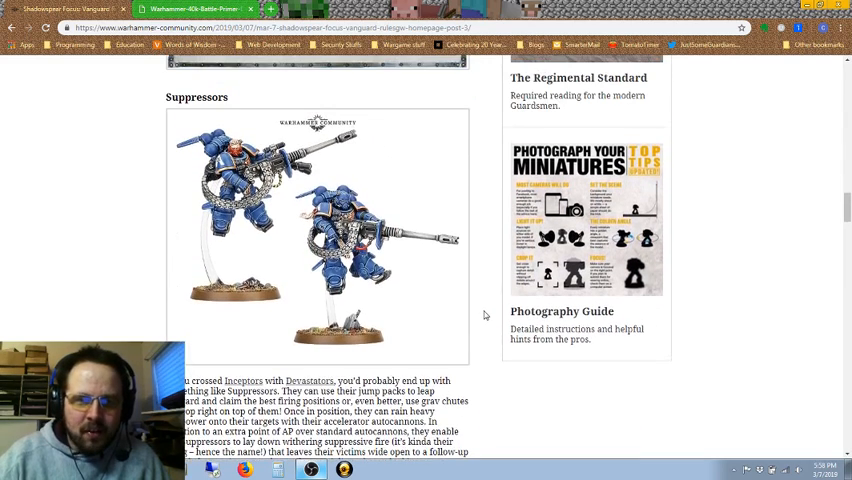
pyautogui.moveTo(353, 342)
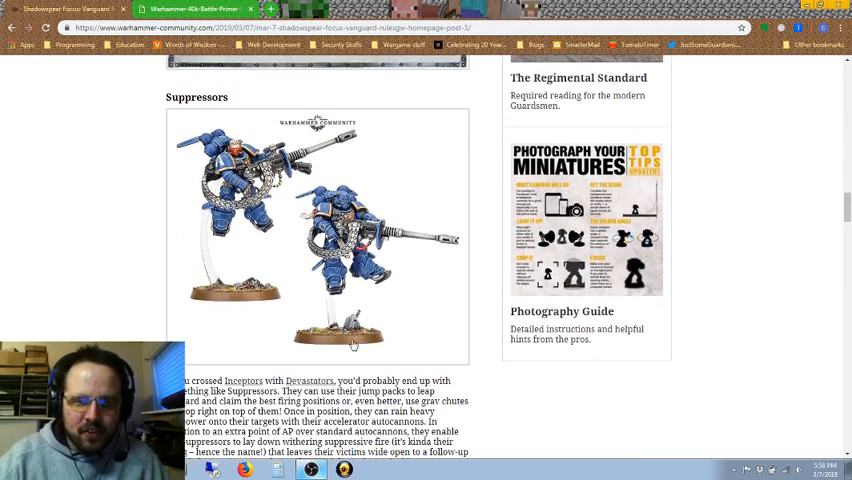
pyautogui.moveTo(477, 375)
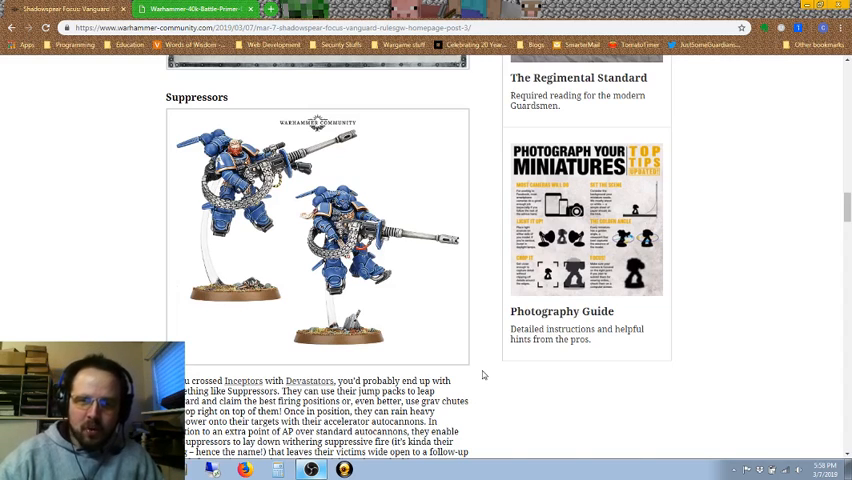
pyautogui.moveTo(489, 310)
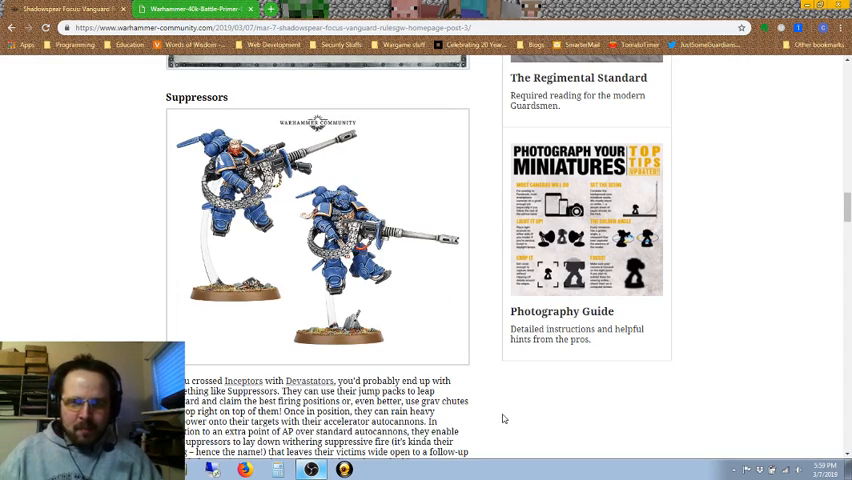
pyautogui.scroll(-3)
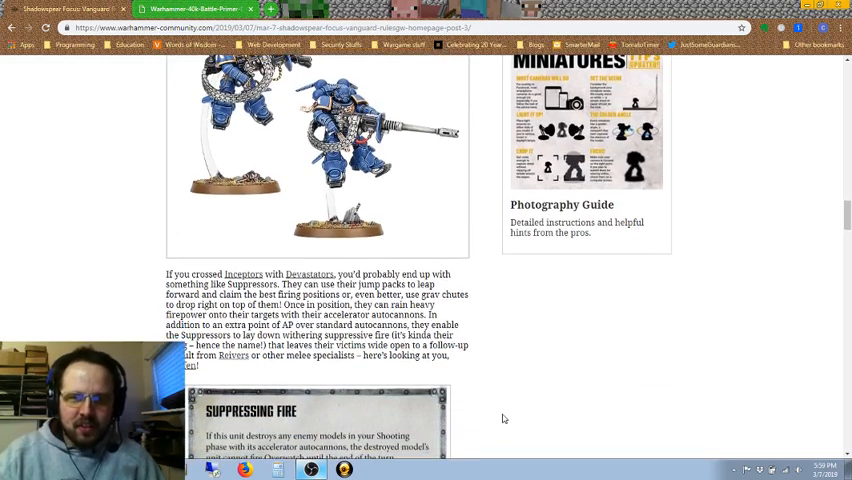
pyautogui.scroll(-3)
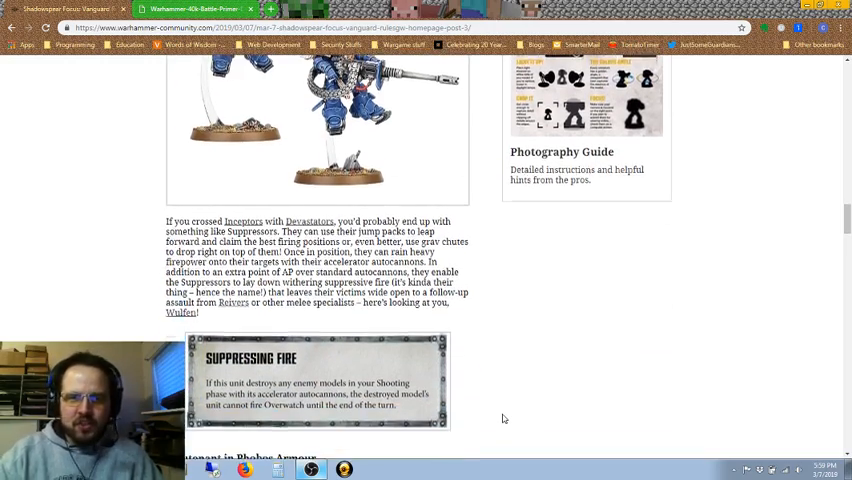
pyautogui.scroll(-3)
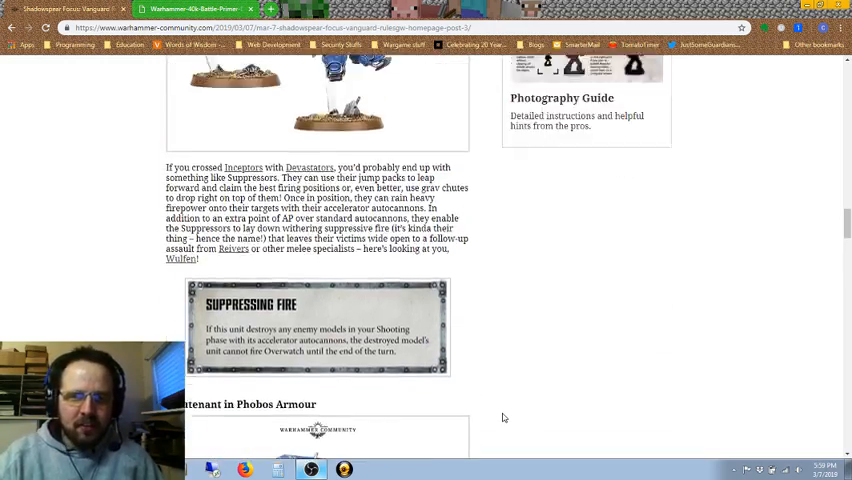
pyautogui.scroll(3)
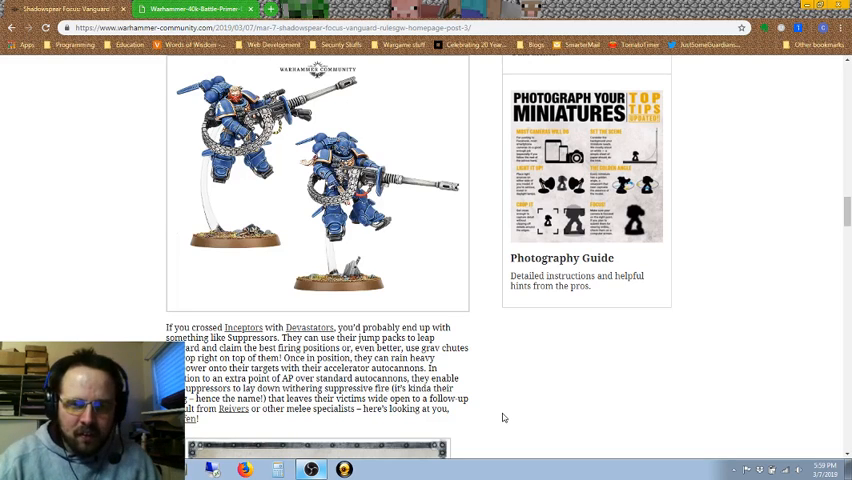
pyautogui.moveTo(367, 253)
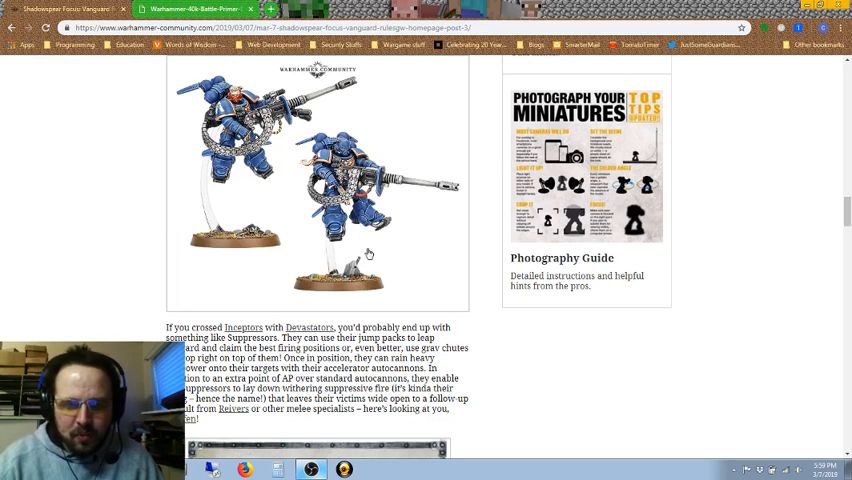
pyautogui.moveTo(297, 246)
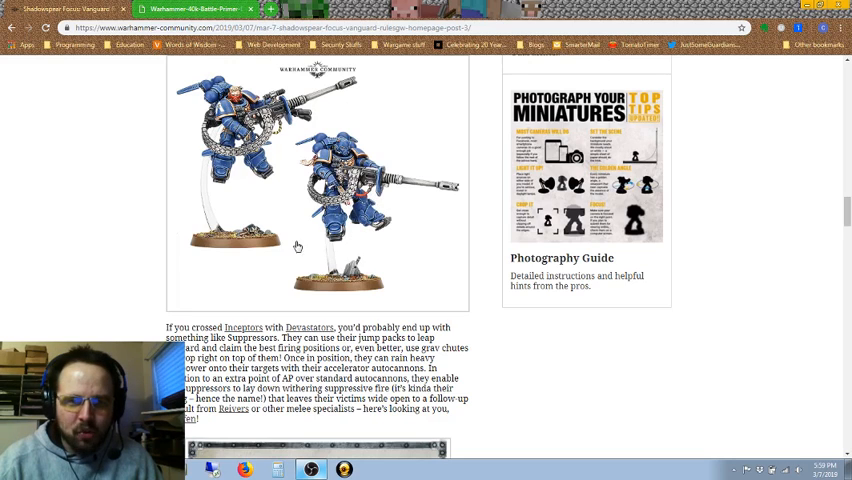
# Step: Enlarge the Lieutenant in Phobos Armour miniature photo in the gallery lightbox
pyautogui.scroll(-3)
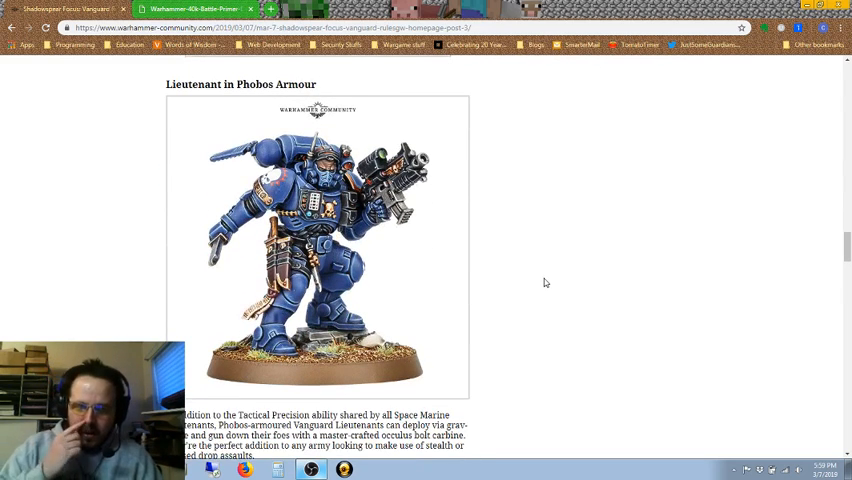
pyautogui.moveTo(464, 228)
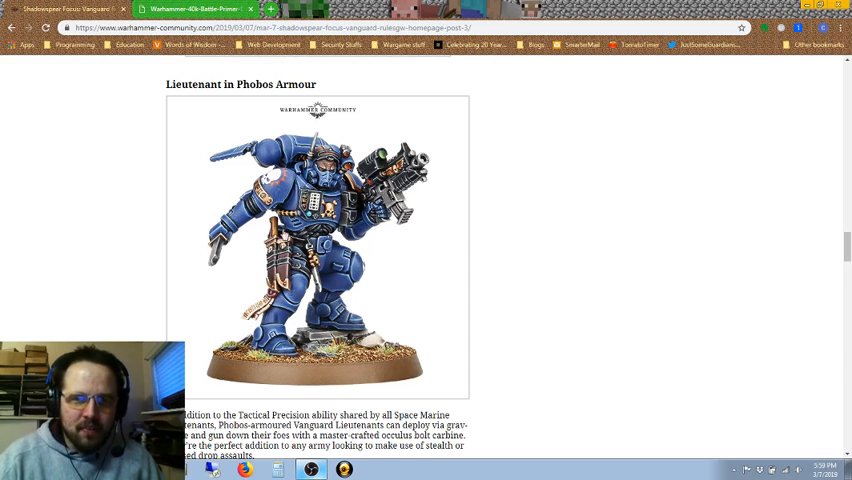
pyautogui.click(317, 240)
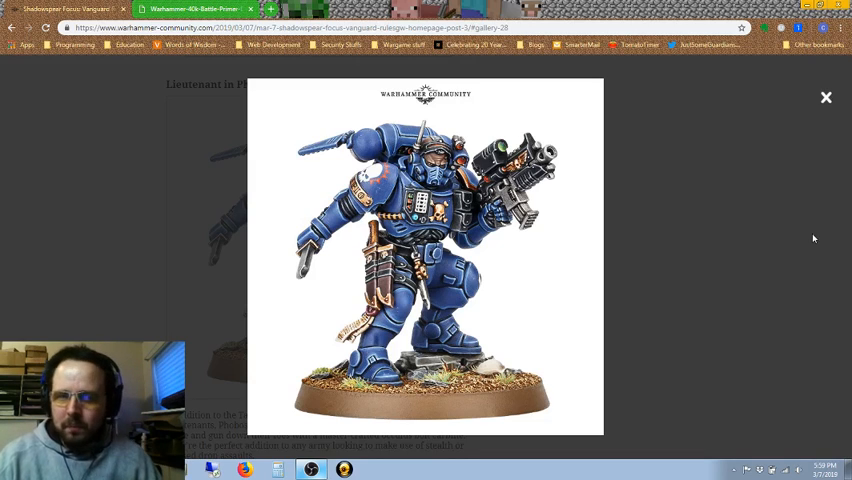
pyautogui.moveTo(641, 204)
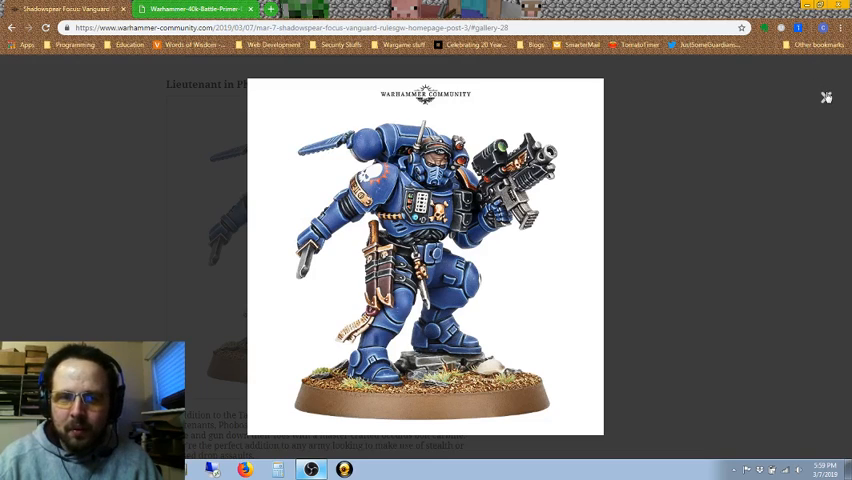
# Step: Close the Lieutenant photo and scroll to his description, weapon card and the Captain heading
pyautogui.click(825, 97)
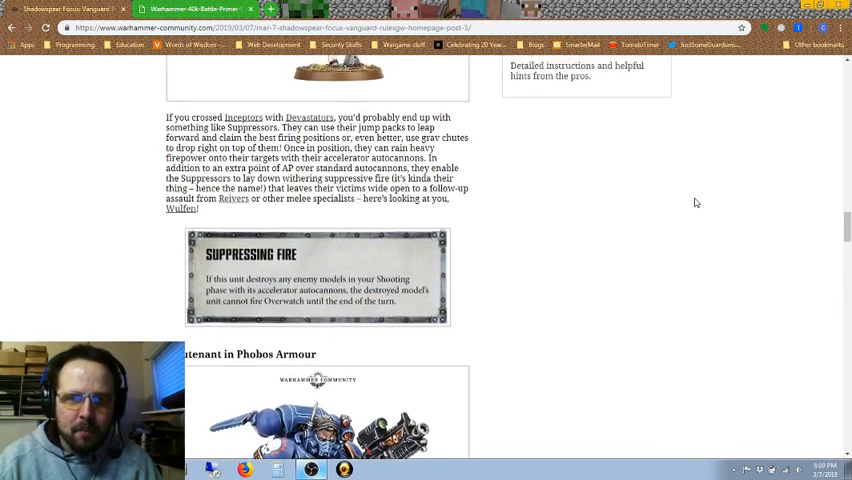
pyautogui.scroll(3)
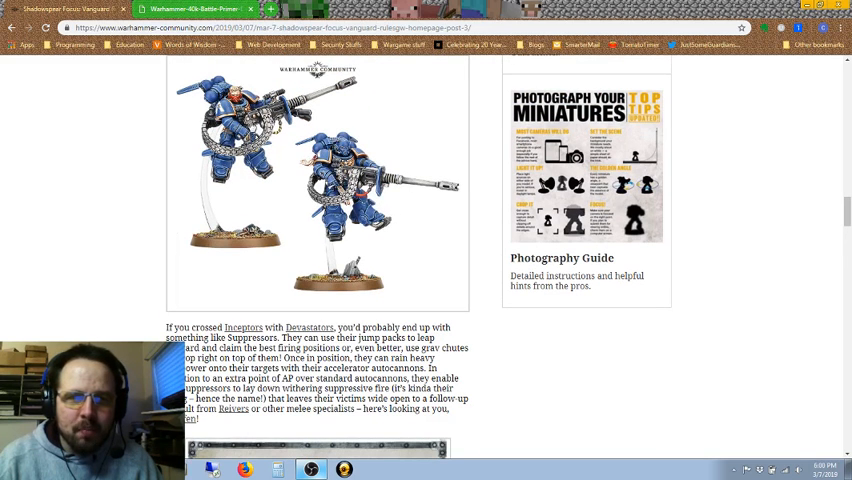
pyautogui.scroll(-3)
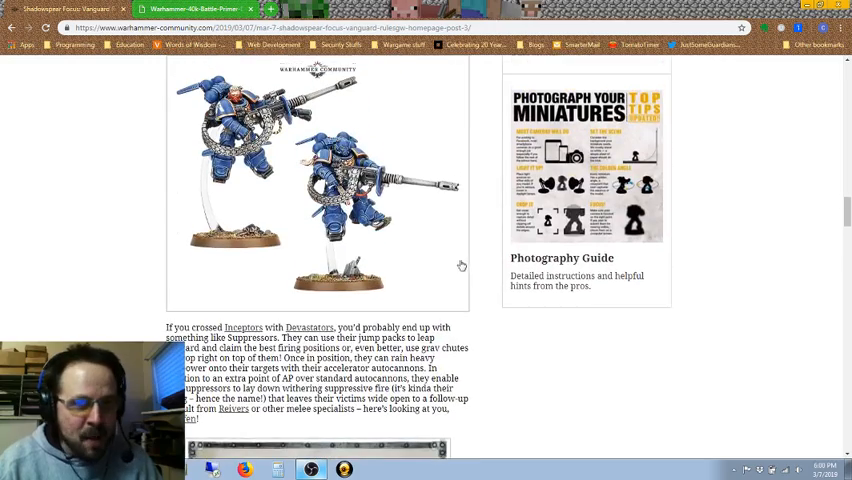
pyautogui.scroll(-3)
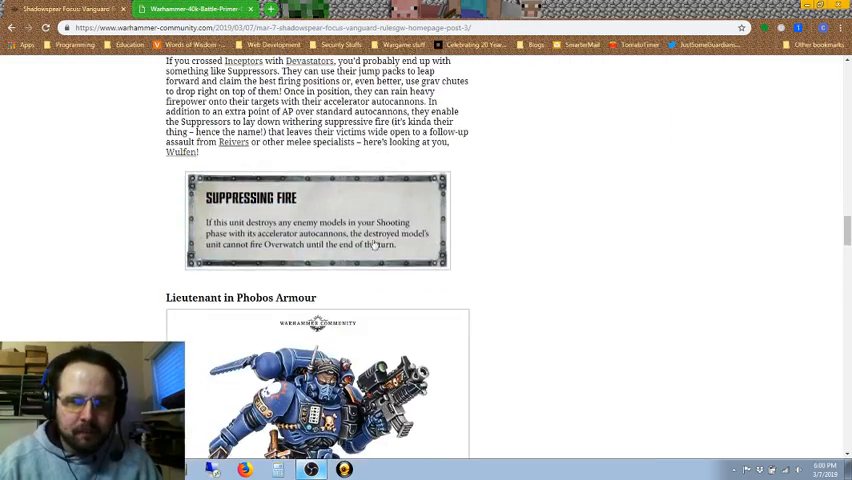
pyautogui.scroll(-3)
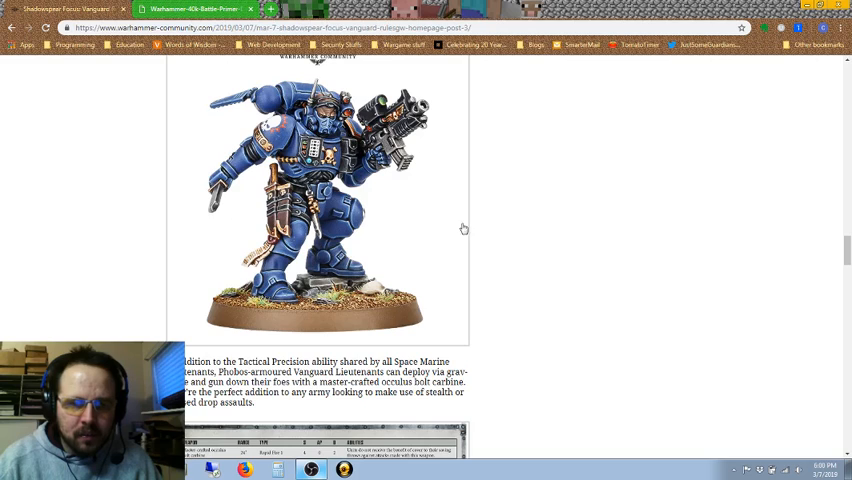
pyautogui.moveTo(463, 228)
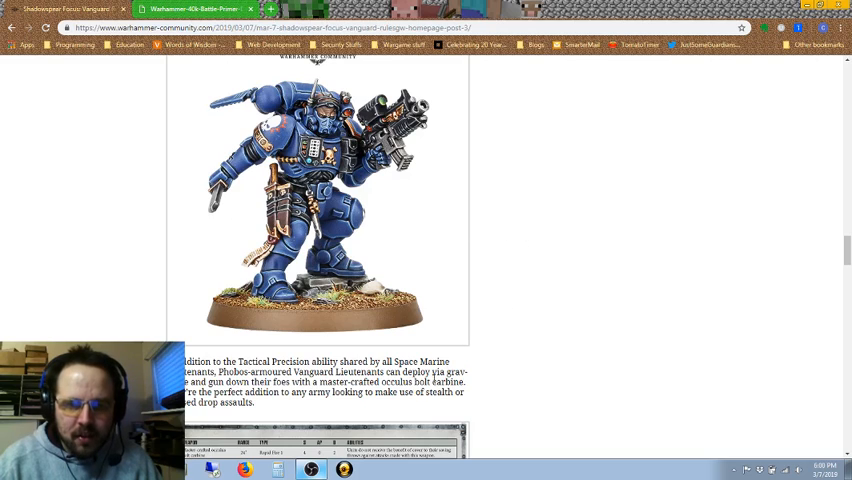
pyautogui.moveTo(438, 249)
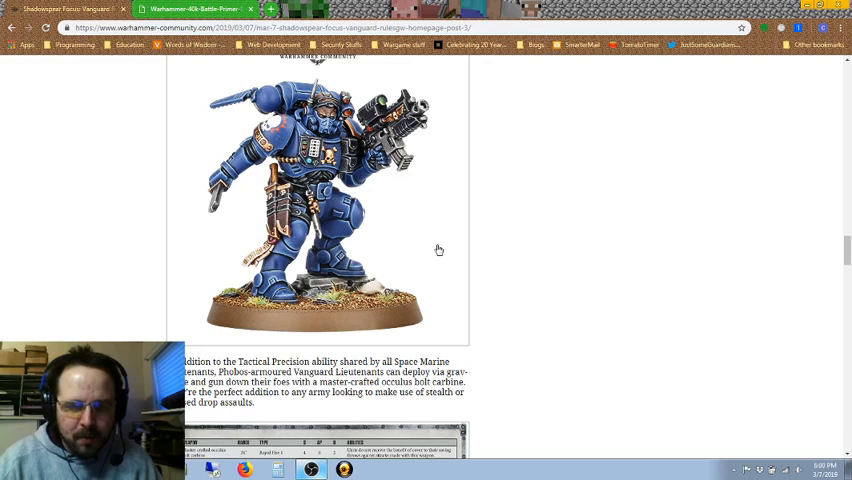
pyautogui.moveTo(547, 238)
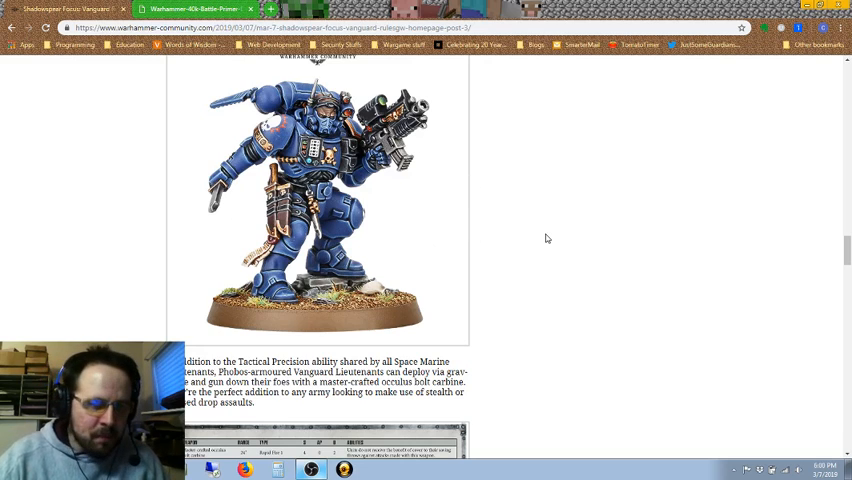
pyautogui.scroll(3)
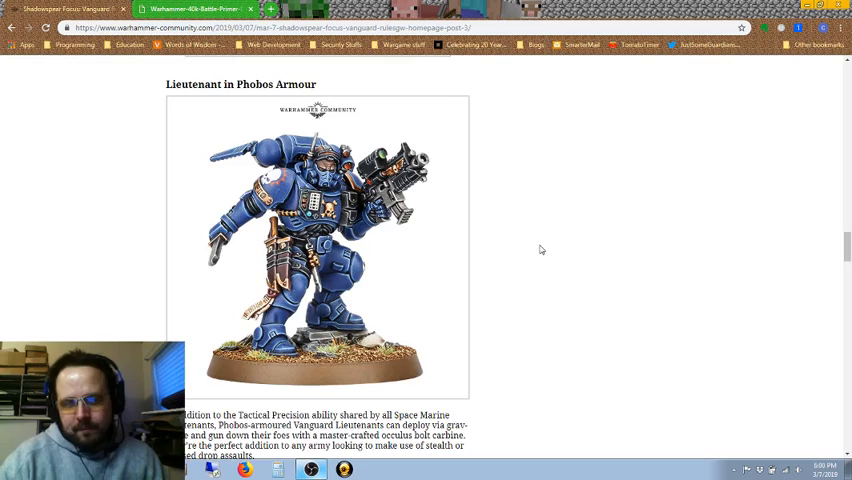
pyautogui.scroll(-3)
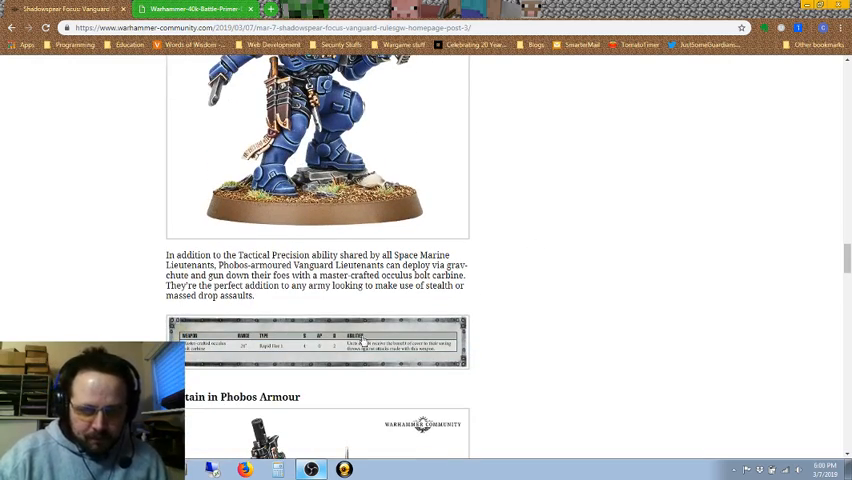
# Step: View the Lieutenant's master-crafted occulus bolt carbine profile enlarged, then close it
pyautogui.click(320, 343)
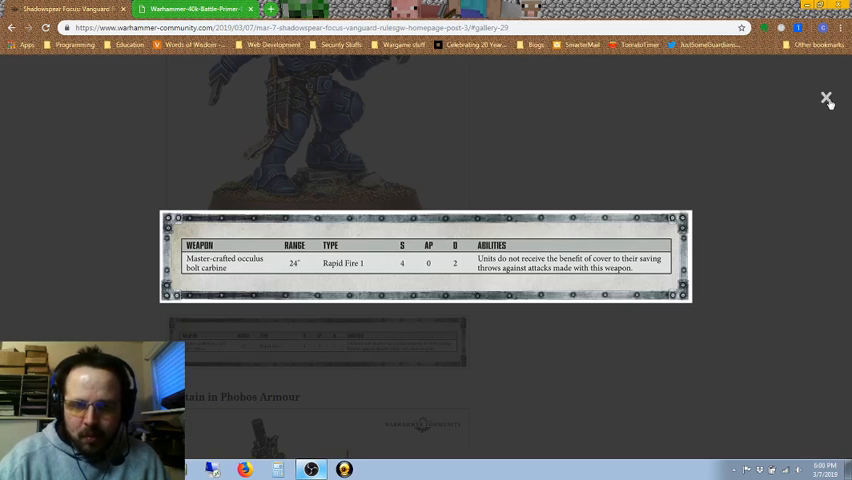
pyautogui.moveTo(463, 308)
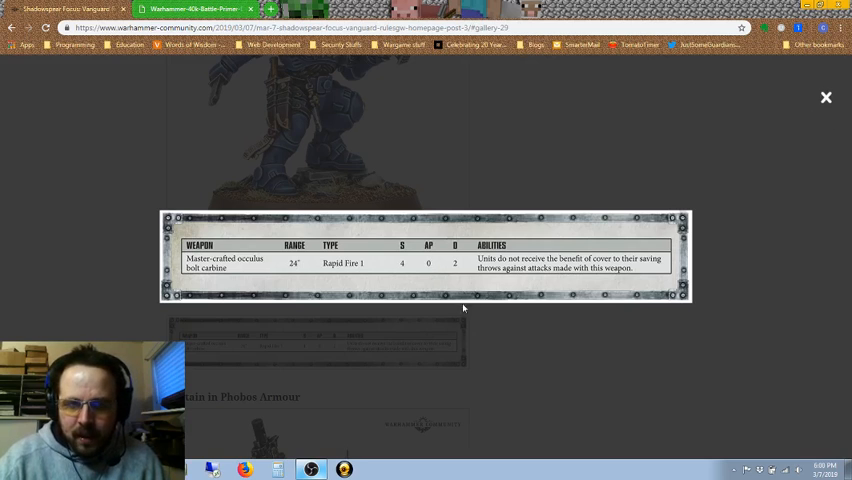
pyautogui.moveTo(565, 290)
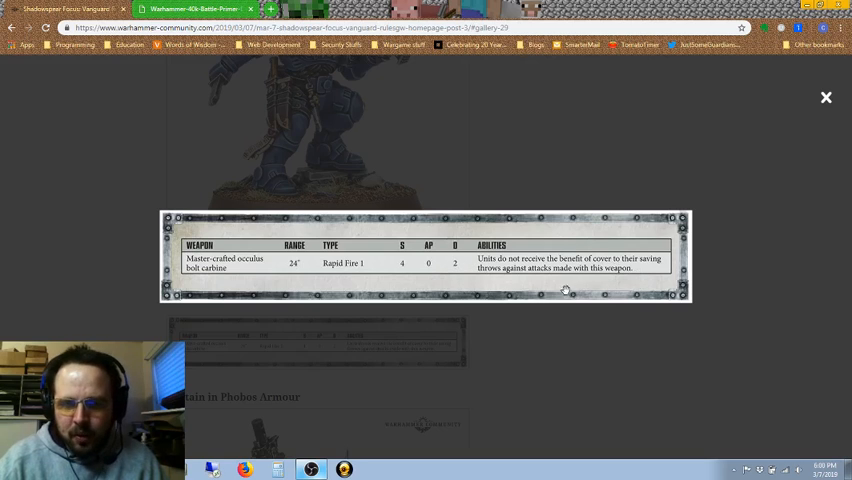
pyautogui.moveTo(600, 275)
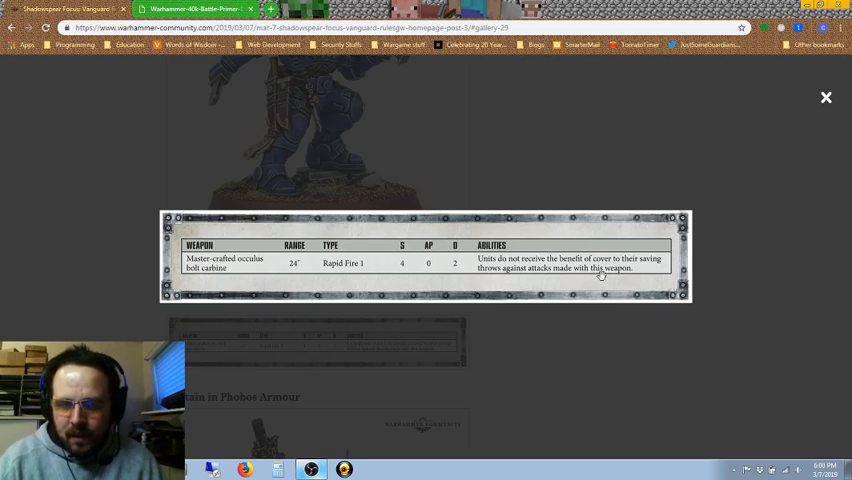
pyautogui.moveTo(826, 110)
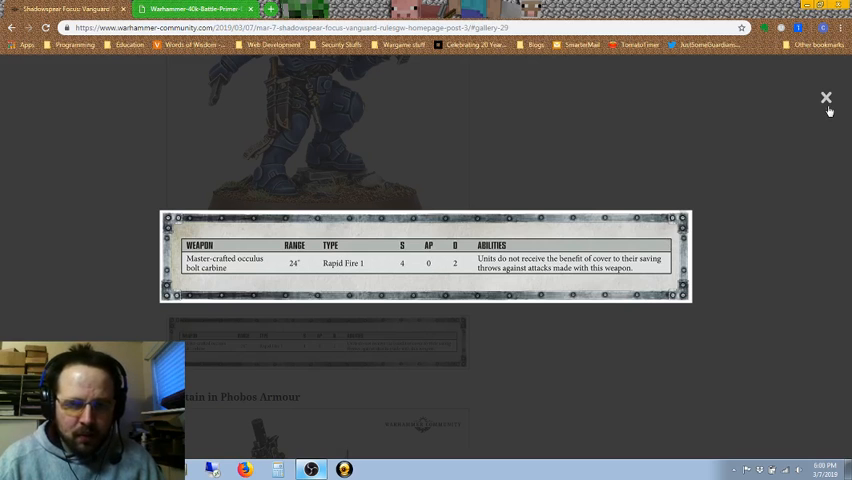
pyautogui.click(826, 97)
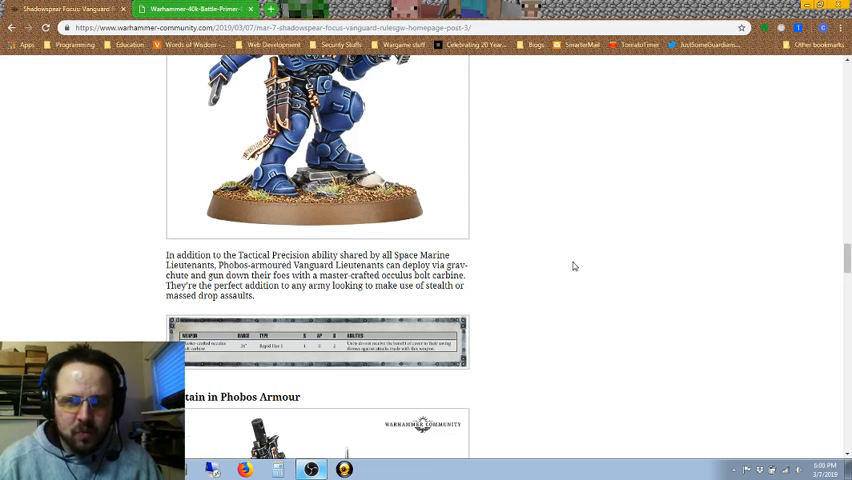
# Step: Scroll down the article to the Captain in Phobos Armour photo
pyautogui.scroll(-3)
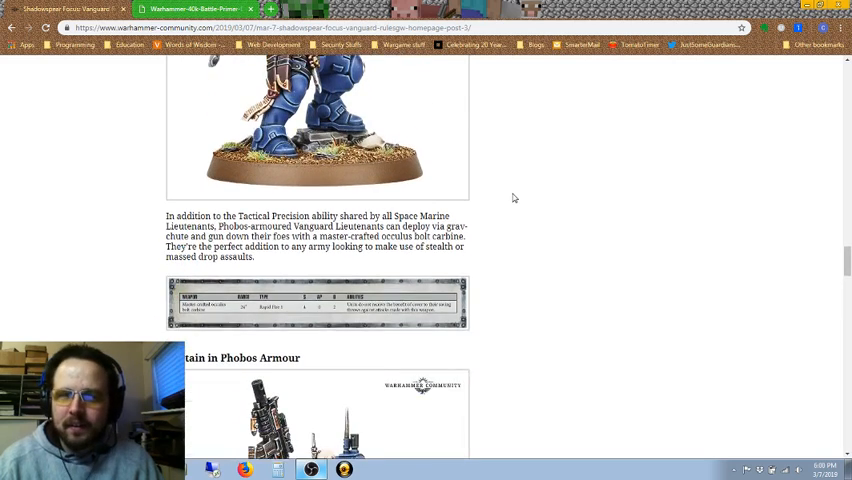
pyautogui.scroll(-3)
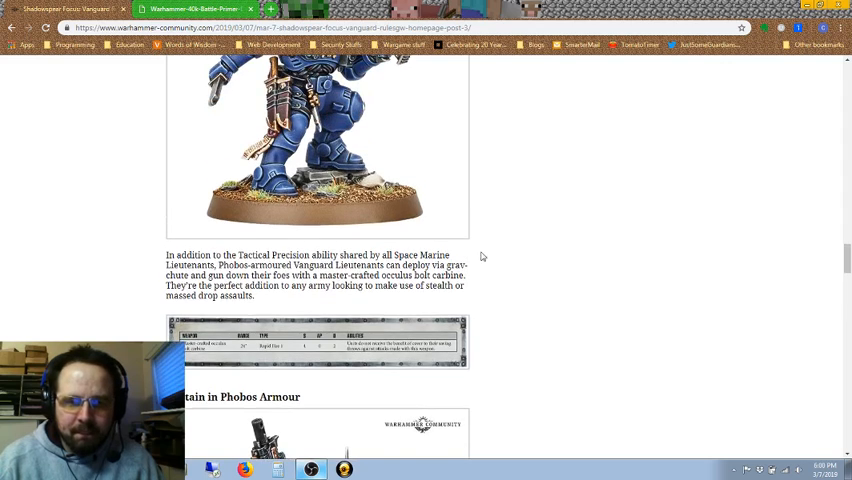
pyautogui.scroll(3)
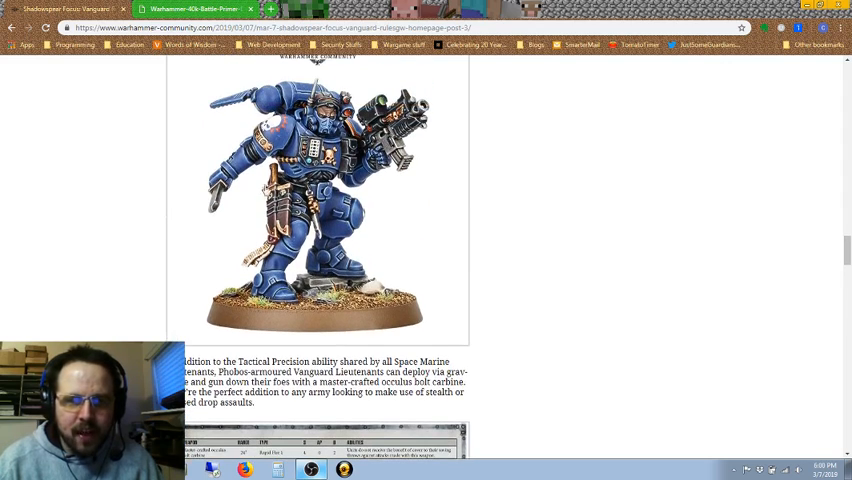
pyautogui.scroll(-3)
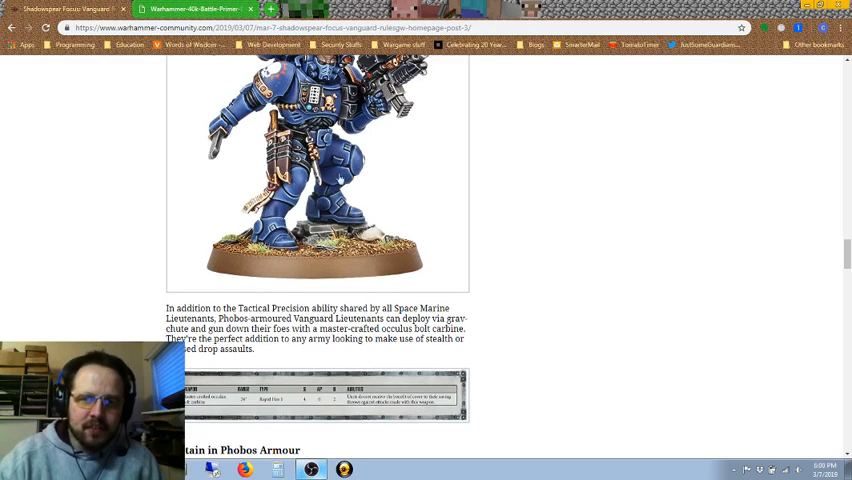
pyautogui.scroll(-3)
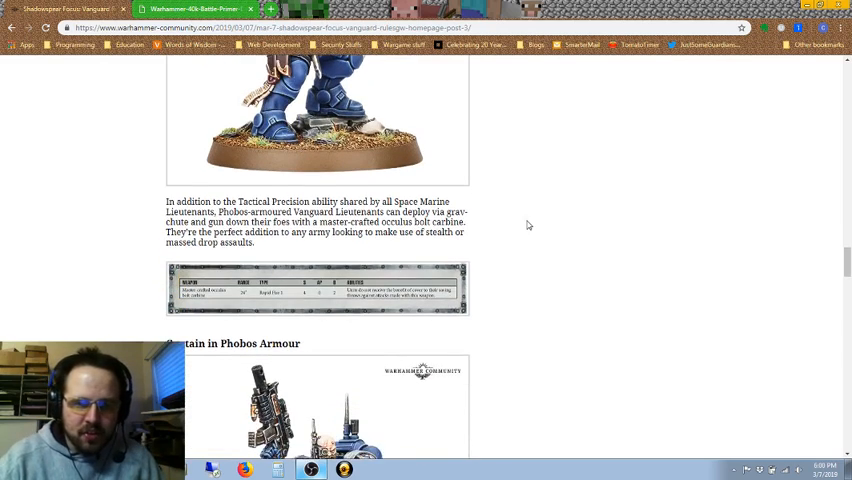
pyautogui.scroll(-3)
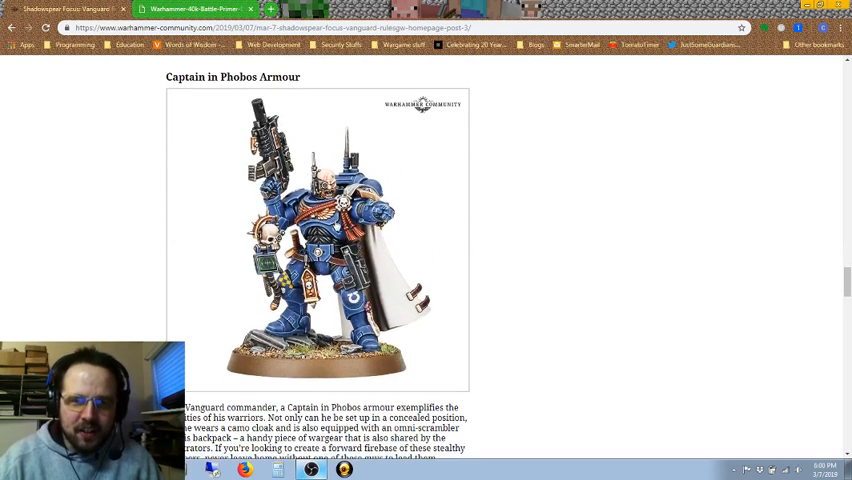
# Step: Enlarge the Captain in Phobos Armour photo in the lightbox
pyautogui.click(315, 237)
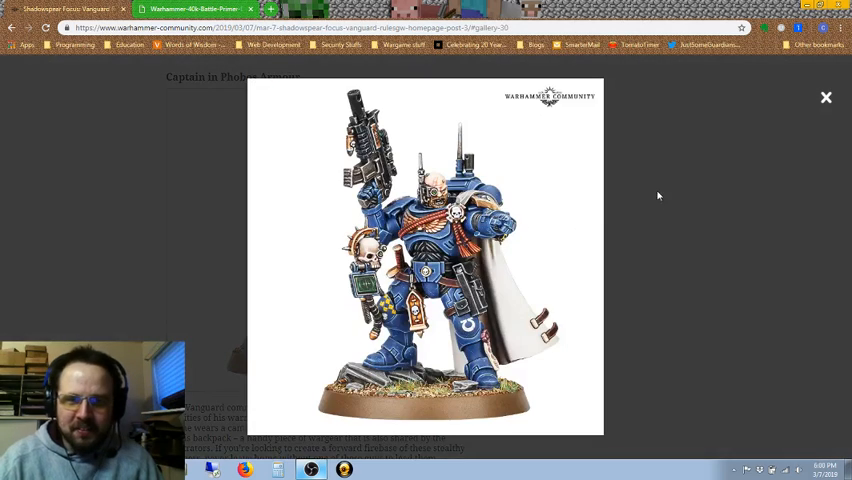
pyautogui.moveTo(747, 206)
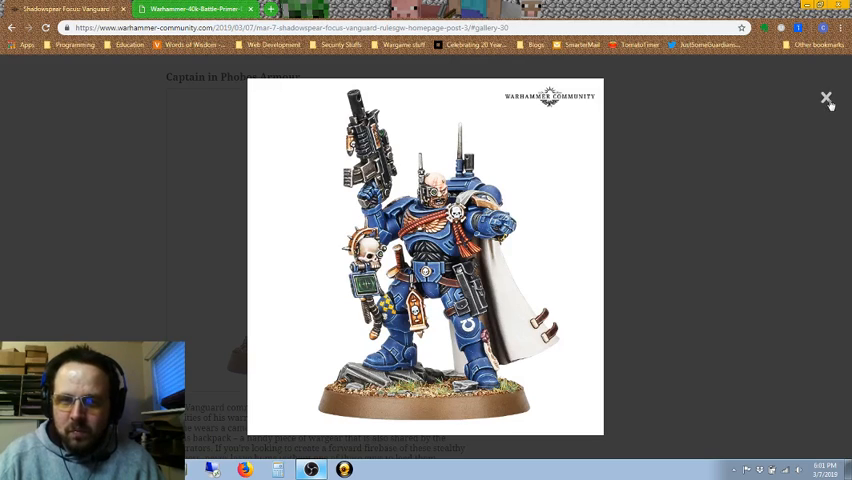
pyautogui.moveTo(831, 105)
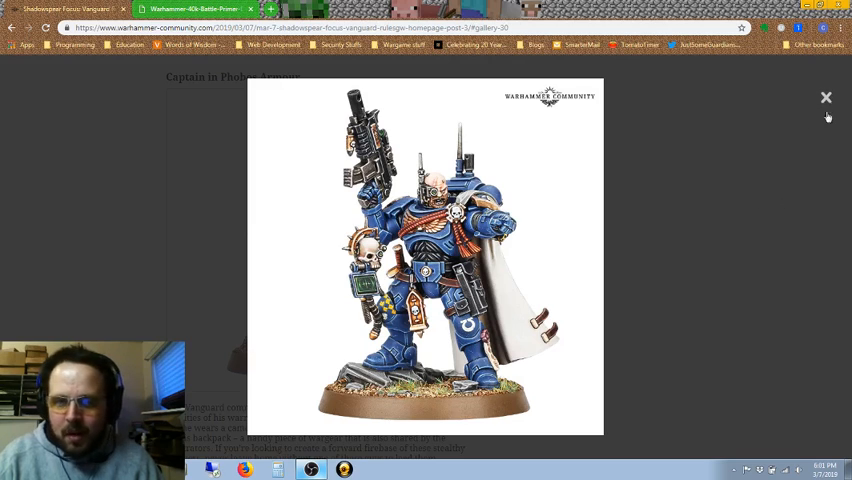
pyautogui.moveTo(825, 100)
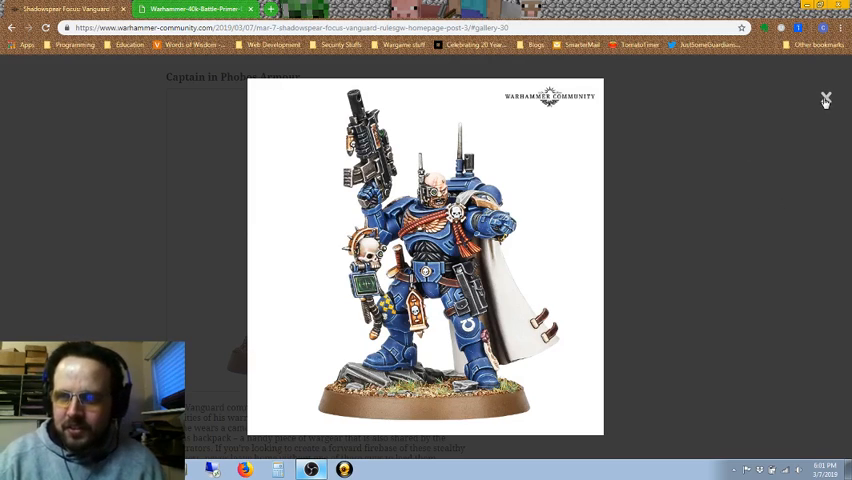
pyautogui.moveTo(618, 244)
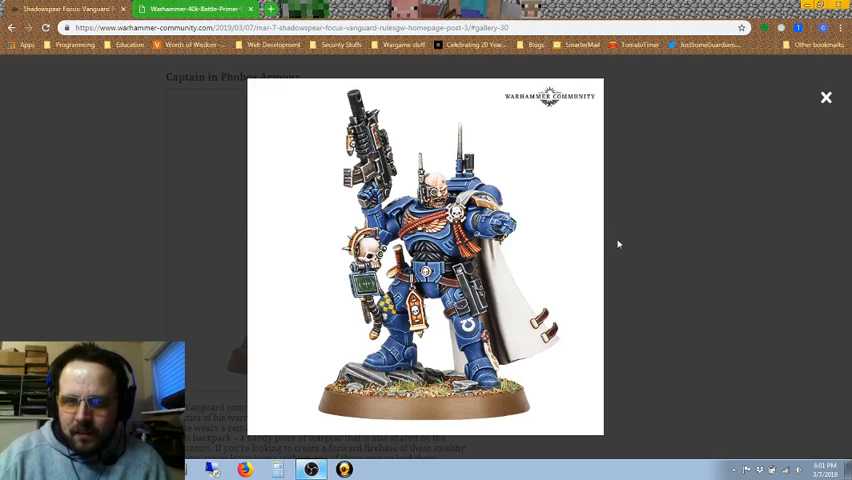
pyautogui.moveTo(607, 271)
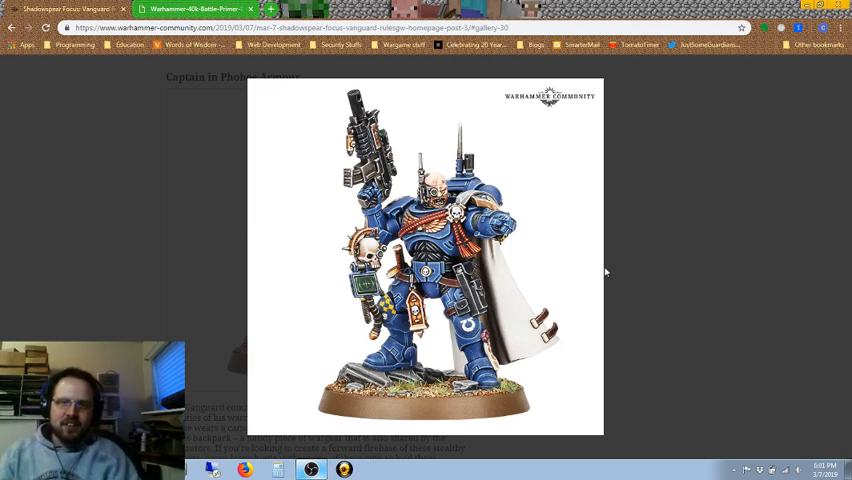
pyautogui.moveTo(777, 138)
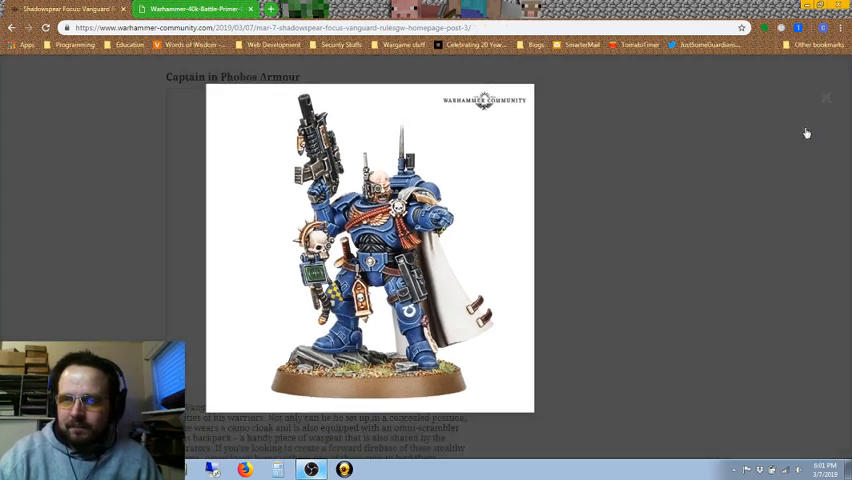
# Step: Scroll to the Omni-Scrambler rules card and enlarge it in the lightbox
pyautogui.scroll(-3)
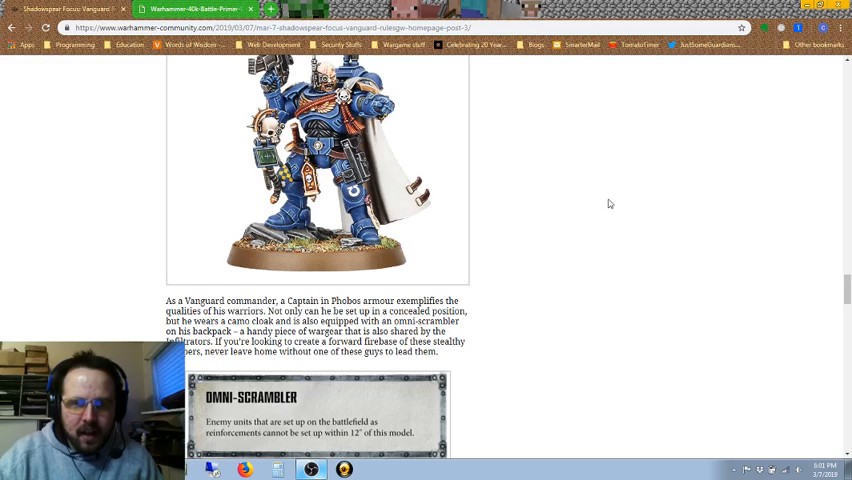
pyautogui.scroll(-3)
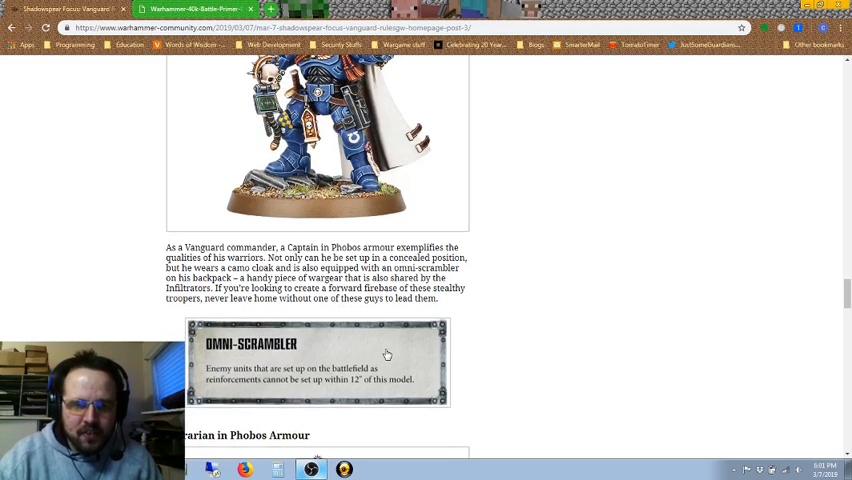
pyautogui.click(317, 361)
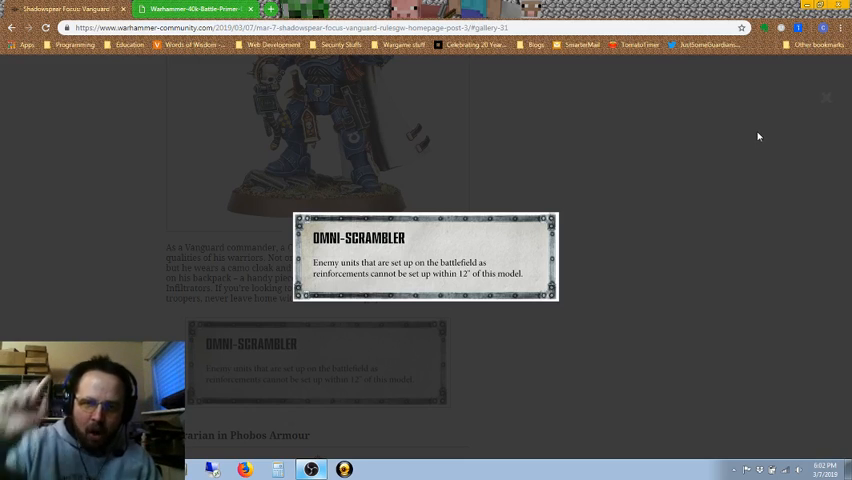
pyautogui.moveTo(825, 99)
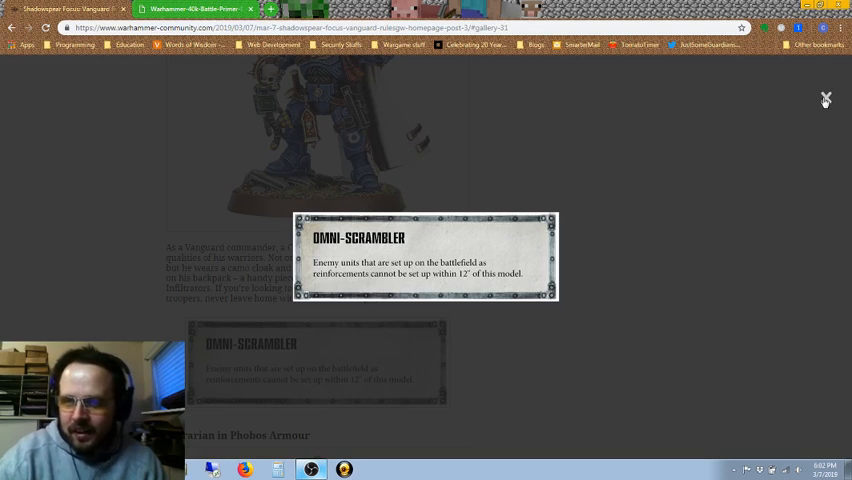
# Step: Close the Omni-Scrambler card and scroll down to the Librarian in Phobos Armour section
pyautogui.click(825, 99)
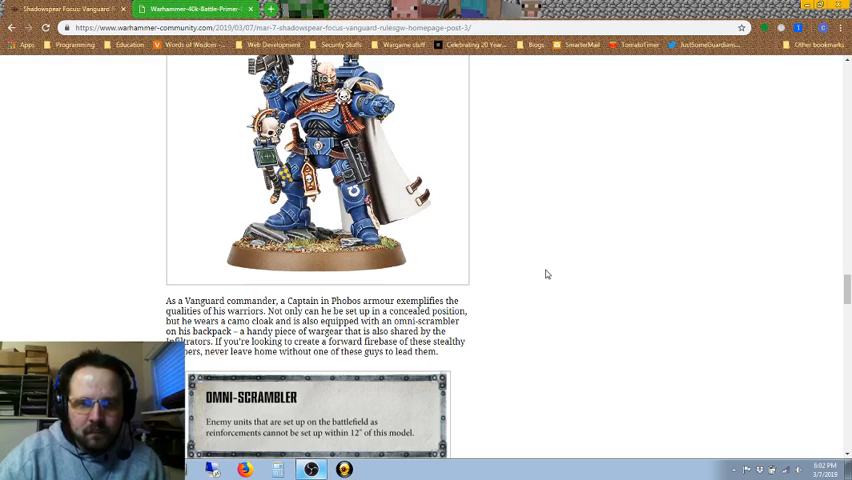
pyautogui.scroll(3)
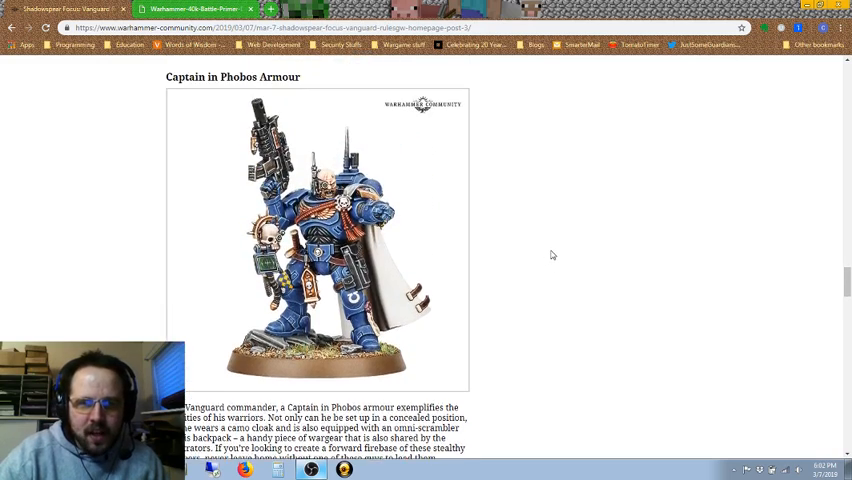
pyautogui.scroll(-3)
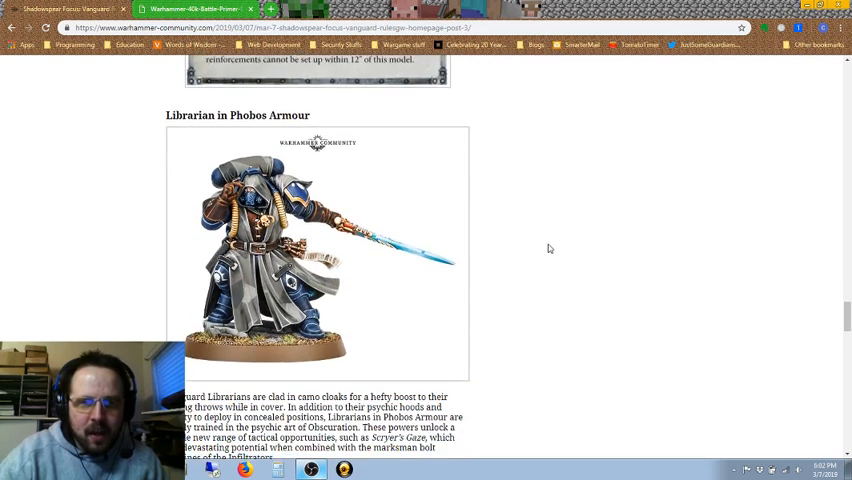
pyautogui.scroll(-3)
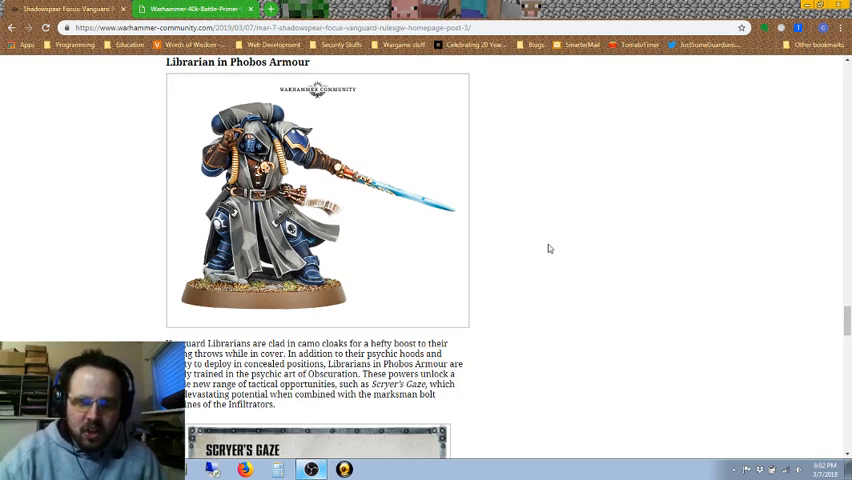
pyautogui.moveTo(543, 219)
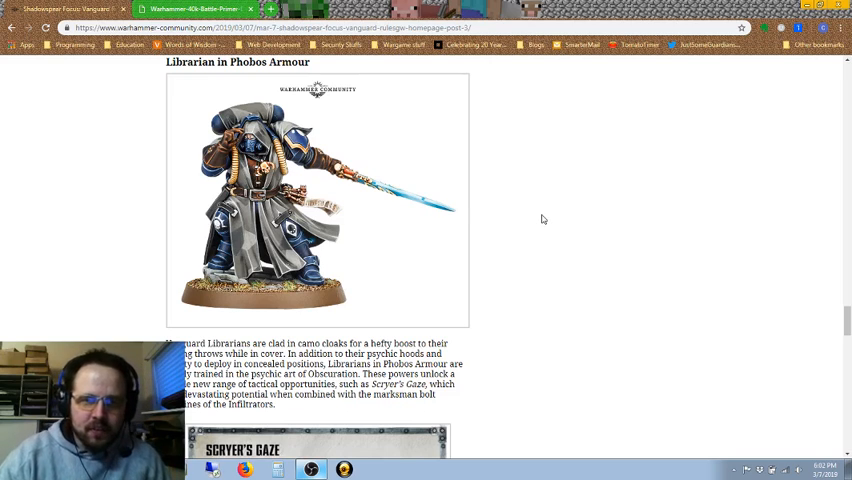
pyautogui.moveTo(550, 251)
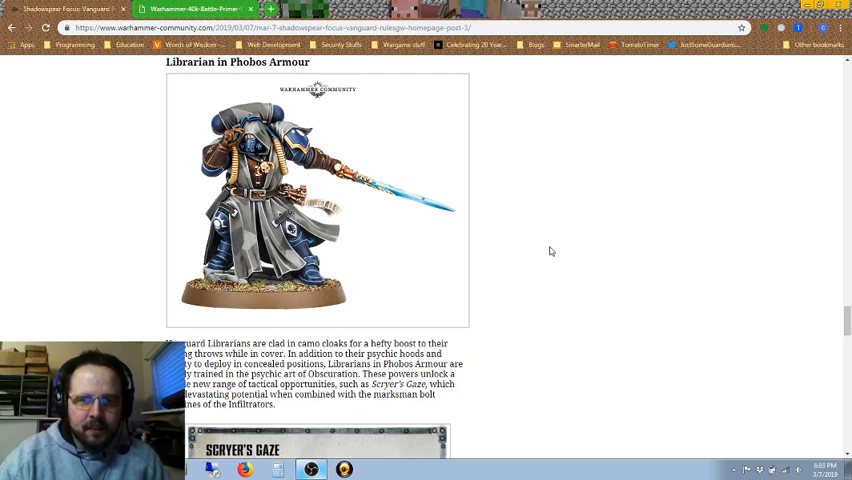
# Step: View the Librarian in Phobos Armour picture enlarged, then close it
pyautogui.click(316, 200)
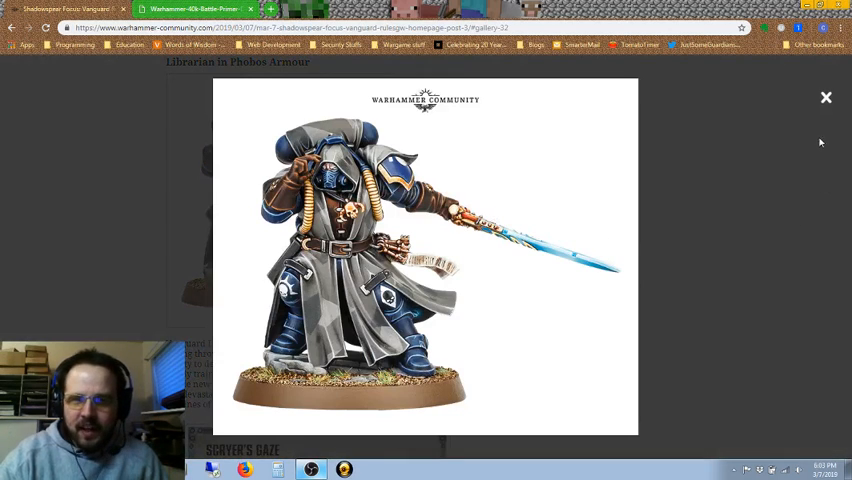
pyautogui.moveTo(826, 99)
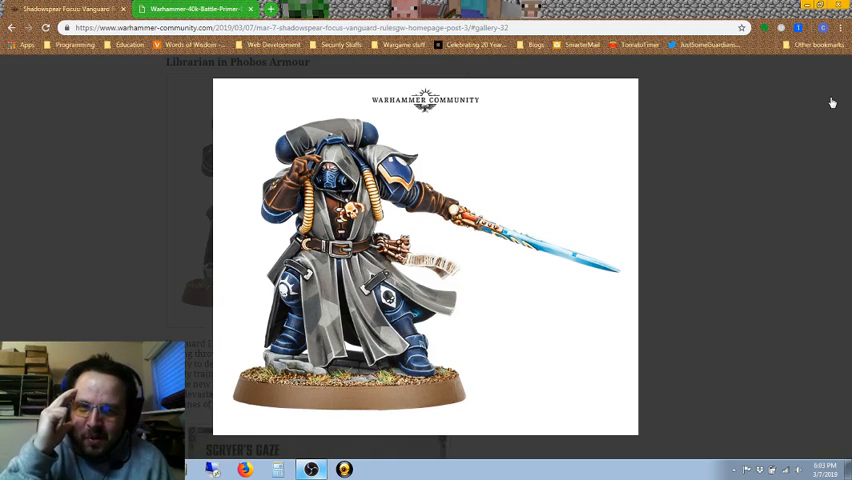
pyautogui.moveTo(825, 100)
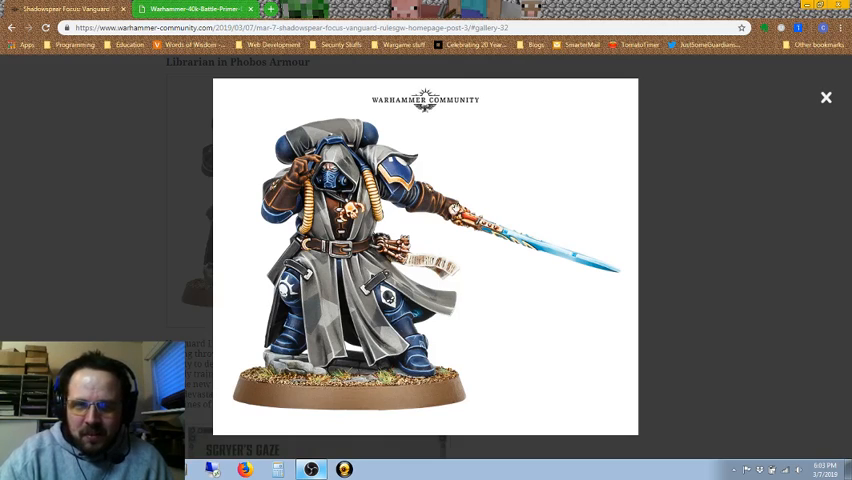
pyautogui.moveTo(712, 129)
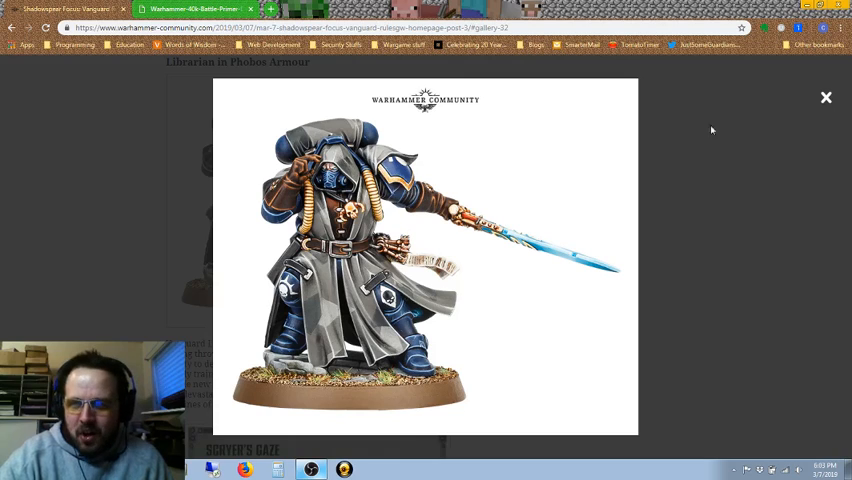
pyautogui.moveTo(826, 98)
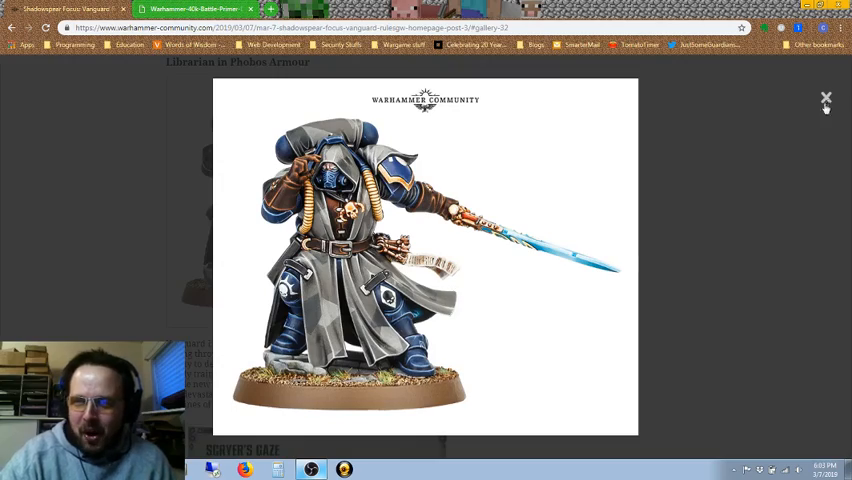
pyautogui.click(826, 97)
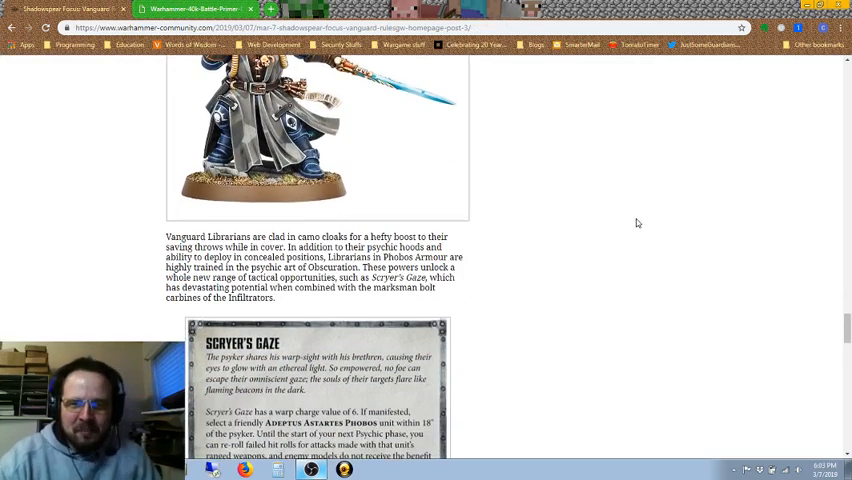
# Step: Read down through the Librarian description to the Scryer's Gaze and Shrouding power cards
pyautogui.scroll(-3)
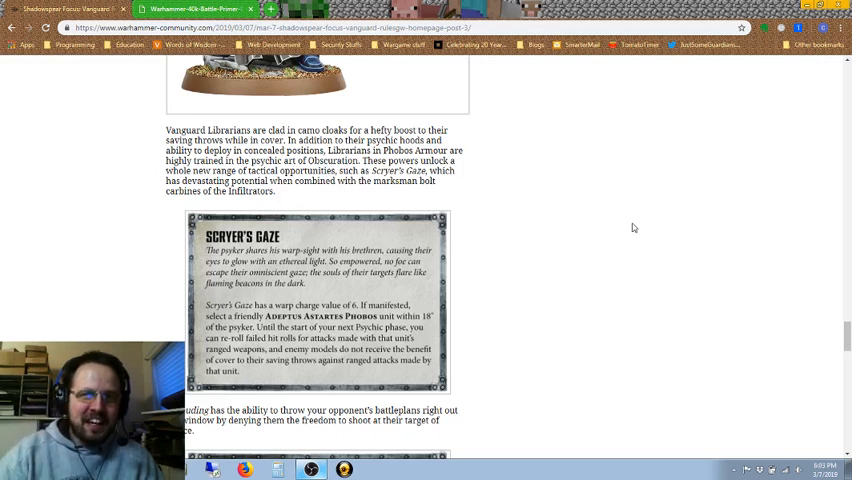
pyautogui.scroll(3)
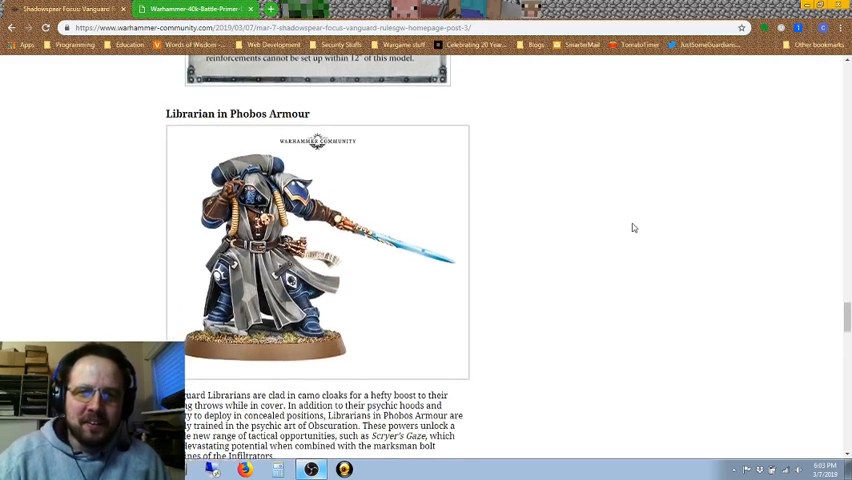
pyautogui.scroll(-3)
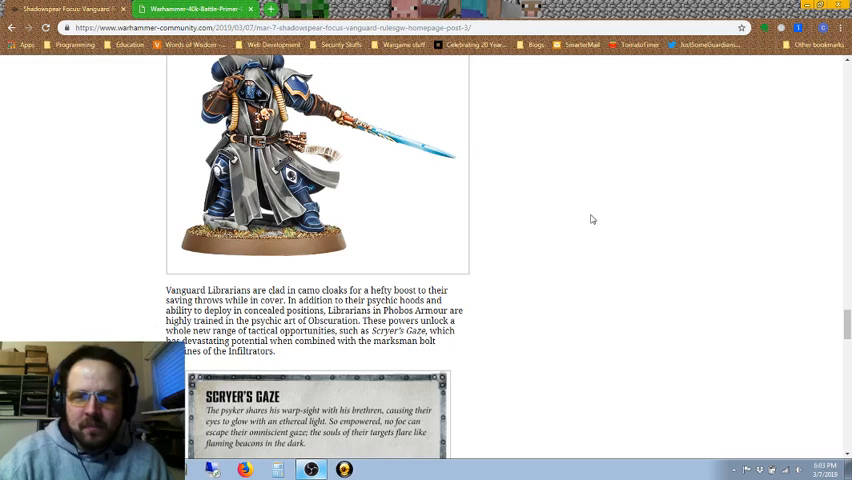
pyautogui.scroll(-3)
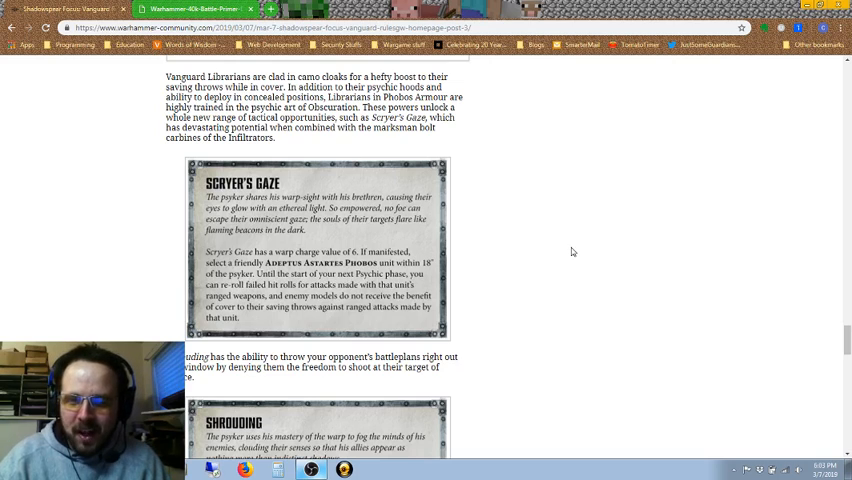
pyautogui.moveTo(532, 233)
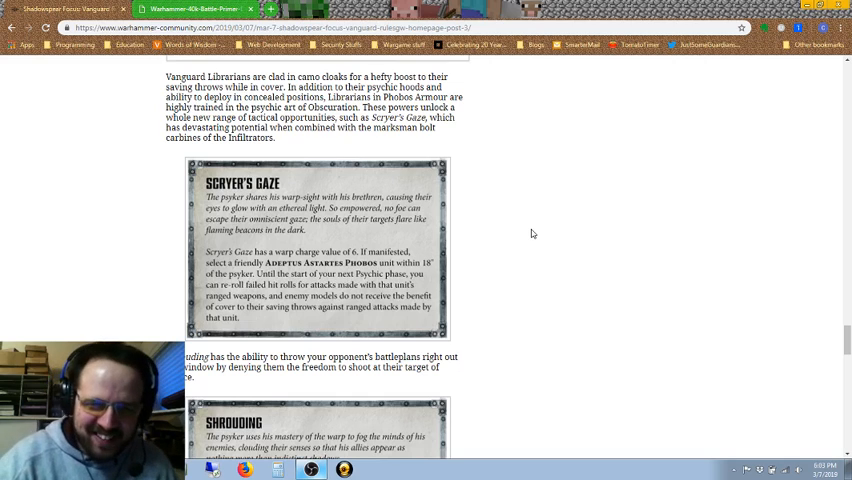
pyautogui.moveTo(494, 217)
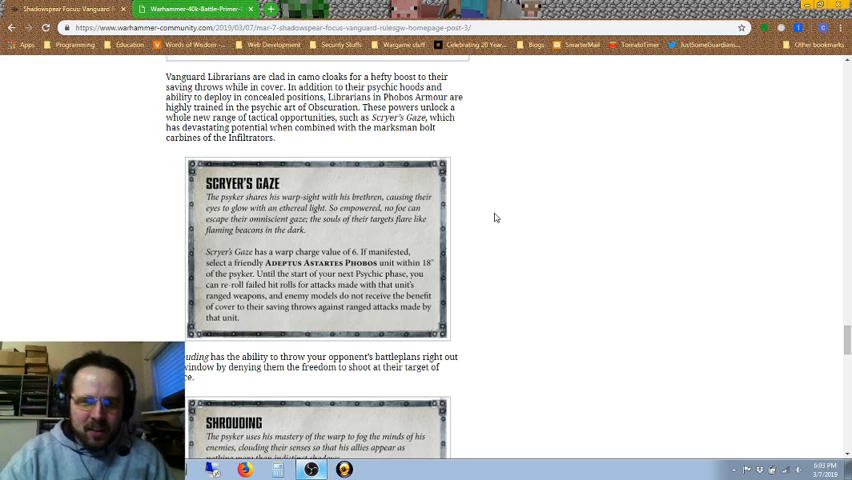
pyautogui.scroll(-3)
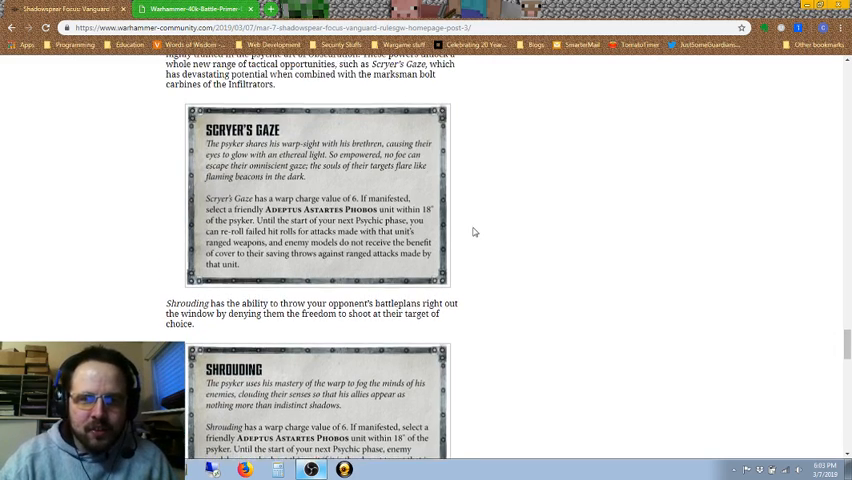
pyautogui.scroll(3)
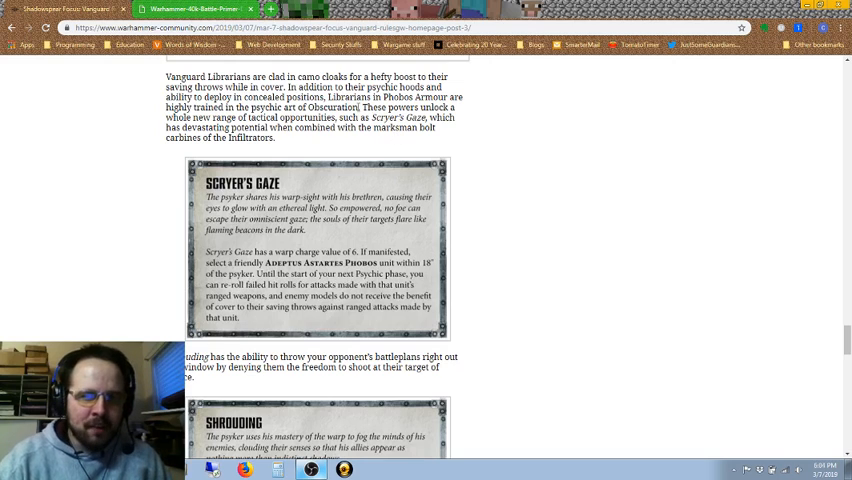
pyautogui.doubleClick(337, 107)
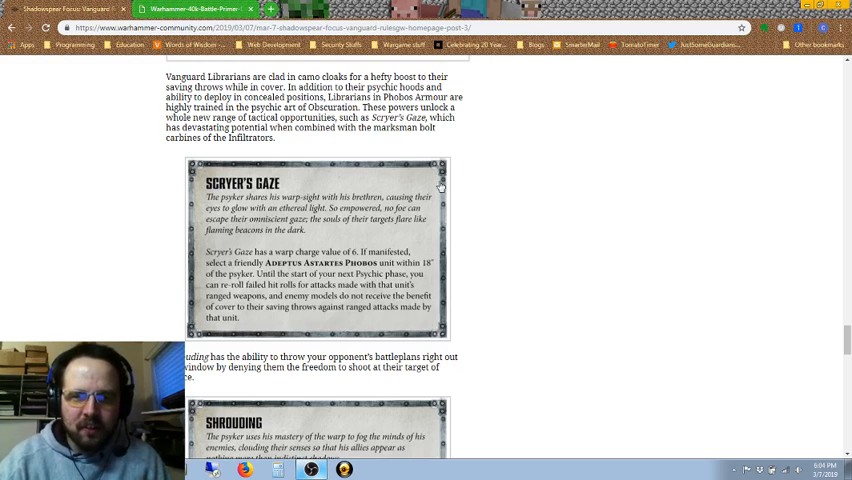
pyautogui.moveTo(493, 249)
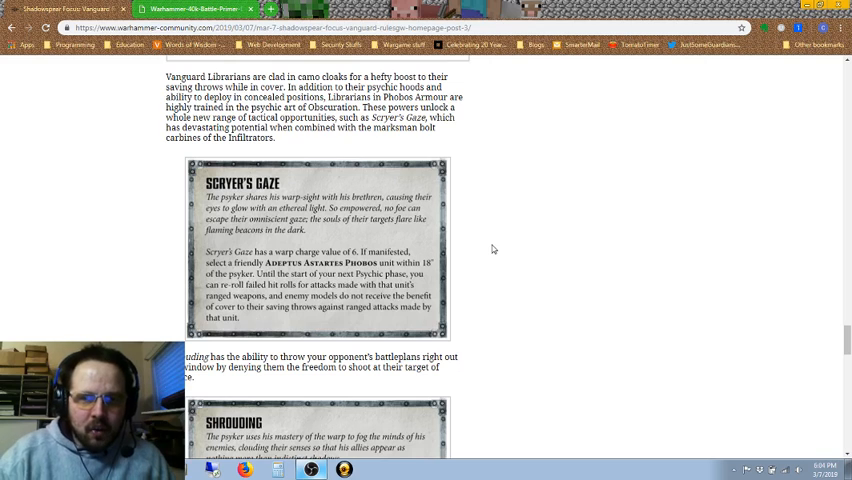
pyautogui.scroll(-3)
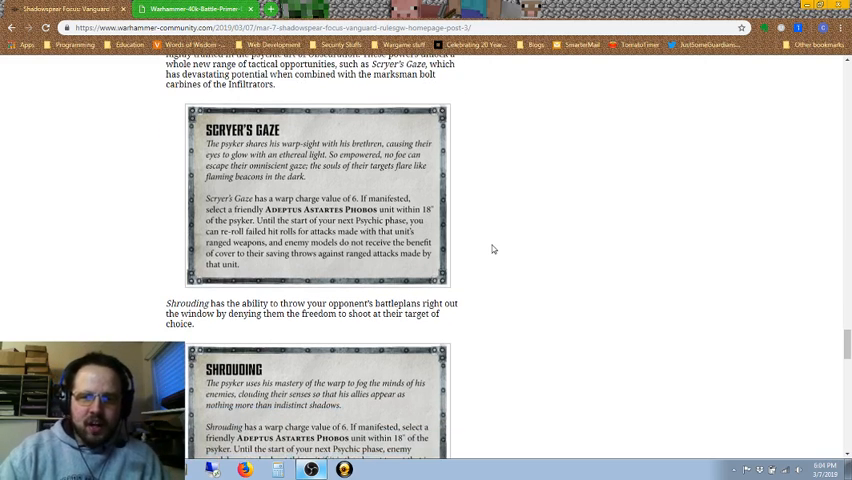
pyautogui.scroll(-3)
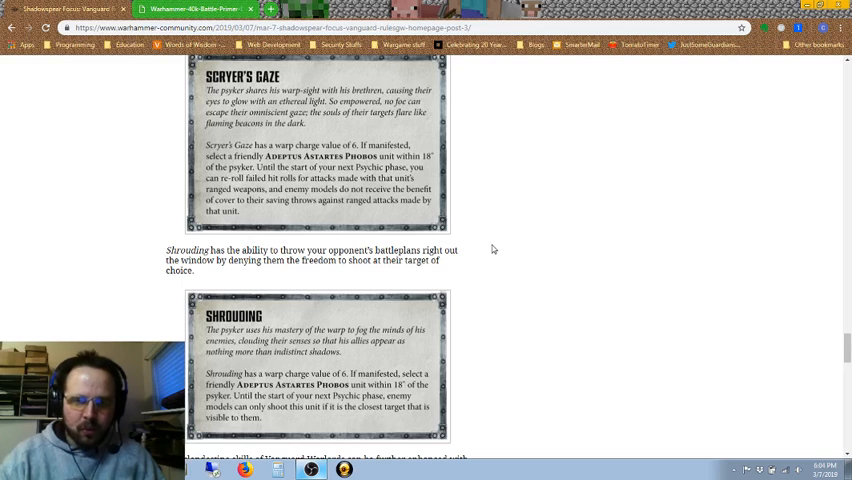
pyautogui.scroll(-3)
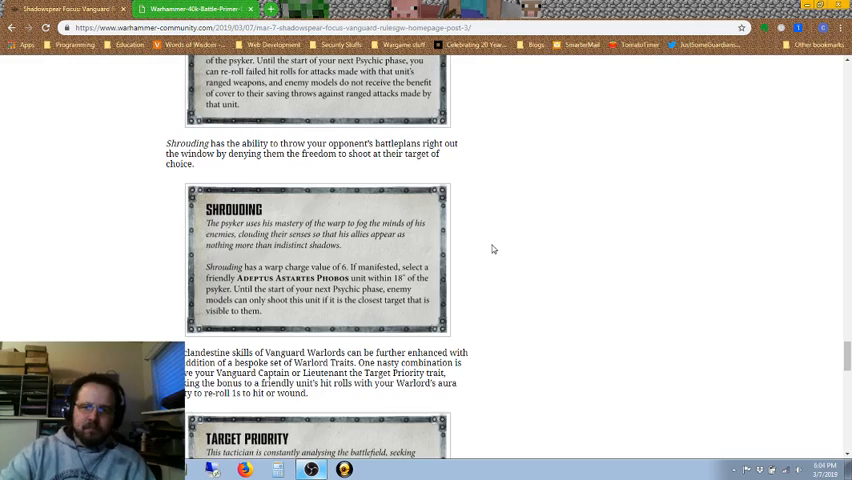
pyautogui.scroll(3)
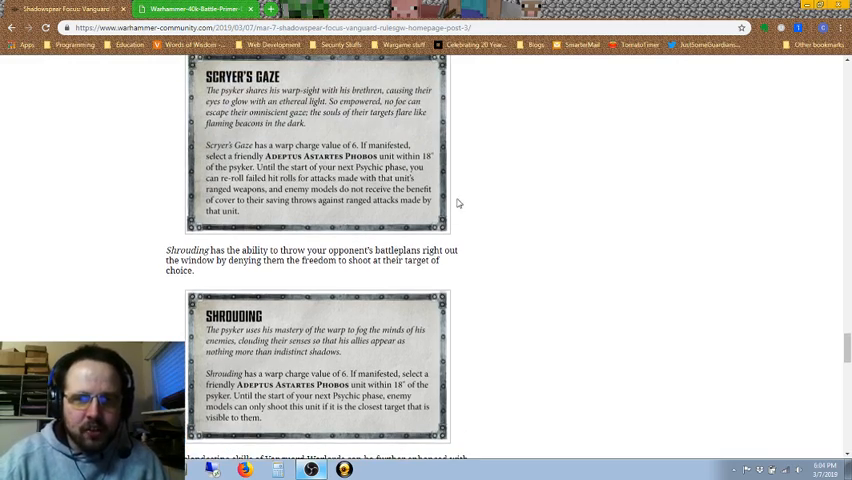
# Step: Enlarge the Scryer's Gaze card, then move down to the Shrouding card and enlarge it
pyautogui.click(316, 140)
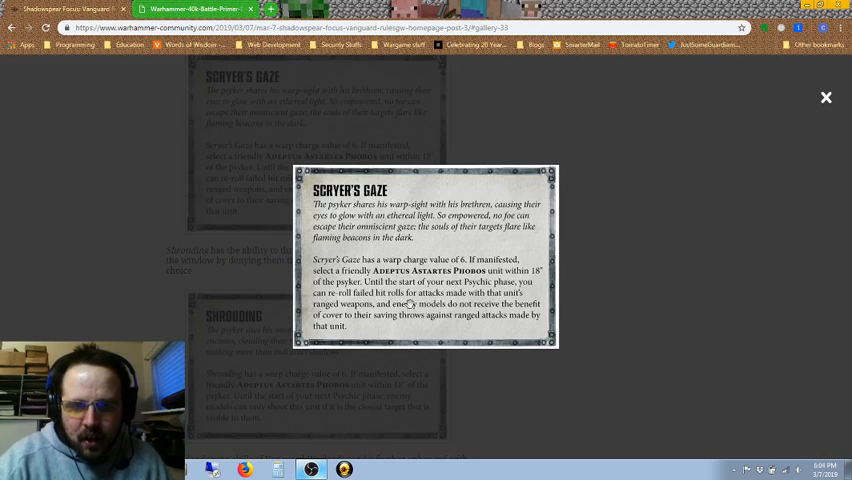
pyautogui.moveTo(814, 120)
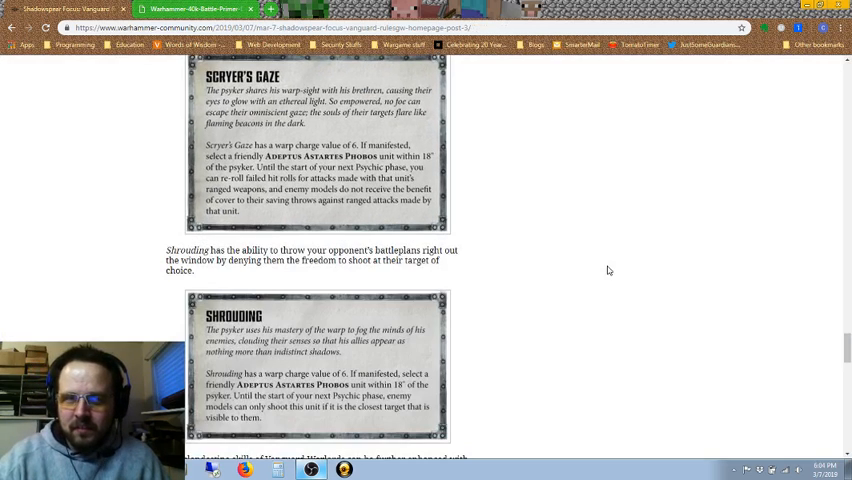
pyautogui.scroll(-3)
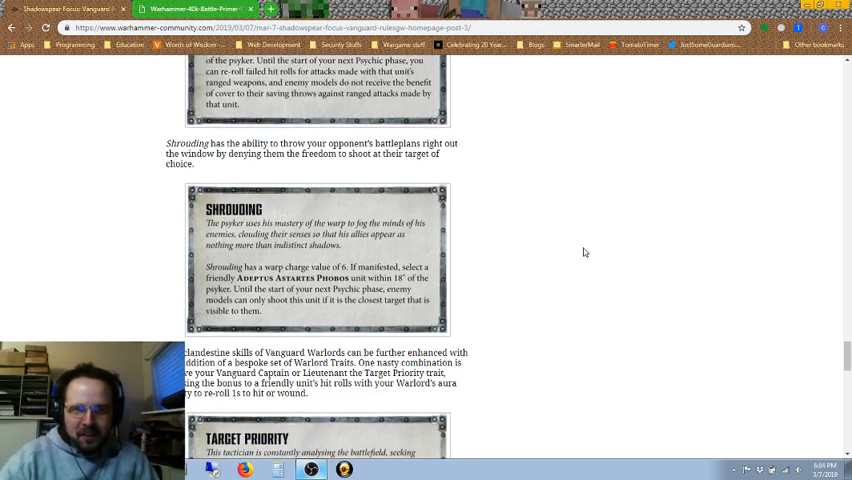
pyautogui.scroll(-3)
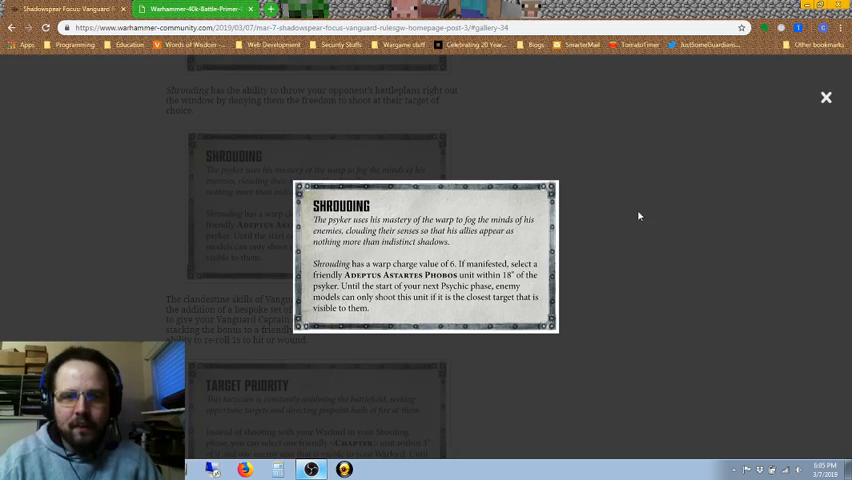
# Step: Close the Shrouding card and read on past the Target Priority Warlord trait
pyautogui.click(825, 97)
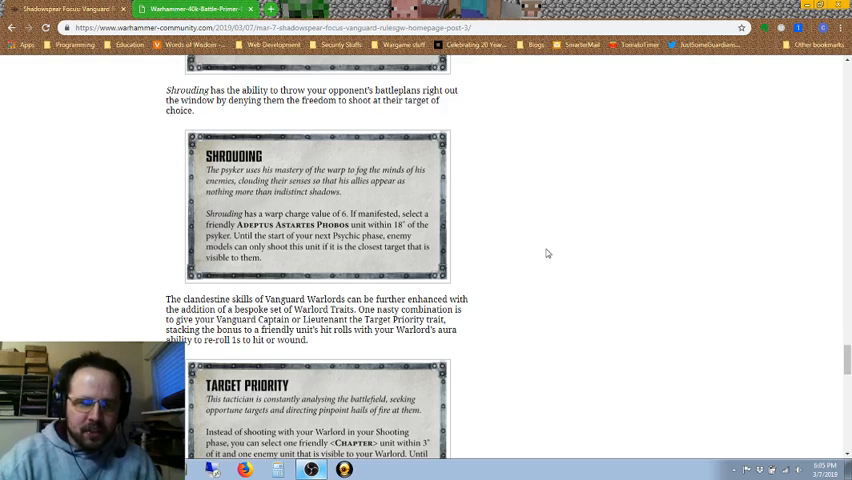
pyautogui.scroll(-3)
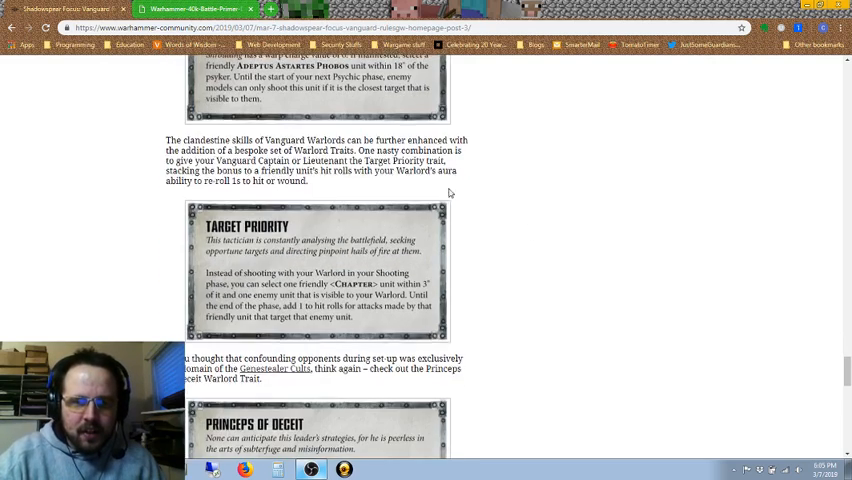
pyautogui.scroll(-3)
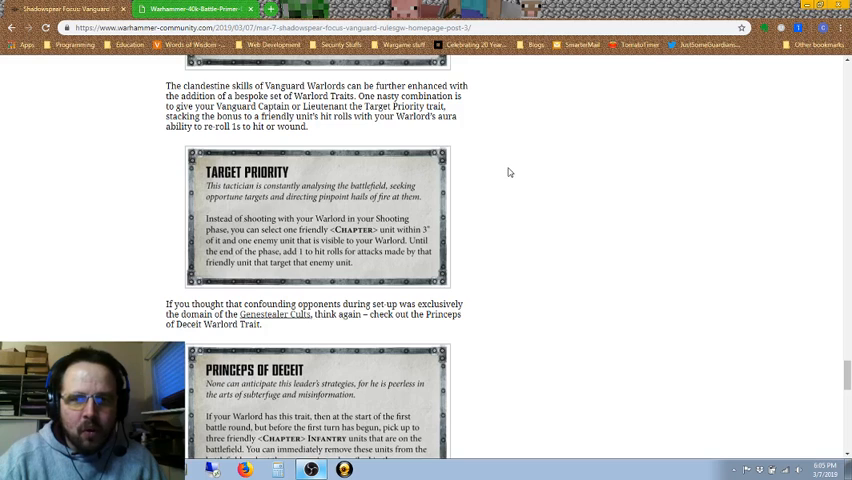
pyautogui.scroll(-3)
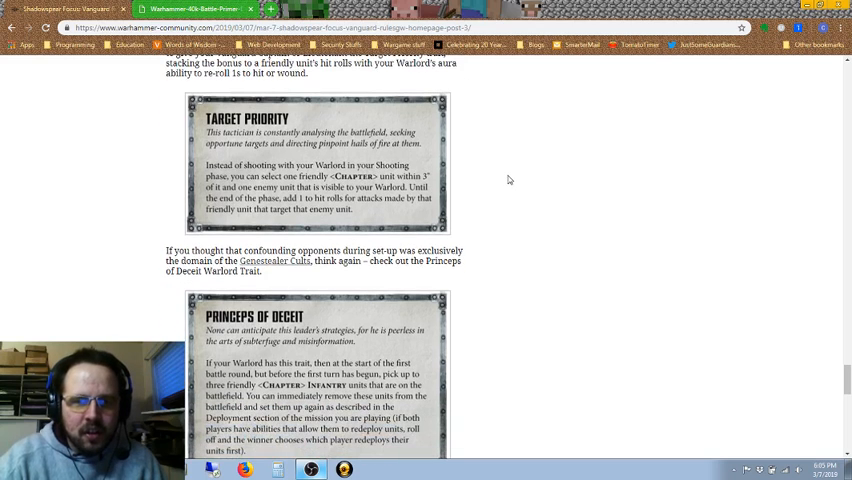
# Step: Continue down to the Princeps of Deceit trait card and the article's closing paragraphs
pyautogui.scroll(-3)
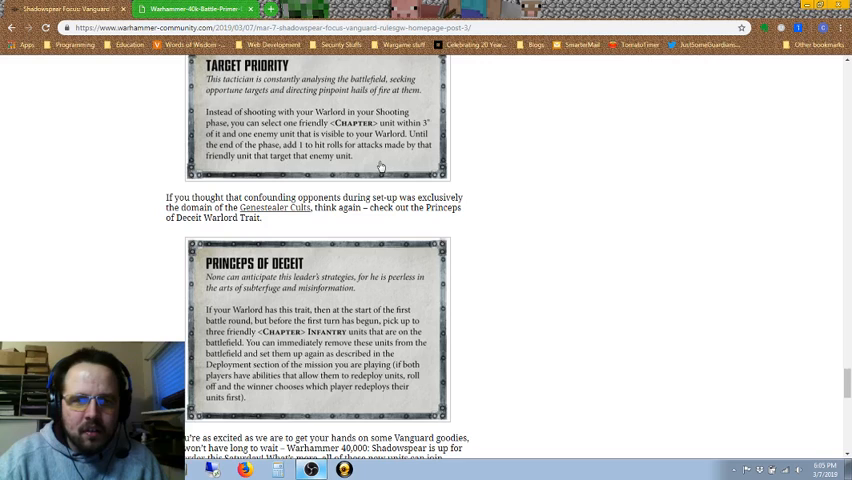
pyautogui.moveTo(507, 158)
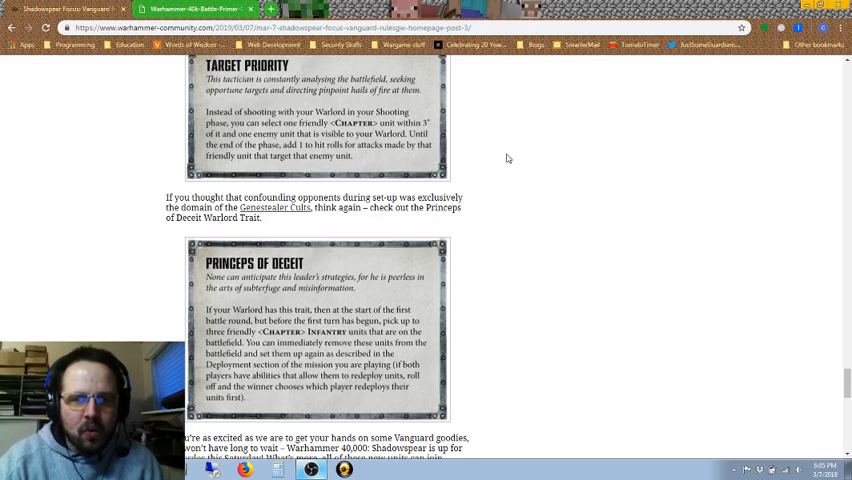
pyautogui.scroll(-3)
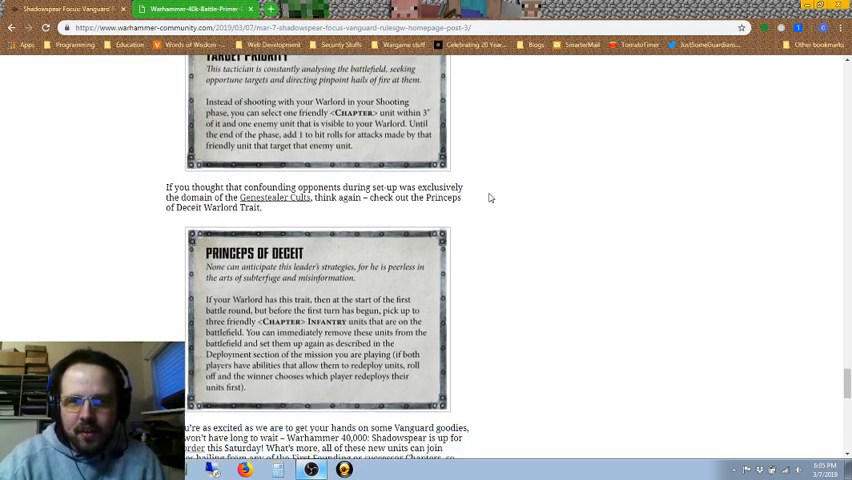
pyautogui.scroll(-3)
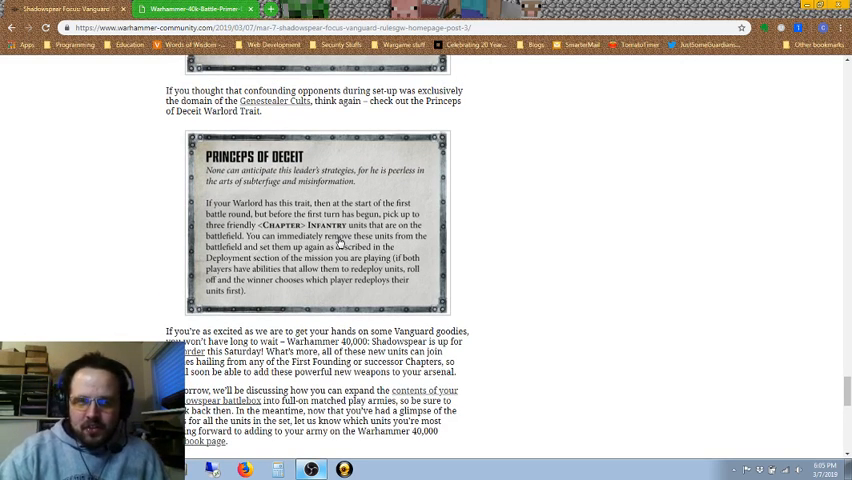
pyautogui.moveTo(518, 220)
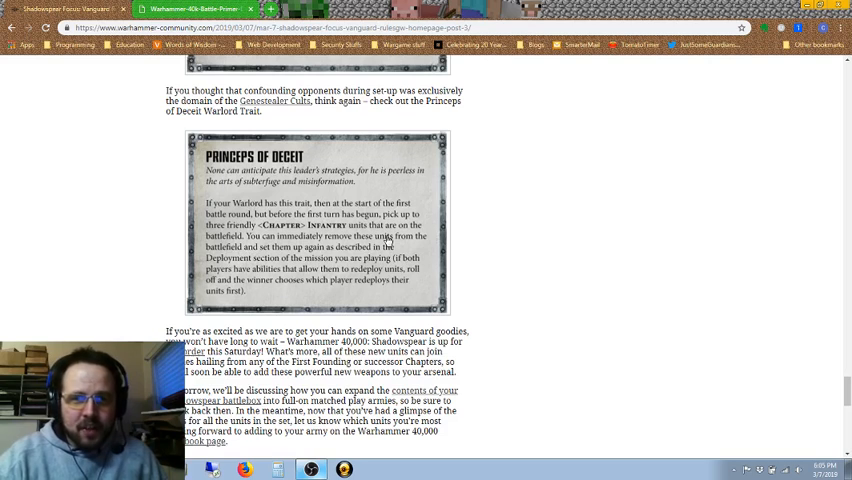
pyautogui.moveTo(426, 191)
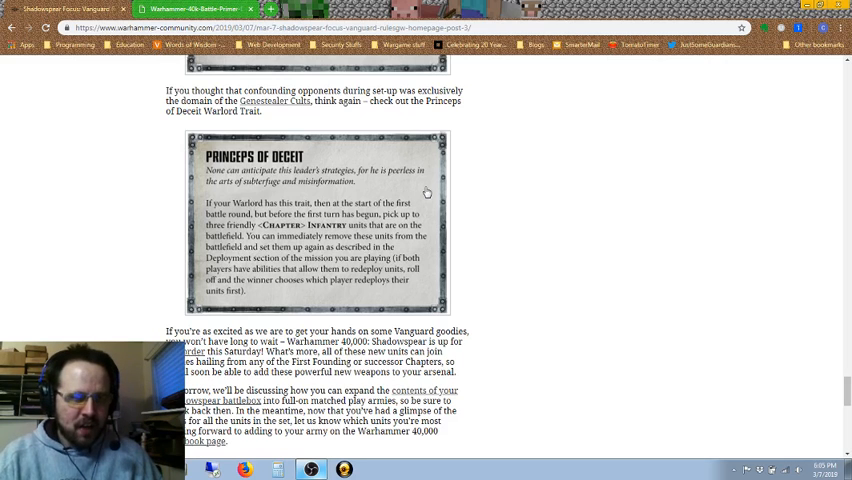
# Step: Enlarge the Princeps of Deceit Warlord trait card in the lightbox
pyautogui.click(315, 220)
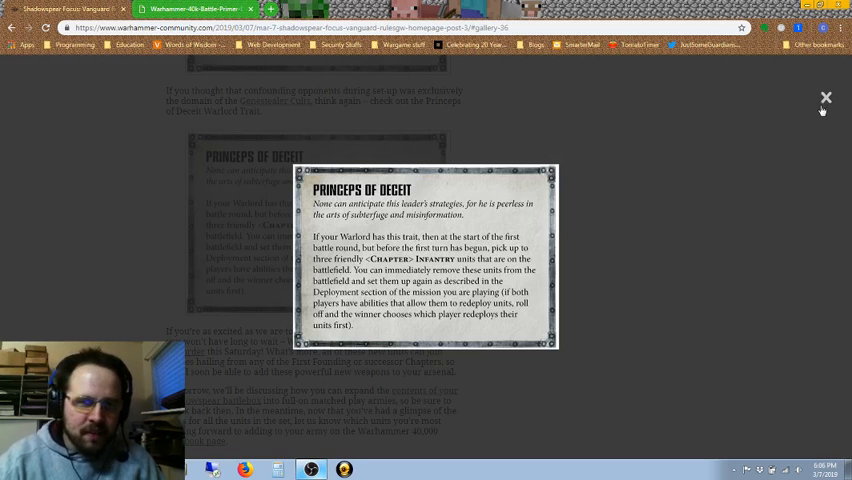
pyautogui.moveTo(818, 124)
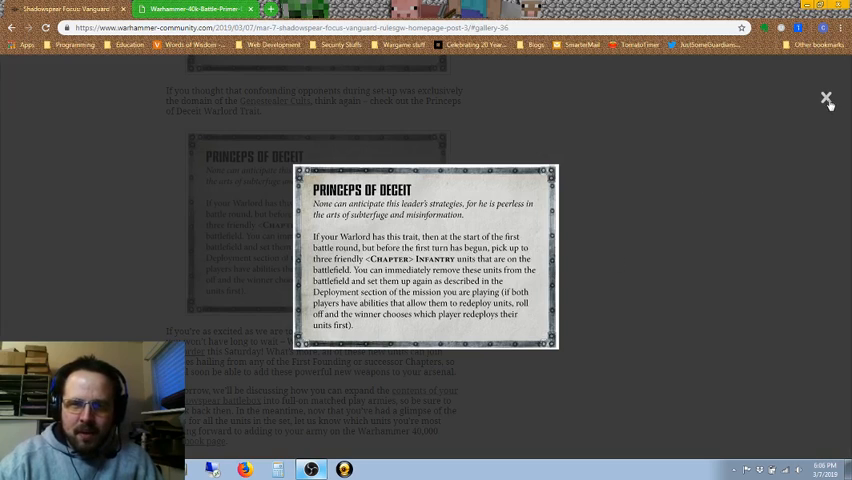
# Step: Close the Princeps of Deceit card, returning to the article's closing paragraphs and share links
pyautogui.click(827, 98)
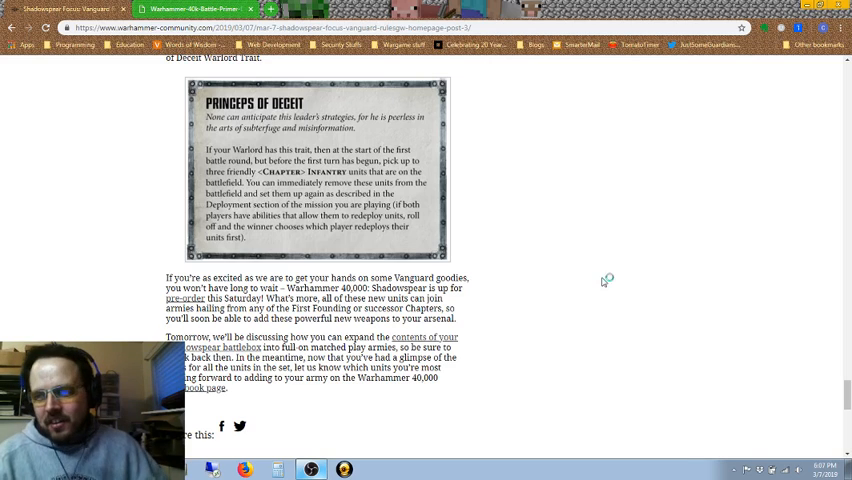
pyautogui.moveTo(603, 282)
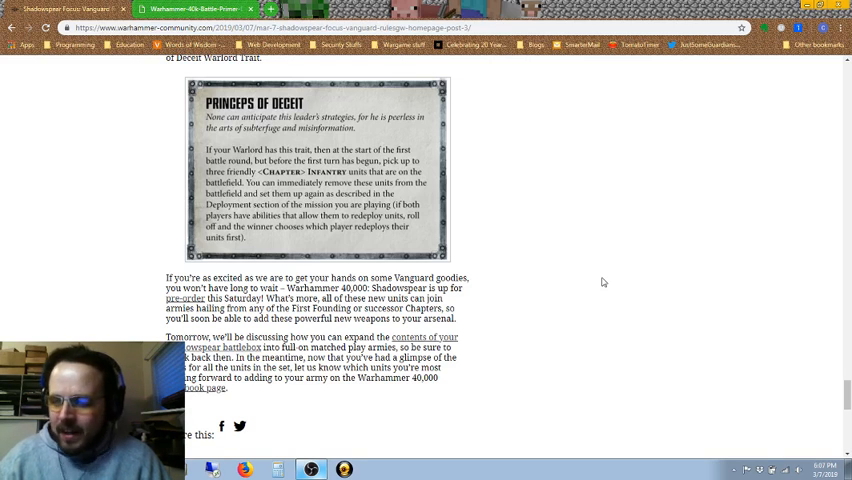
pyautogui.scroll(3)
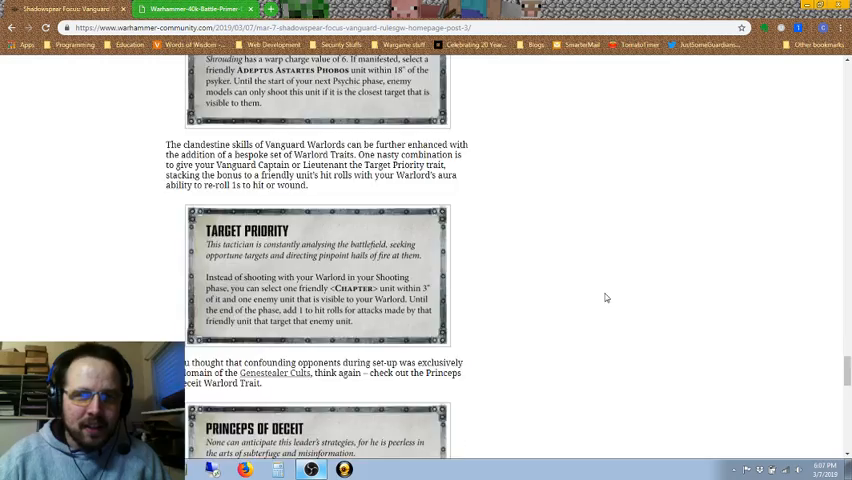
pyautogui.scroll(-3)
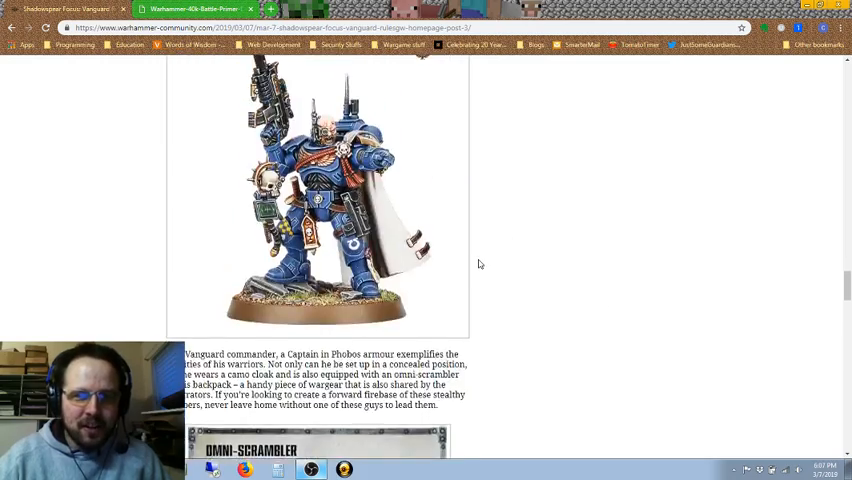
pyautogui.scroll(-3)
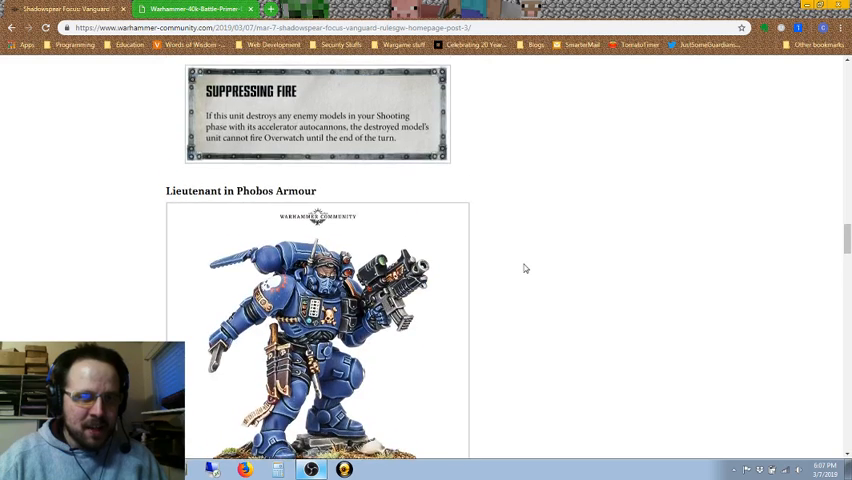
pyautogui.scroll(-3)
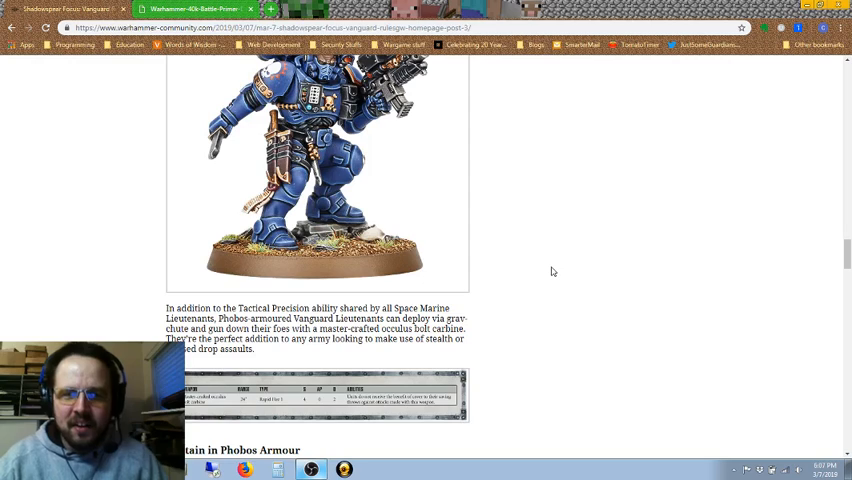
pyautogui.scroll(-3)
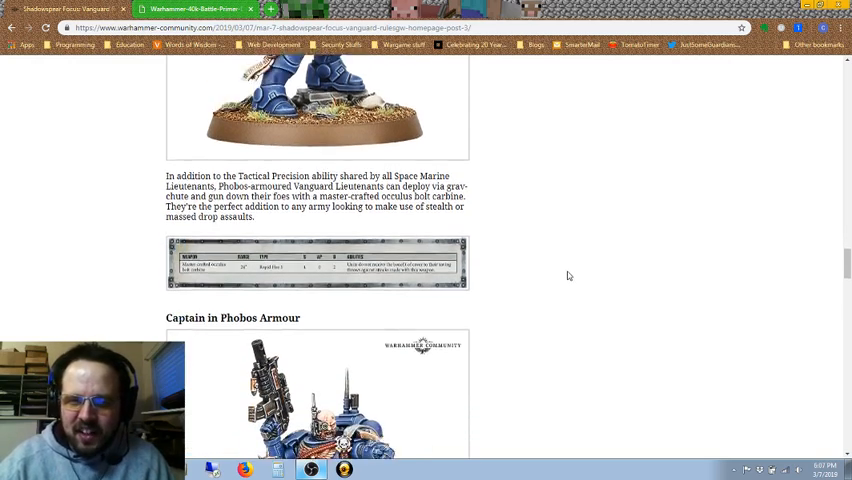
pyautogui.scroll(-3)
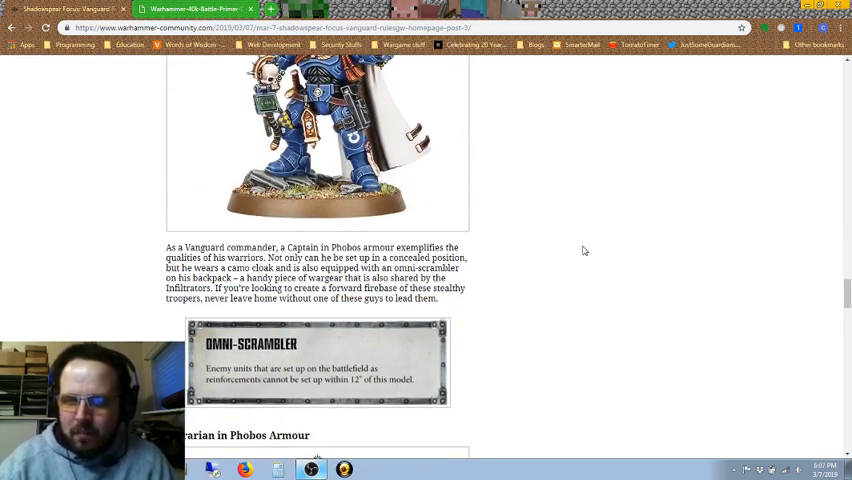
pyautogui.scroll(-3)
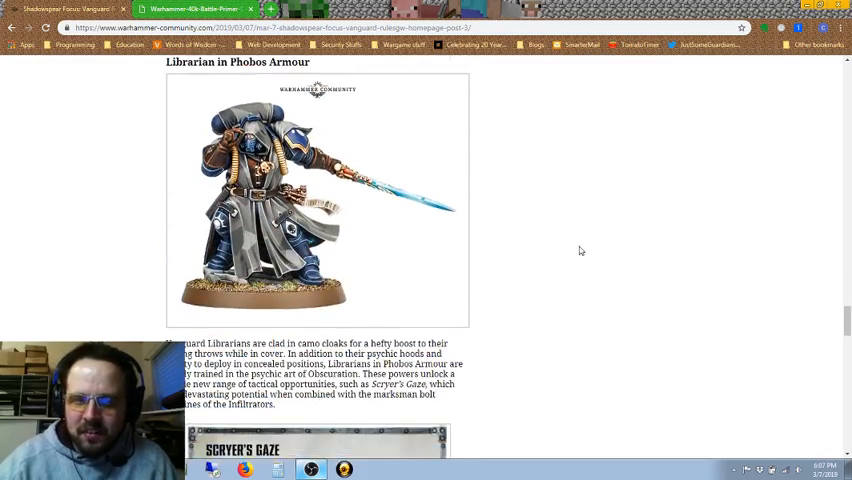
pyautogui.scroll(-3)
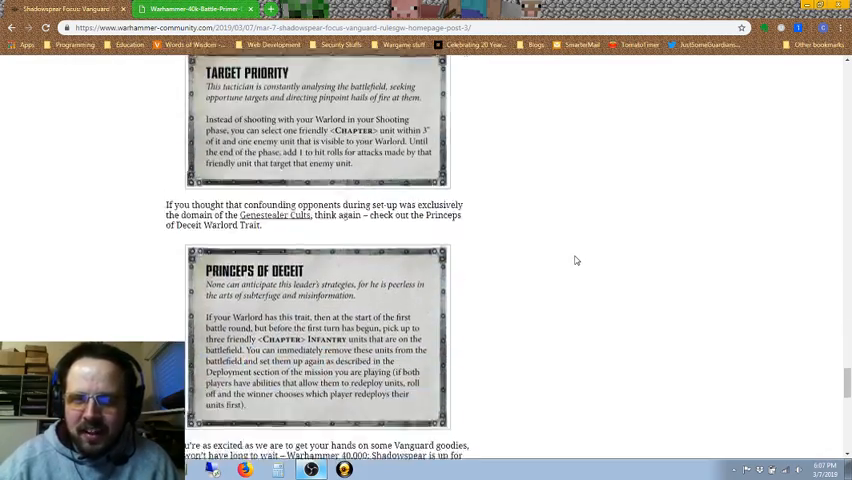
pyautogui.scroll(-3)
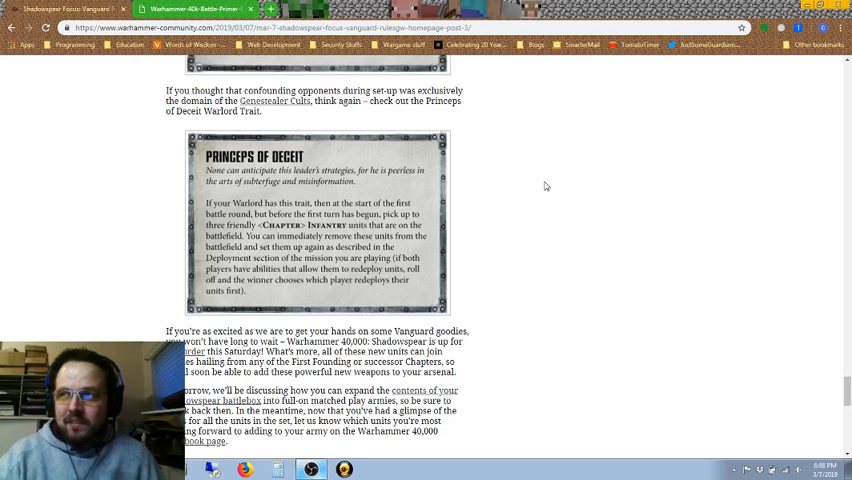
pyautogui.moveTo(544, 202)
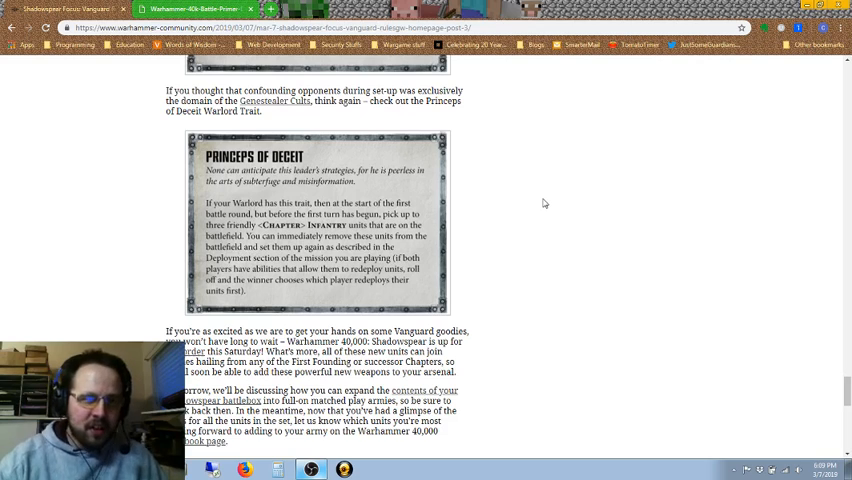
pyautogui.moveTo(534, 244)
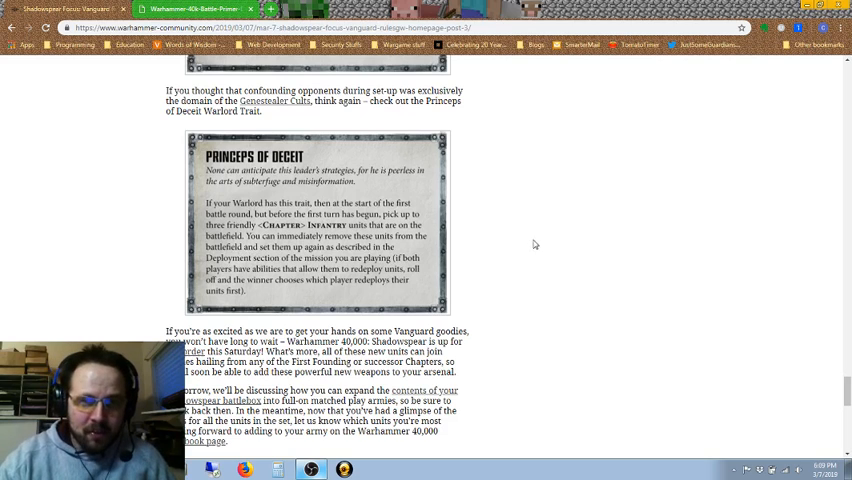
pyautogui.scroll(3)
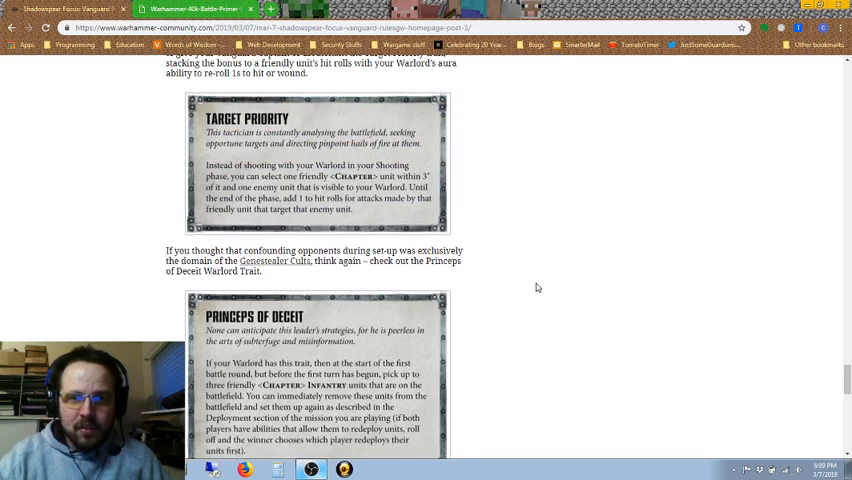
pyautogui.scroll(-3)
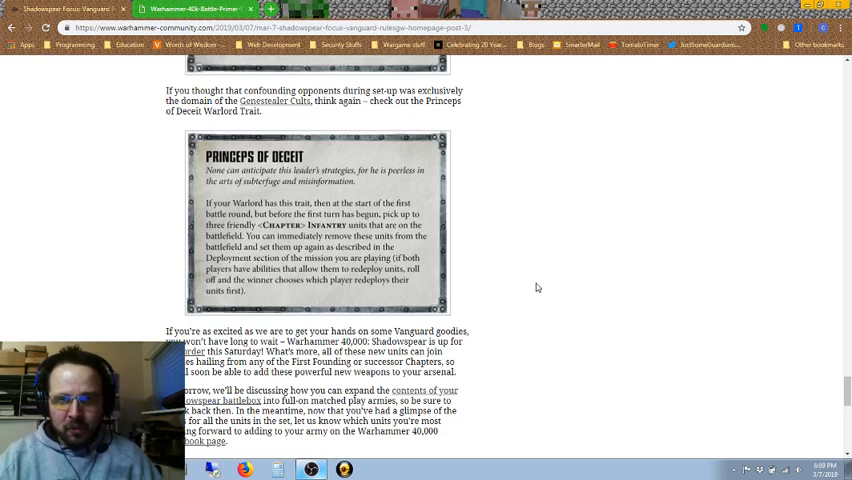
pyautogui.scroll(3)
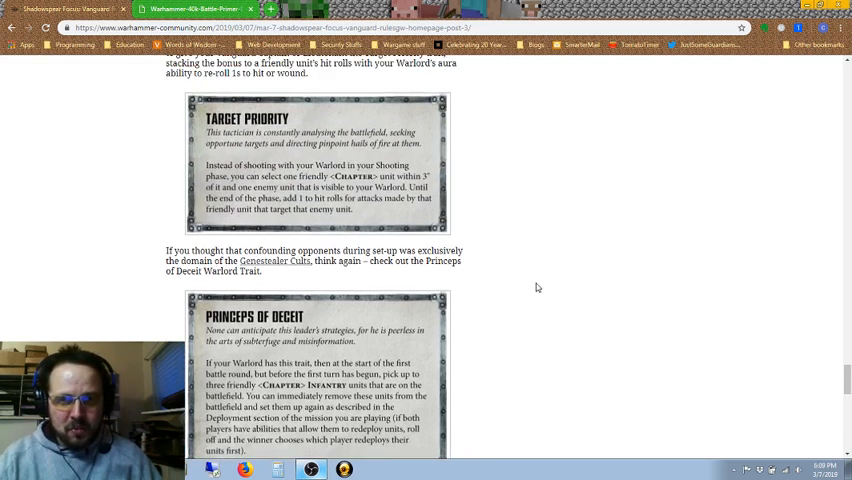